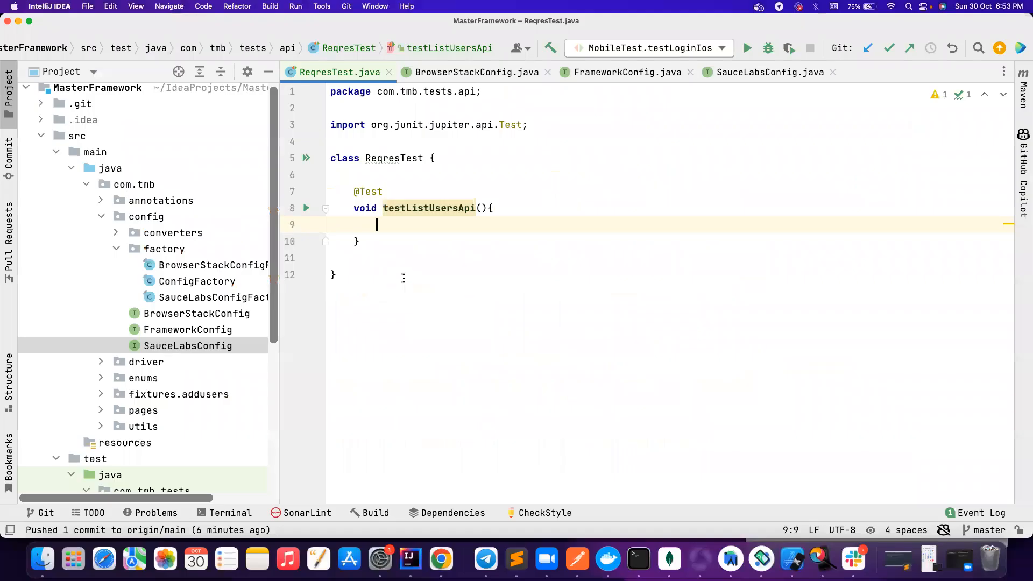
pyautogui.moveTo(393, 177)
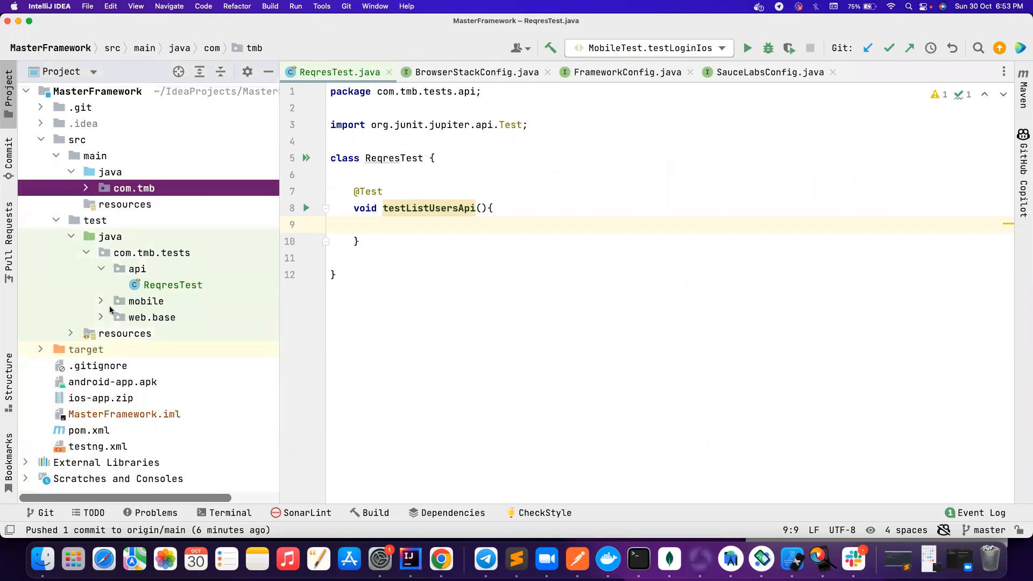
pyautogui.moveTo(103, 318)
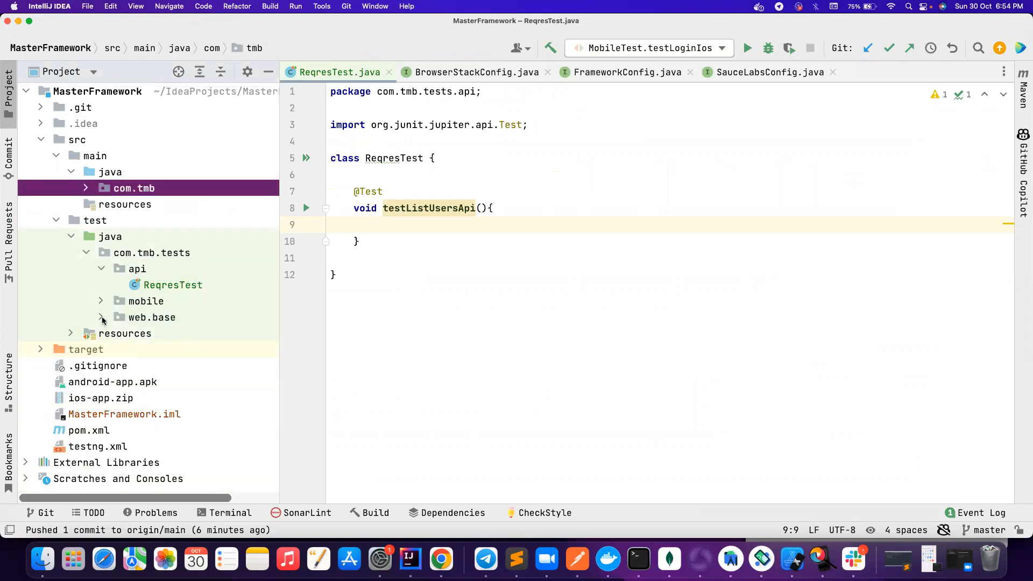
# Collapse src/main so the test api package with ReqresTest is in view
pyautogui.click(146, 300)
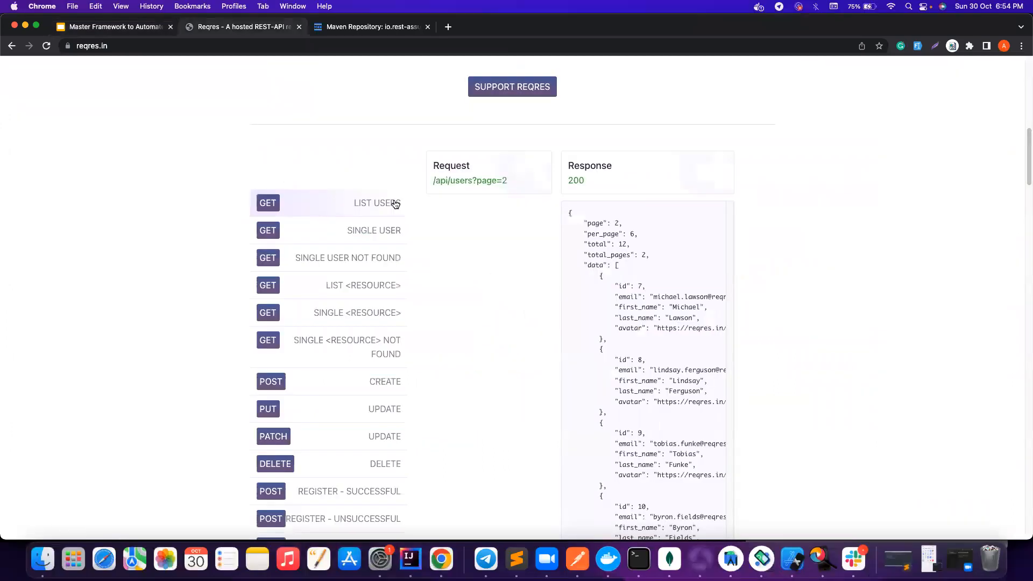
pyautogui.click(107, 46)
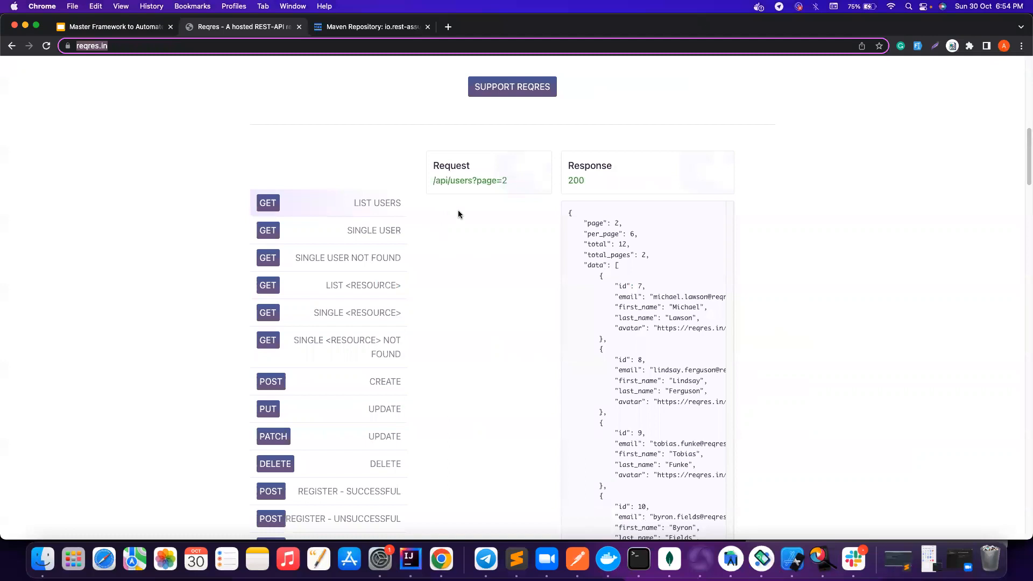
pyautogui.moveTo(475, 178)
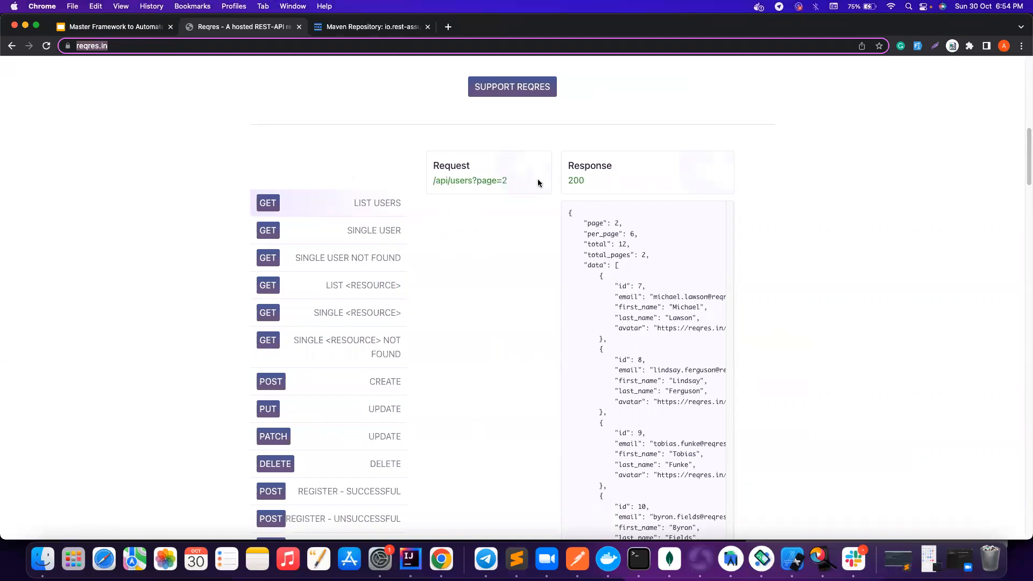
pyautogui.scroll(-3)
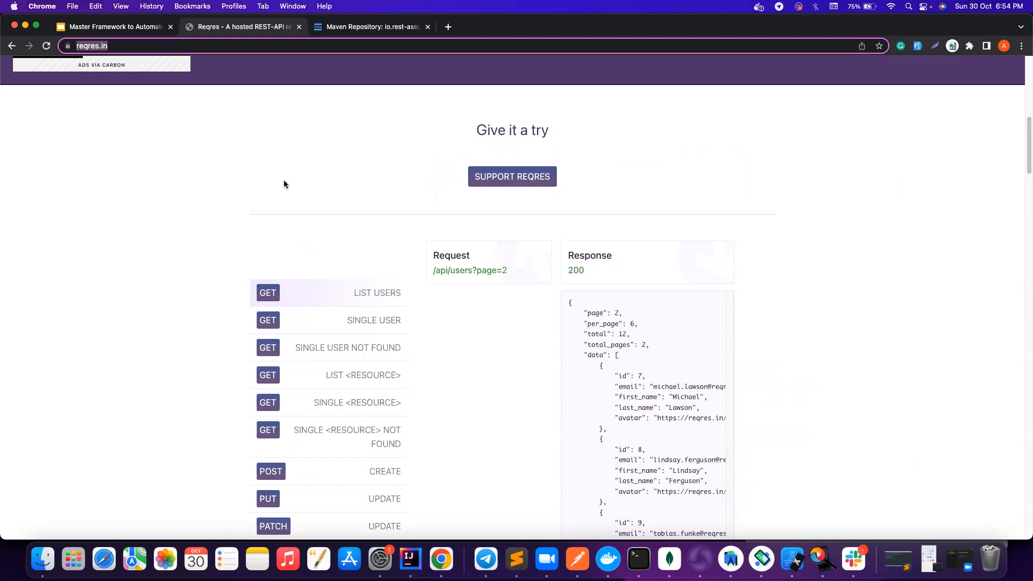
pyautogui.moveTo(238, 156)
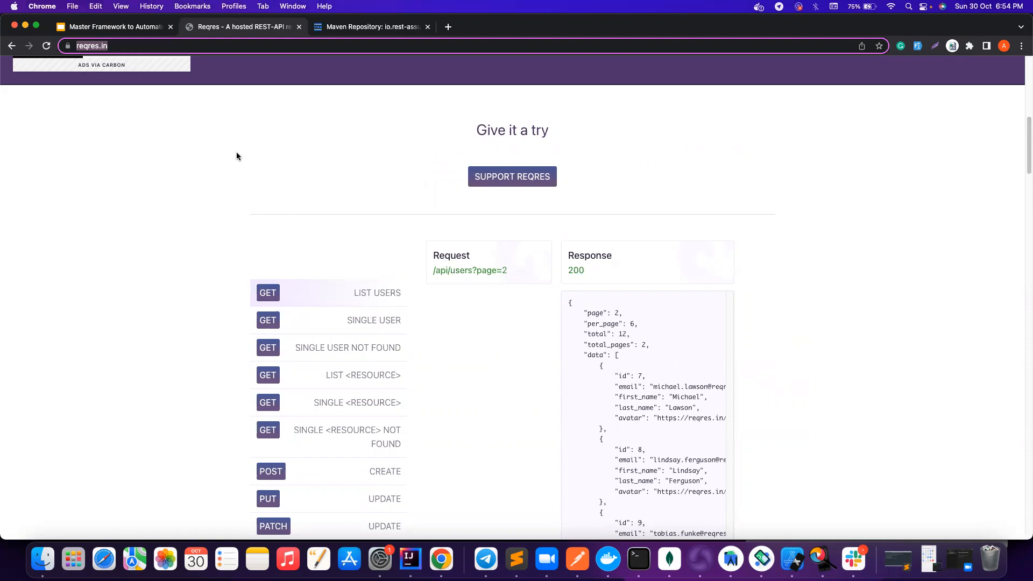
pyautogui.moveTo(413, 189)
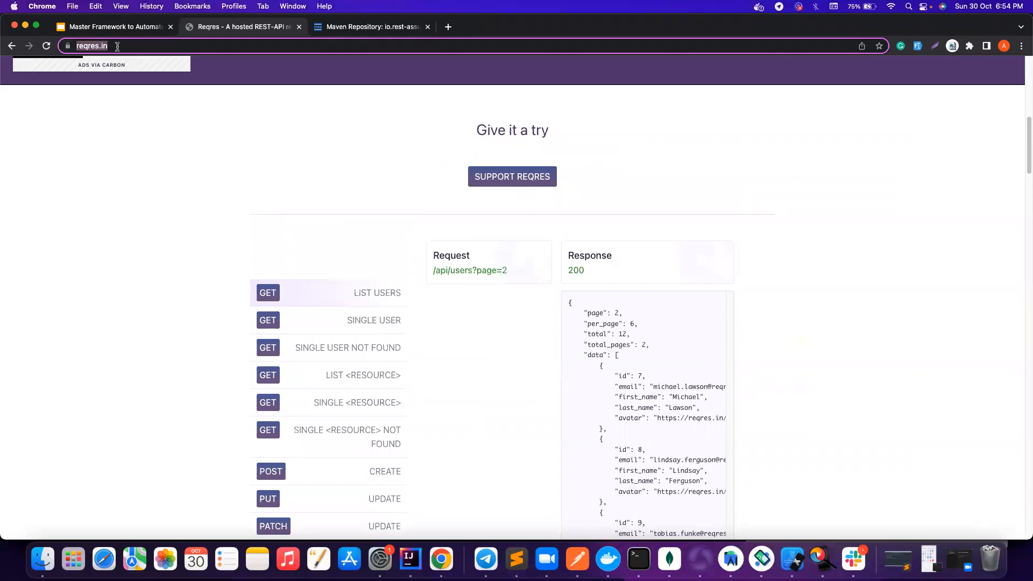
pyautogui.click(117, 46)
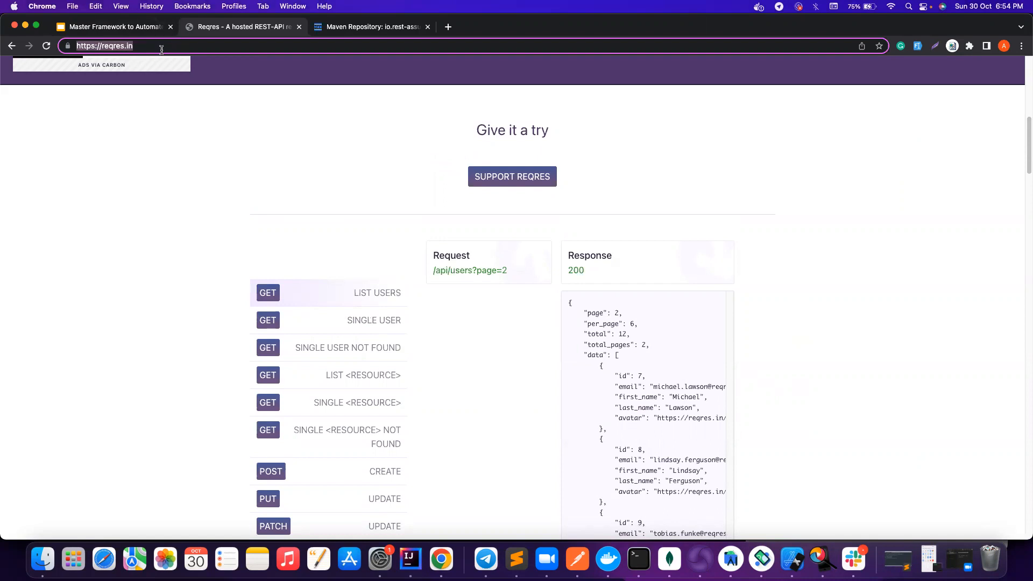
pyautogui.moveTo(116, 108)
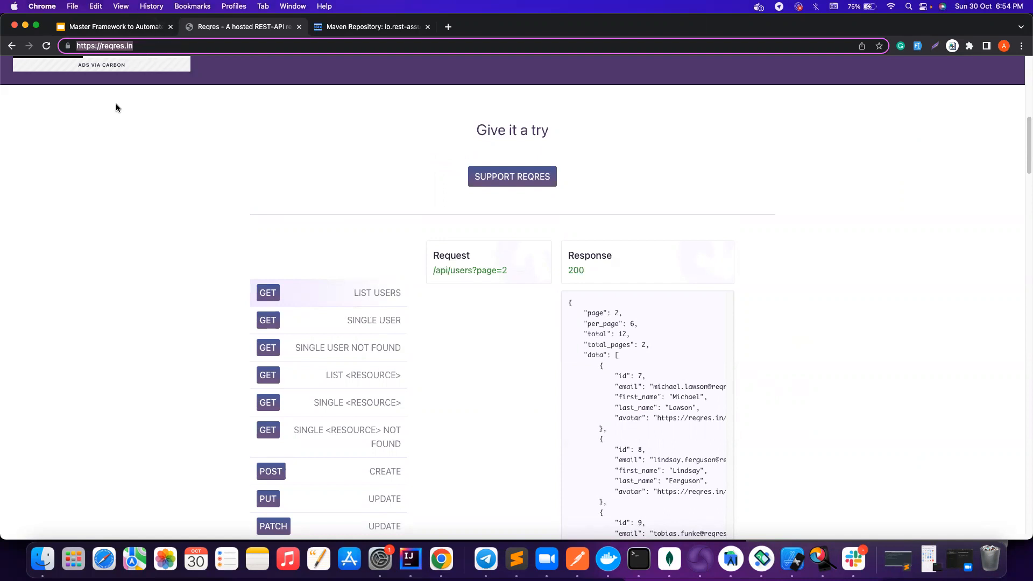
pyautogui.moveTo(410, 559)
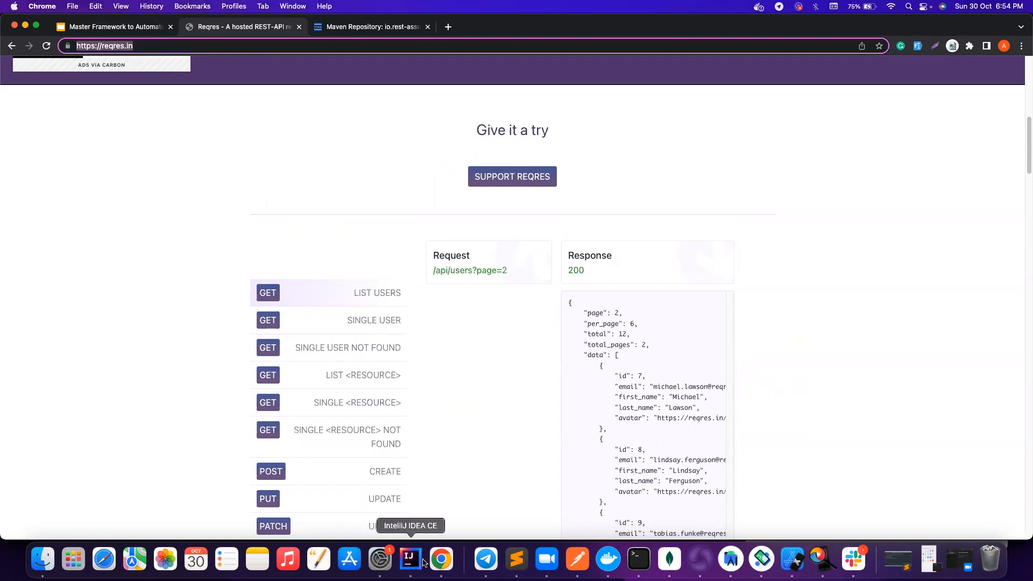
pyautogui.click(410, 558)
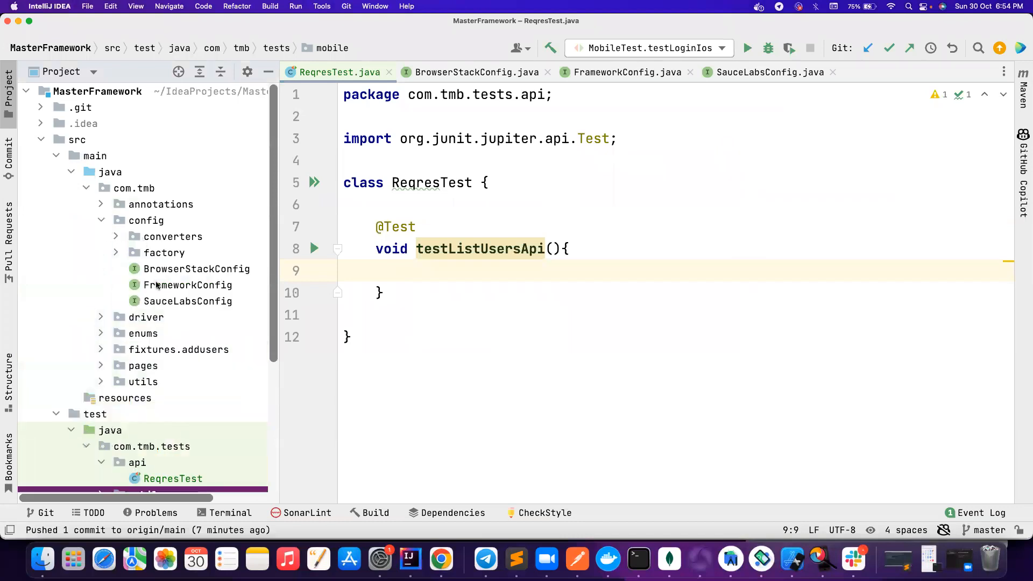
# Review FrameworkConfig, BrowserStackConfig and SauceLabsConfig, ending on FrameworkConfig's property sources
pyautogui.click(187, 284)
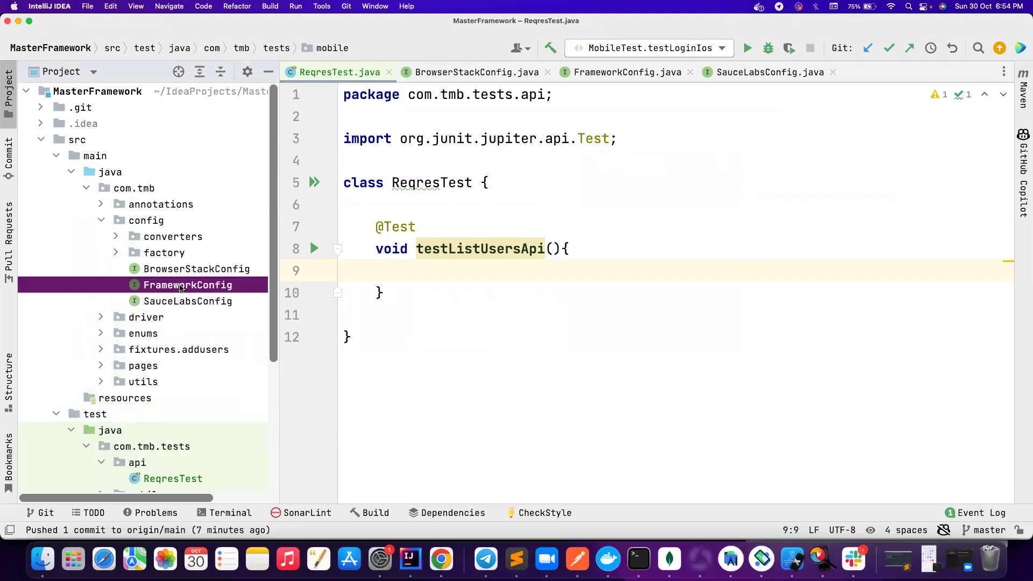
pyautogui.click(628, 72)
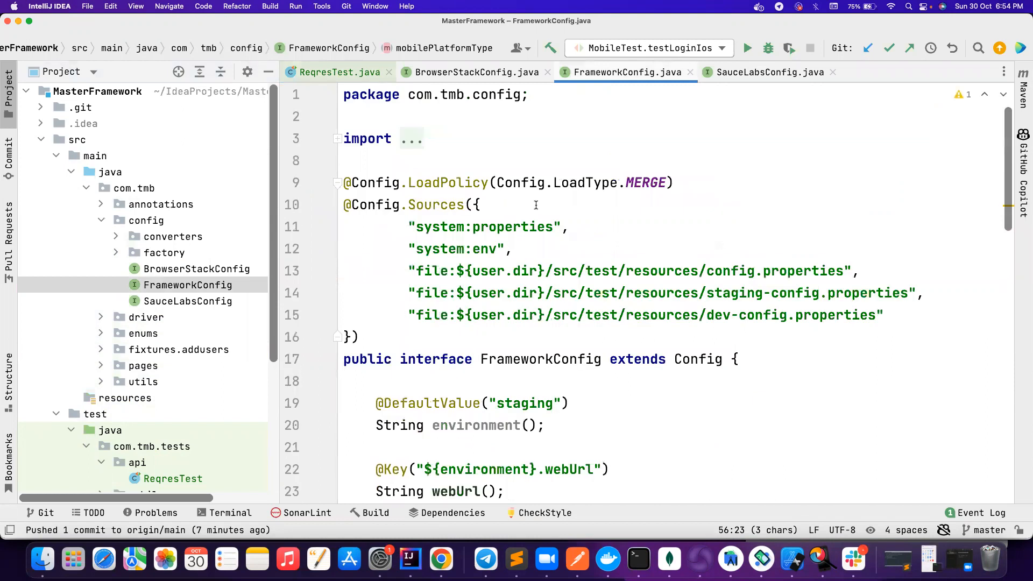
pyautogui.moveTo(864, 293)
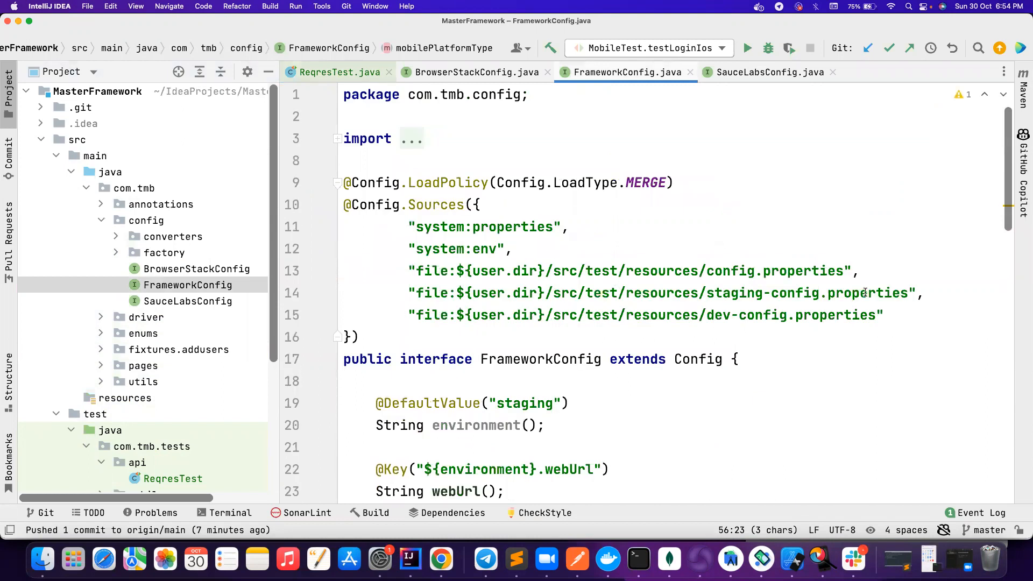
pyautogui.moveTo(408, 271); pyautogui.dragTo(883, 315)
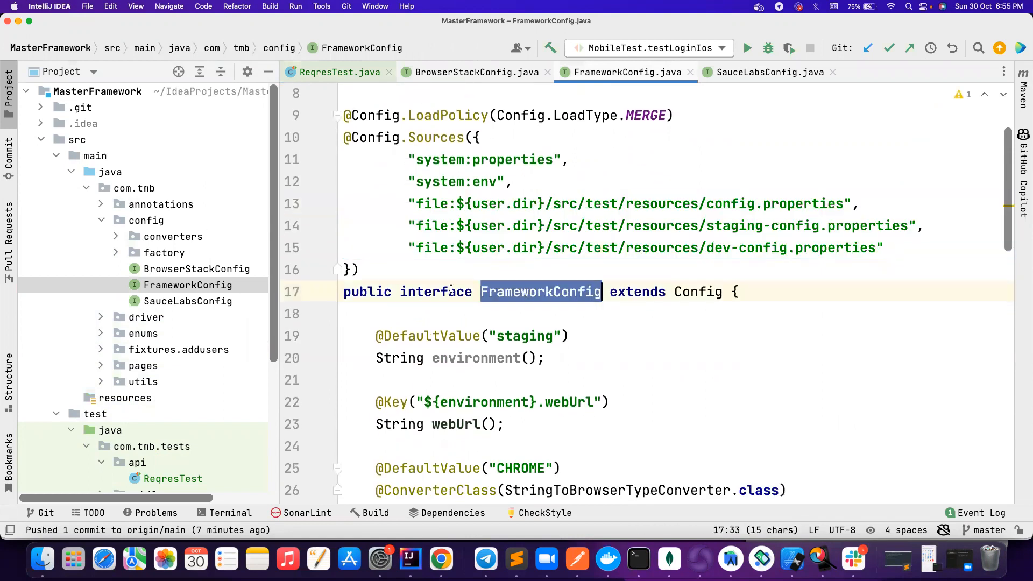
pyautogui.click(477, 72)
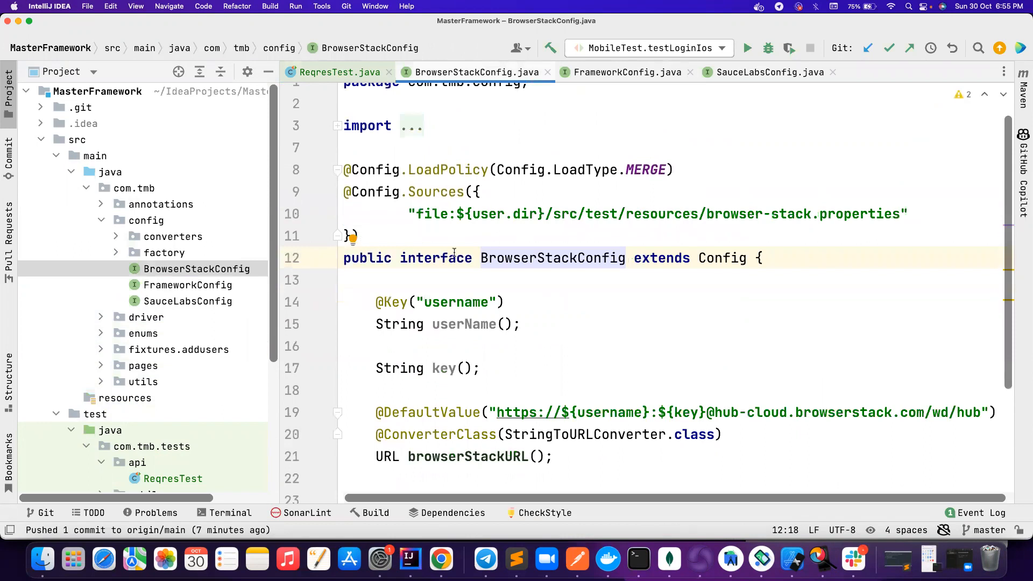
pyautogui.click(188, 301)
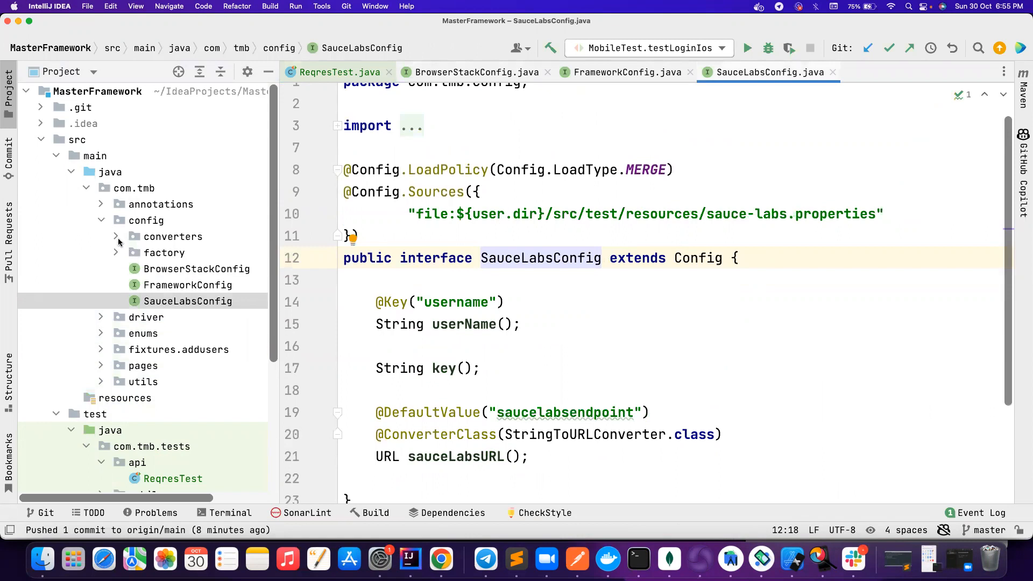
pyautogui.click(628, 72)
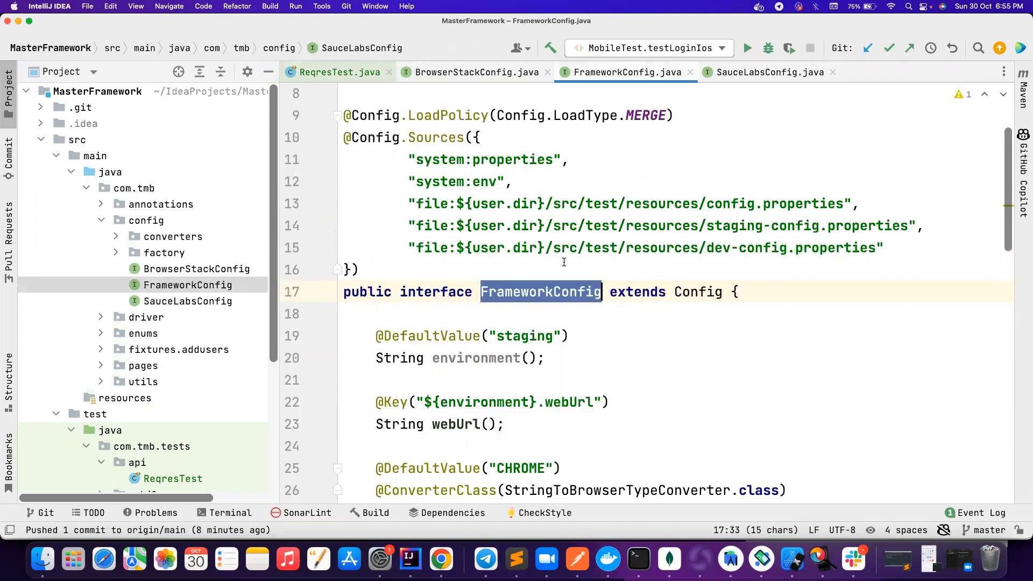
pyautogui.scroll(-3)
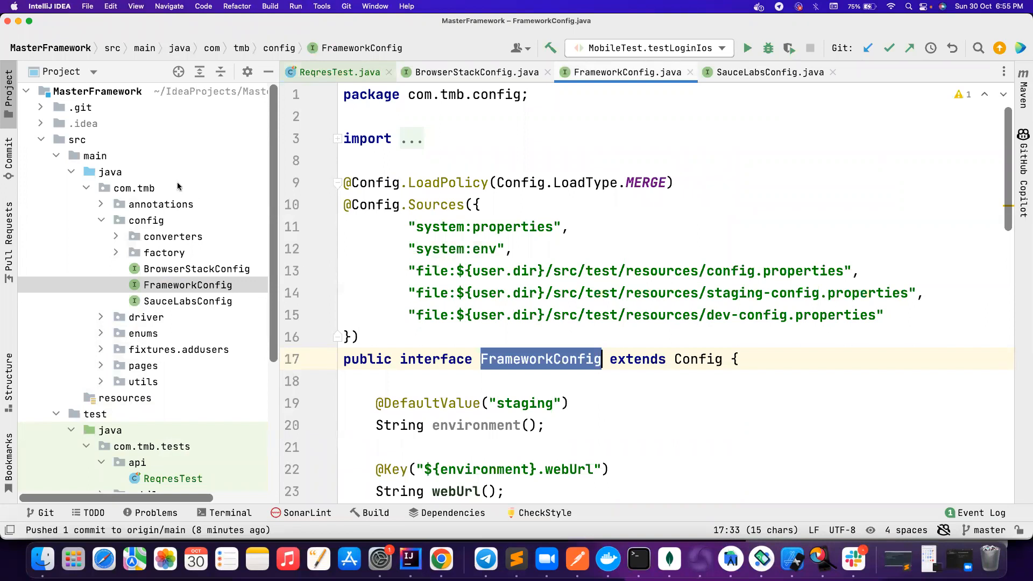
# Create the ApiConfig interface in the config package, extending Owner's Config
pyautogui.rightClick(146, 220)
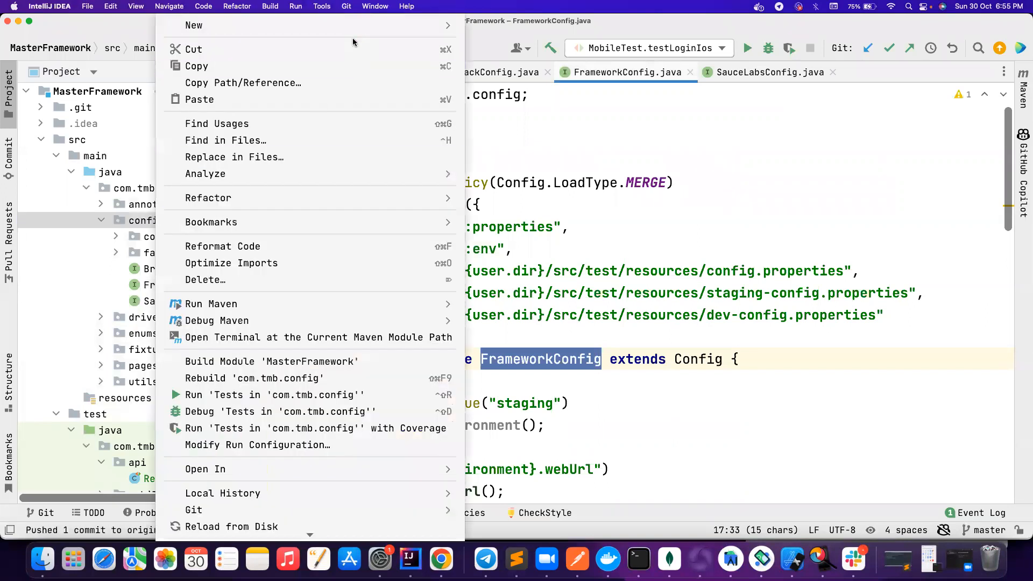
pyautogui.click(194, 25)
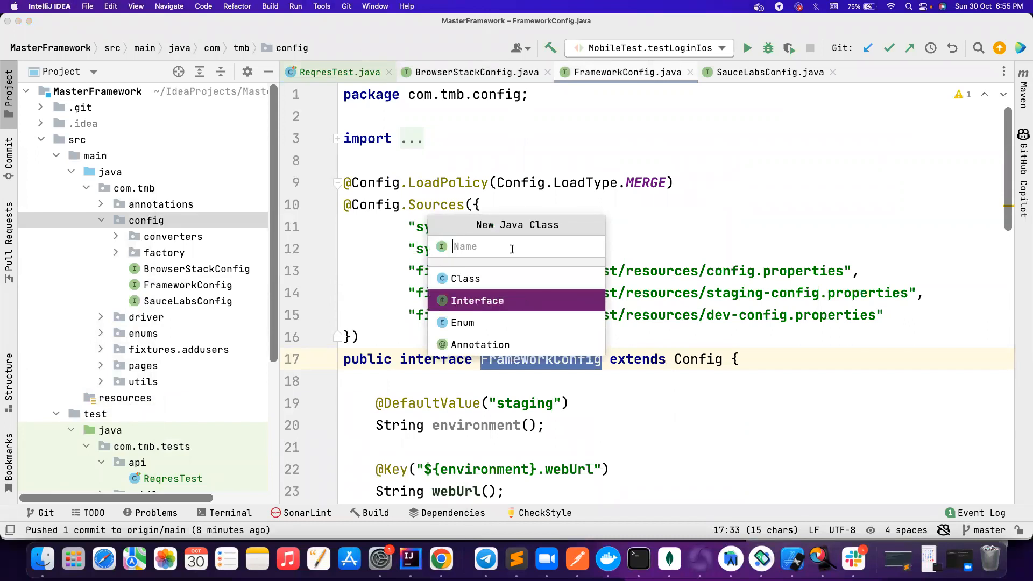
pyautogui.write('ApiCon')
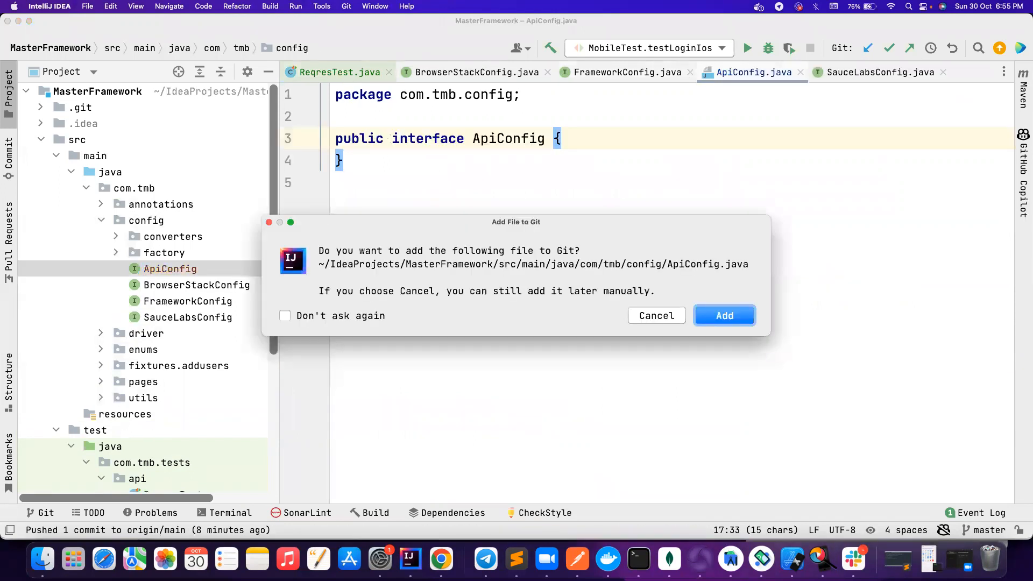
pyautogui.write('extends Config')
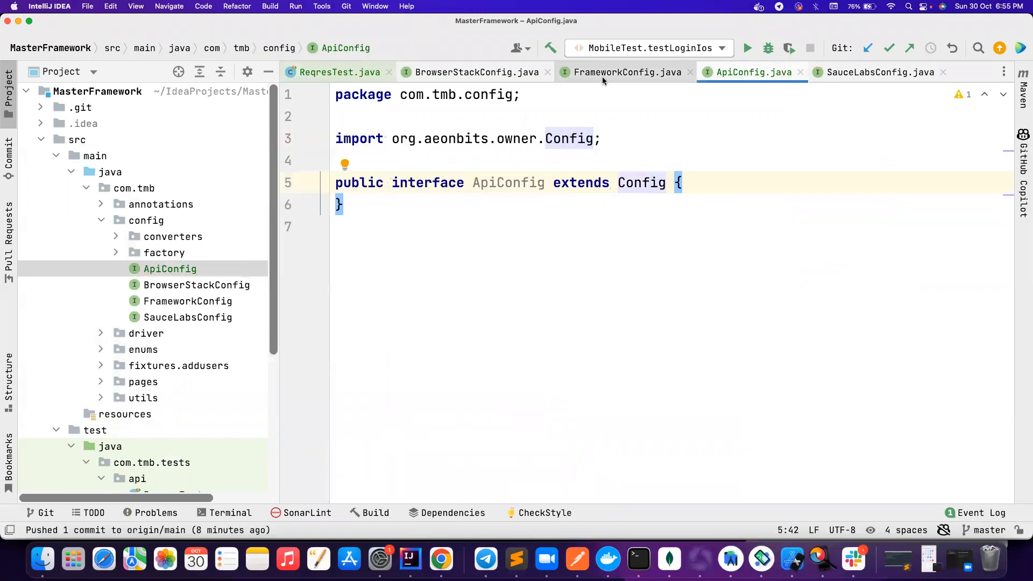
# Prefix ApiConfig's three source paths with 'api-' (api-config, api-staging-config, api-dev-config)
pyautogui.click(628, 72)
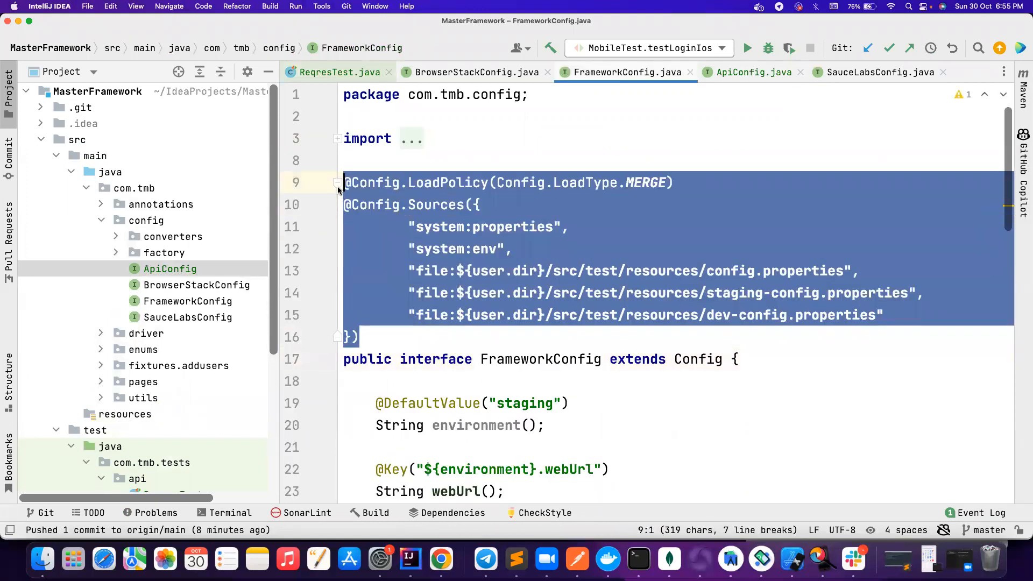
pyautogui.click(755, 72)
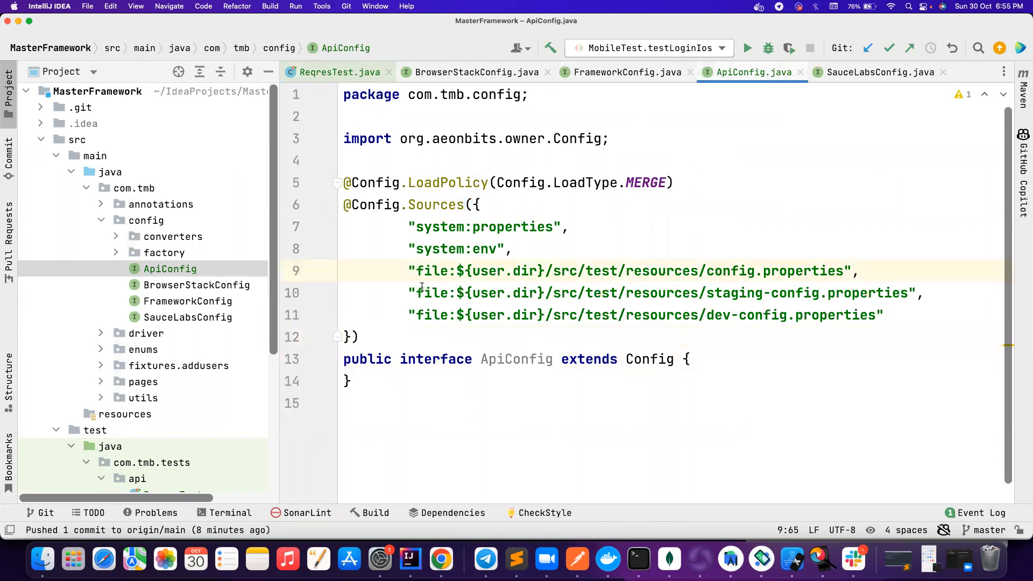
pyautogui.moveTo(409, 292); pyautogui.dragTo(884, 315)
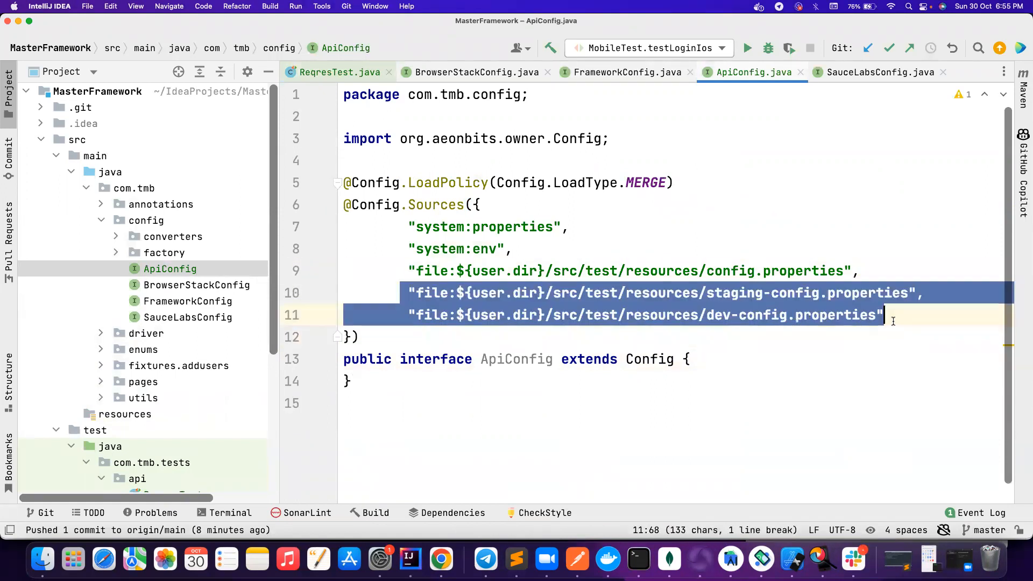
pyautogui.doubleClick(735, 293)
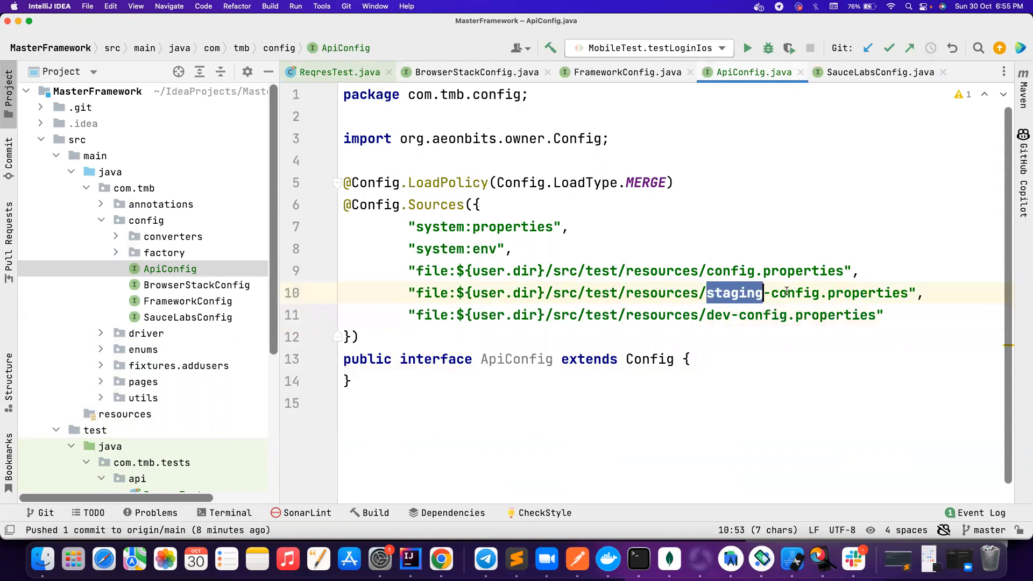
pyautogui.doubleClick(794, 293)
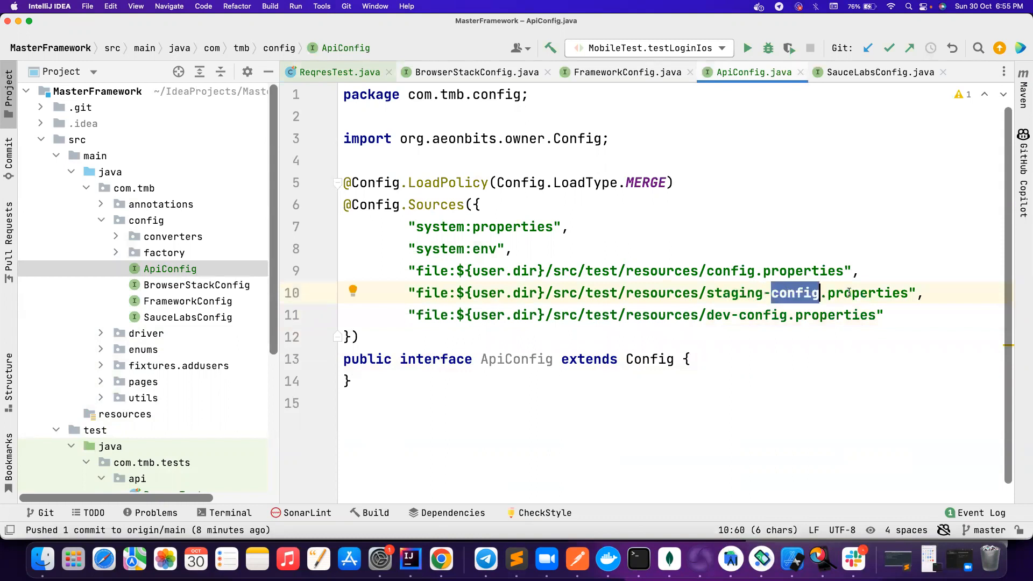
pyautogui.moveTo(724, 301)
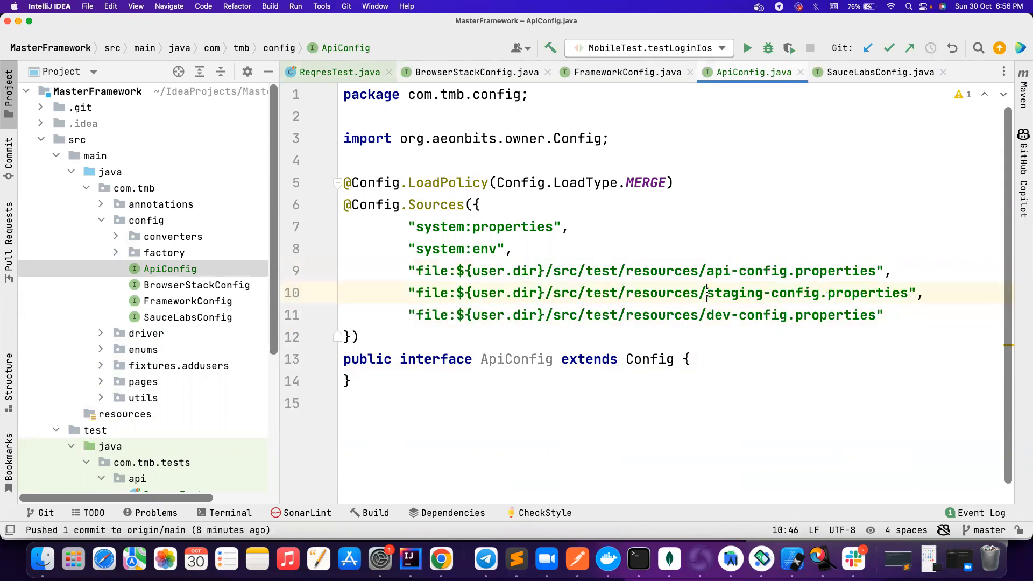
pyautogui.write('api-')
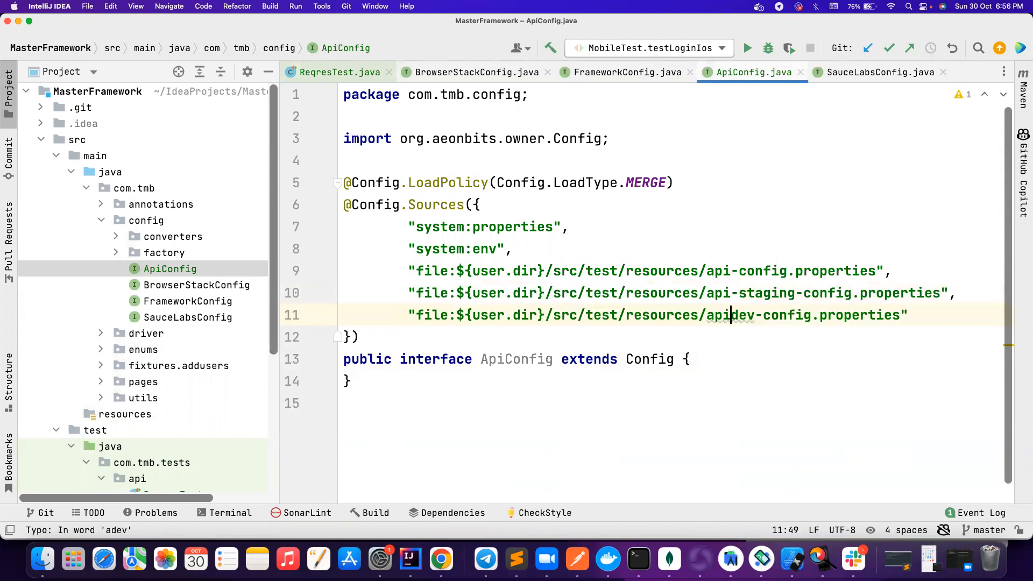
pyautogui.write('-')
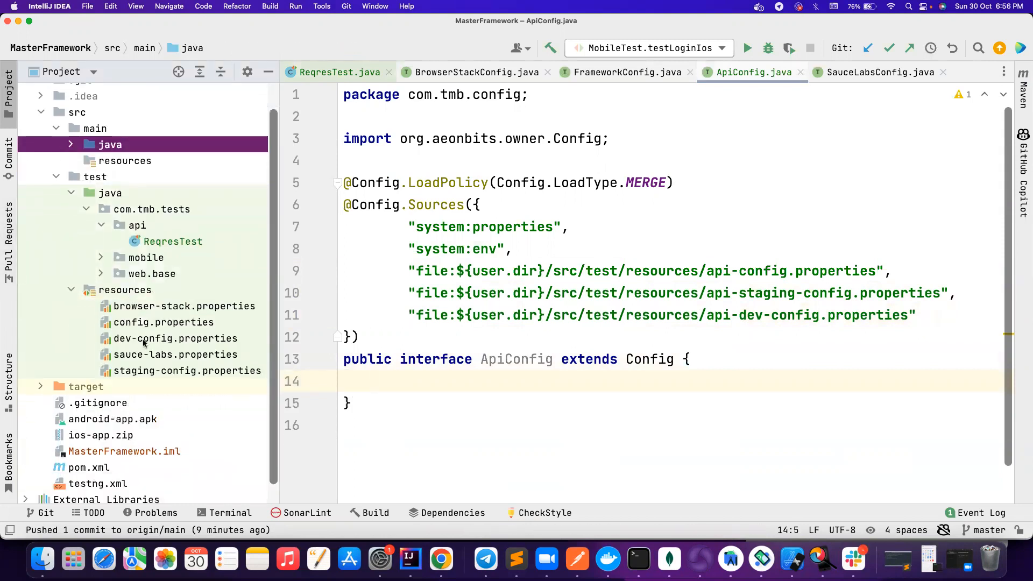
pyautogui.moveTo(170, 323)
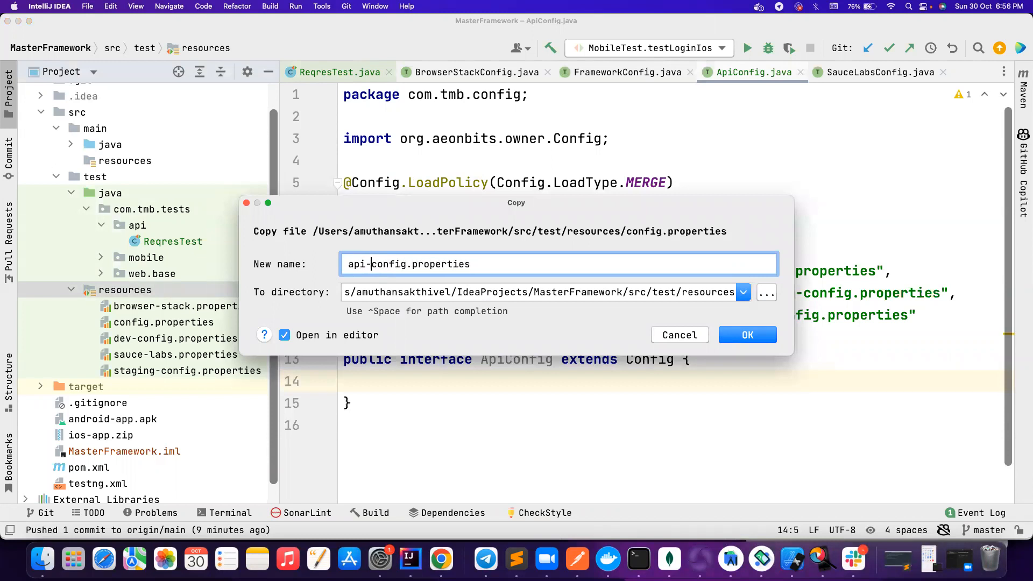
# Confirm the copy as api-config.properties and select its contents for clearing
pyautogui.click(747, 334)
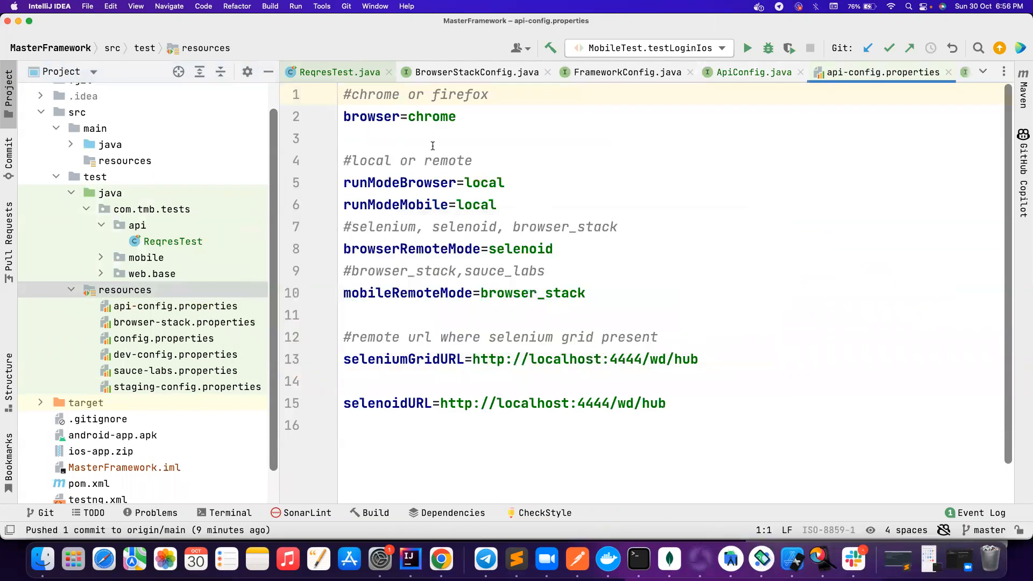
pyautogui.moveTo(343, 139); pyautogui.dragTo(666, 404)
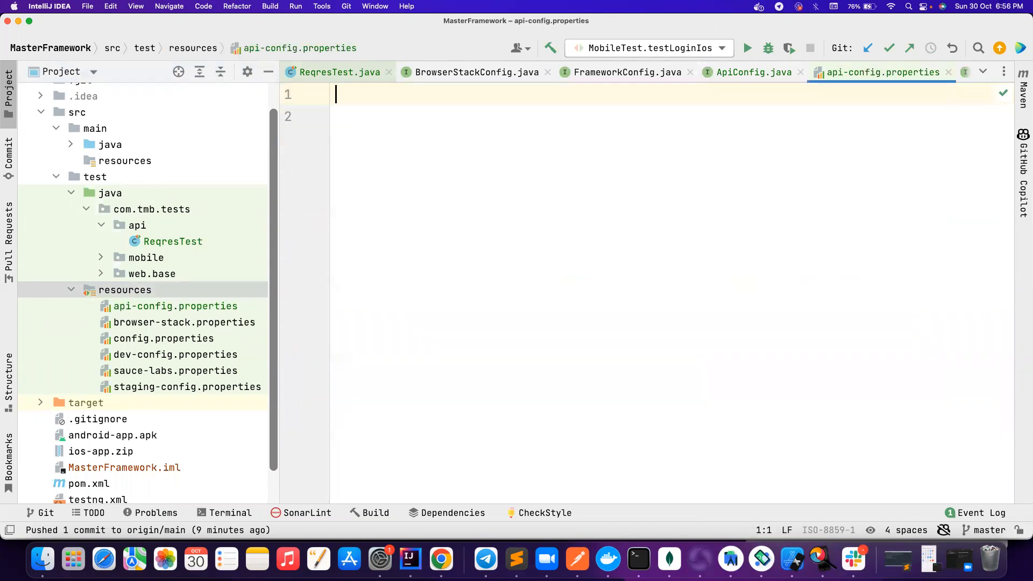
pyautogui.write('baseurl')
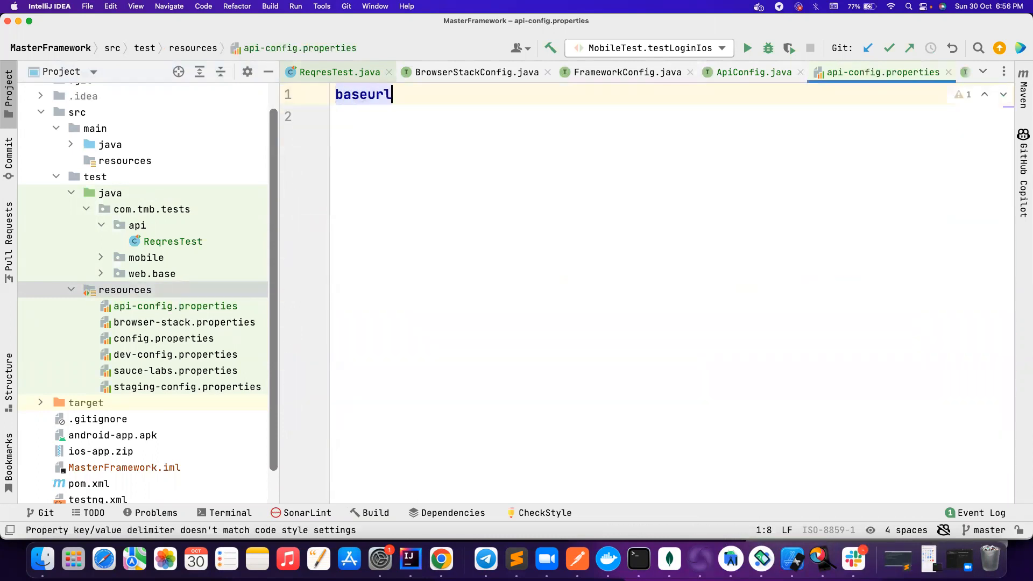
pyautogui.write('=https://reqres.in/')
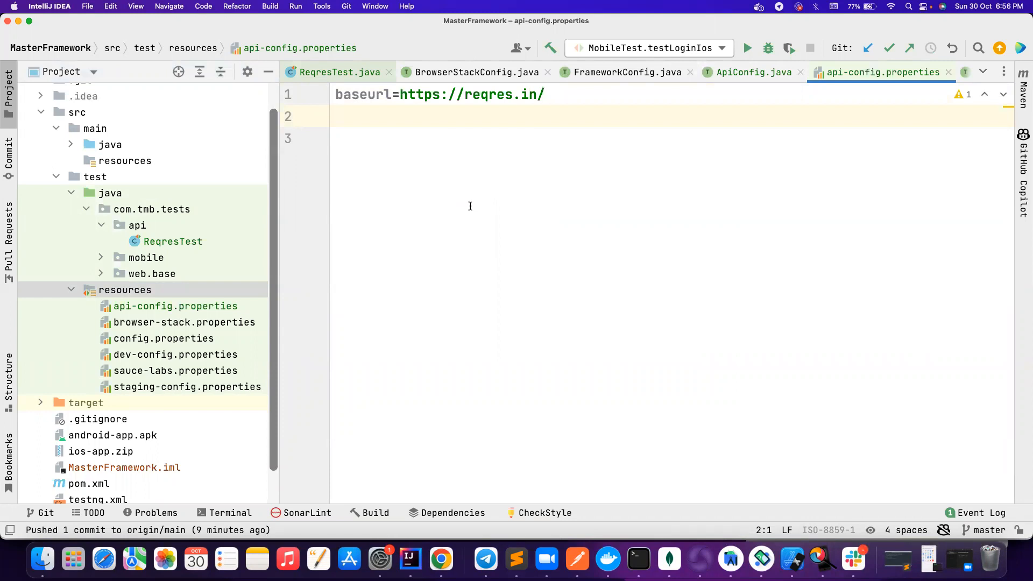
pyautogui.moveTo(663, 152)
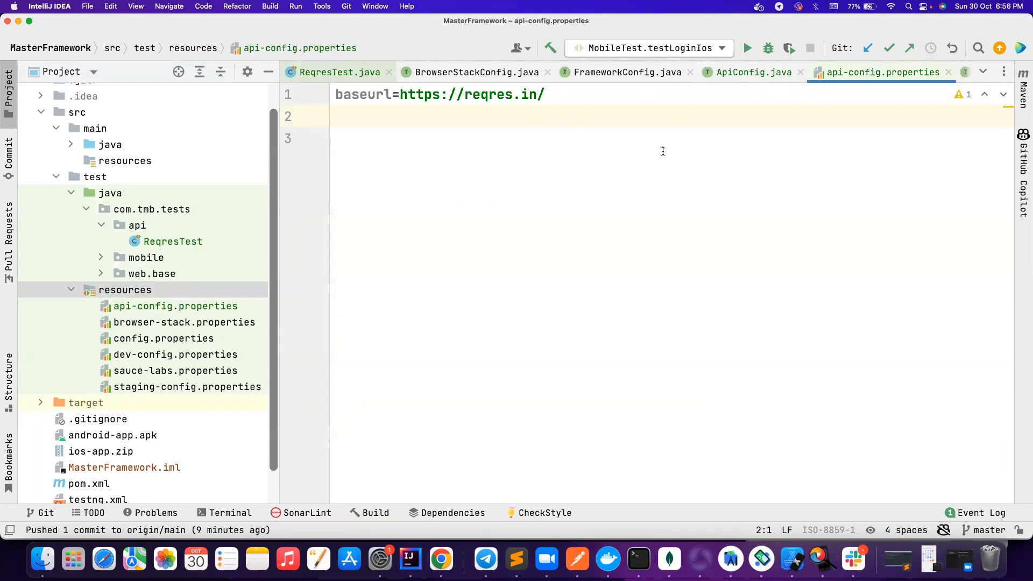
pyautogui.moveTo(706, 195)
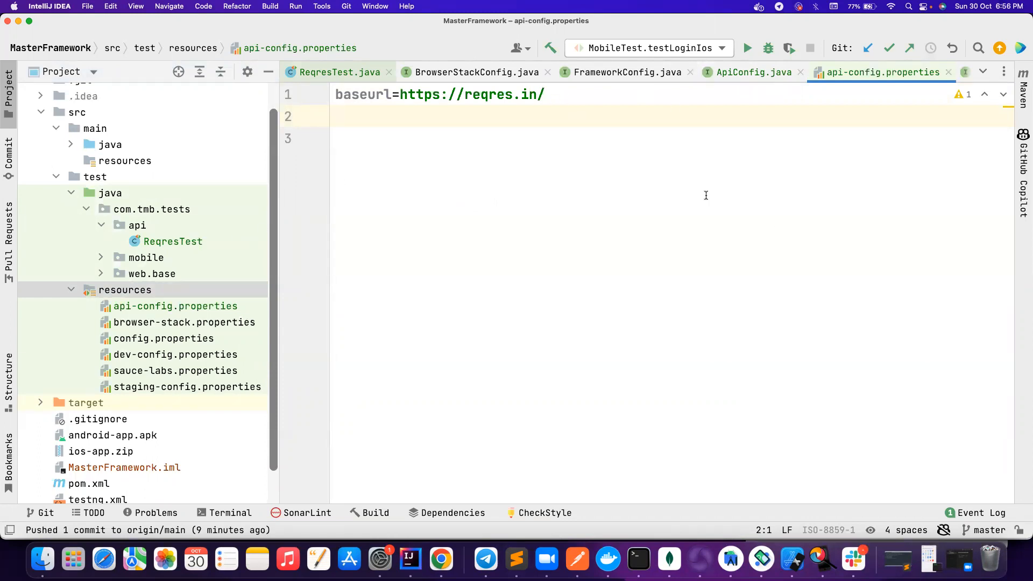
pyautogui.moveTo(656, 138)
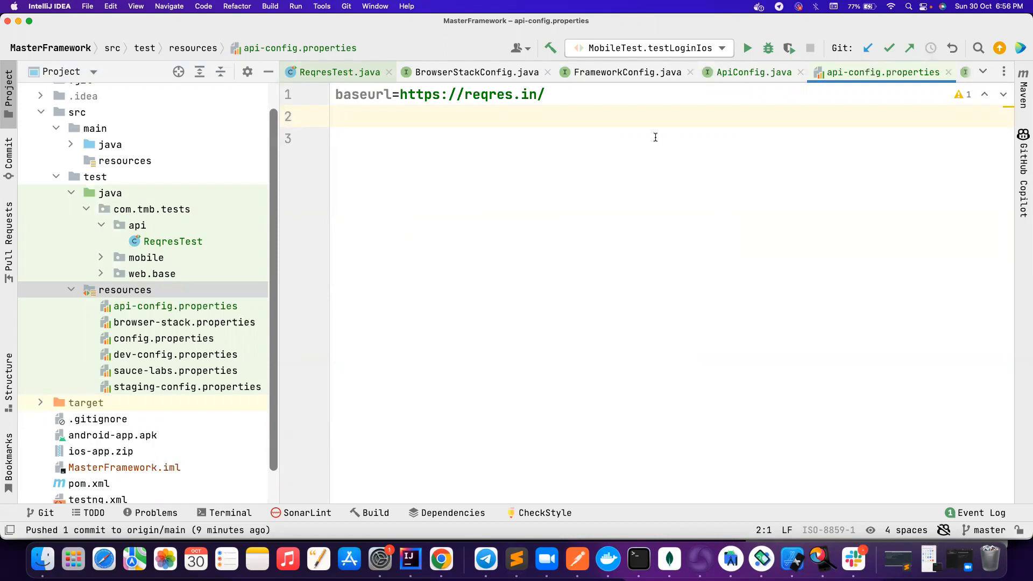
pyautogui.moveTo(639, 133)
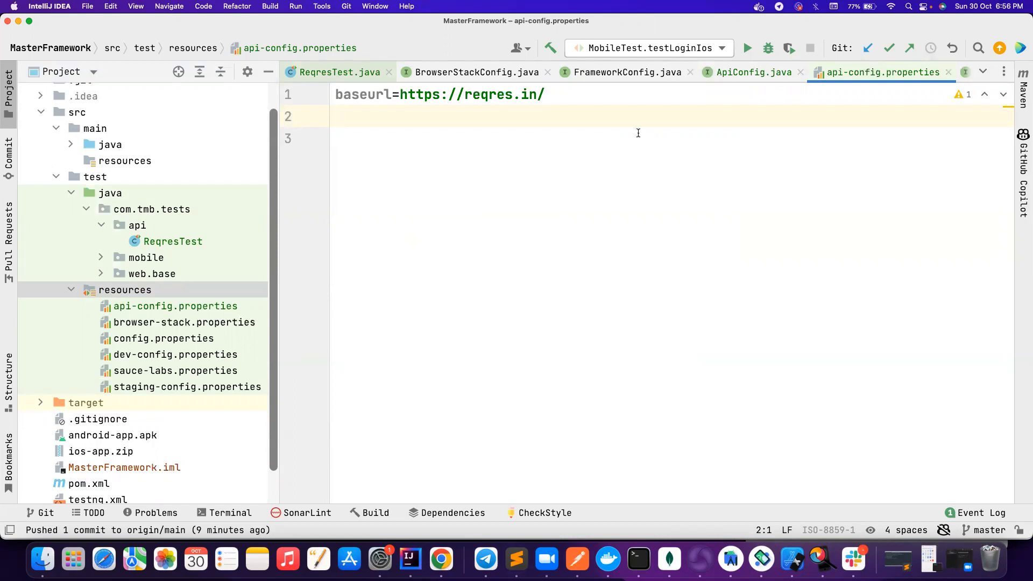
pyautogui.moveTo(551, 122)
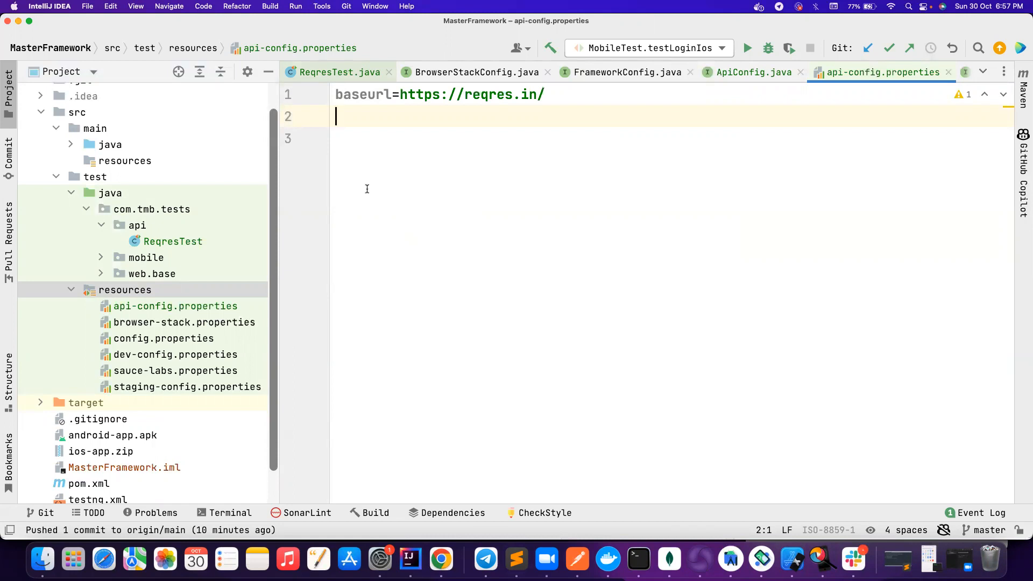
pyautogui.moveTo(132, 326)
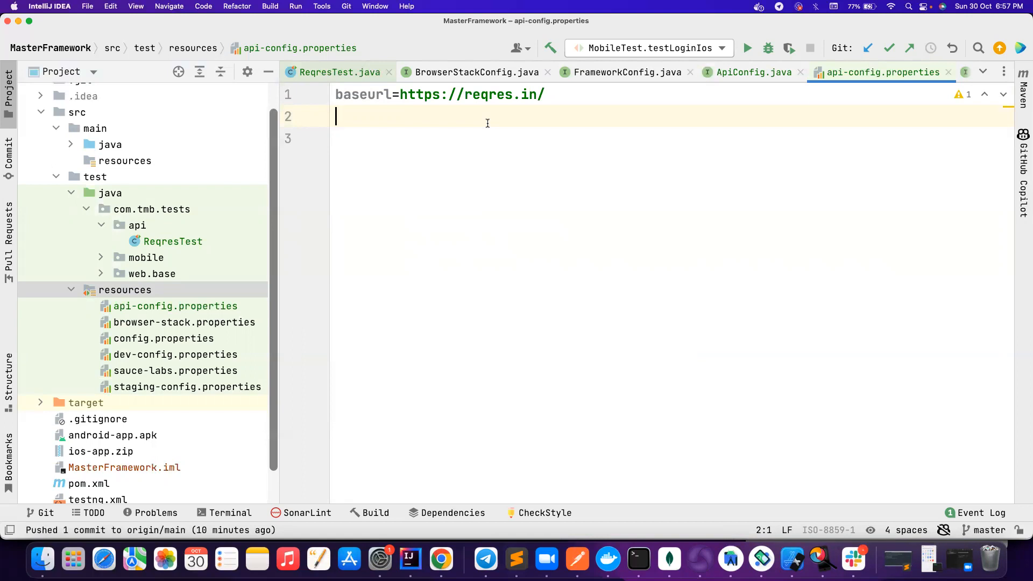
pyautogui.click(440, 560)
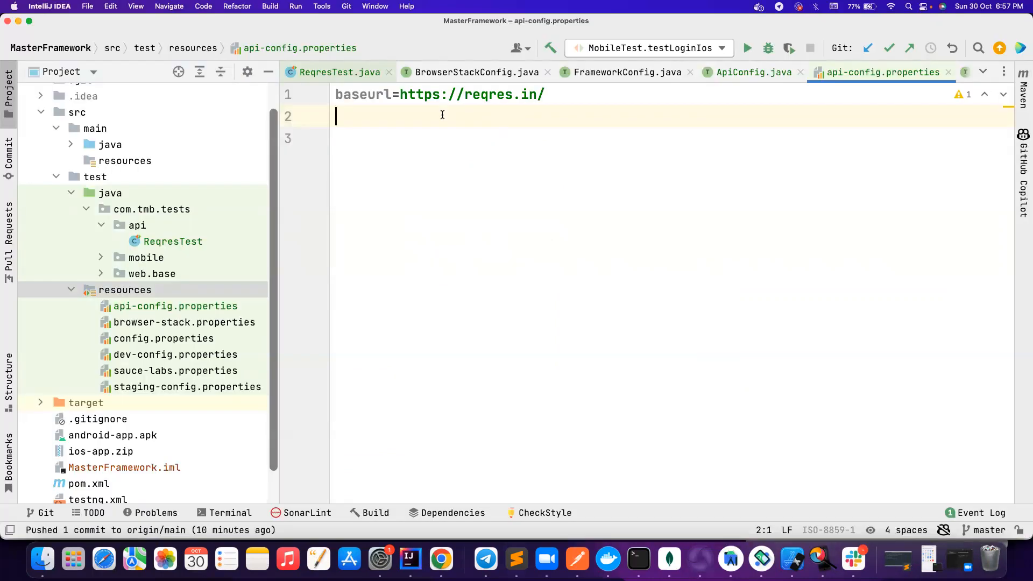
# Add list.users=/api/users to api-config.properties and return to ApiConfig
pyautogui.write('list')
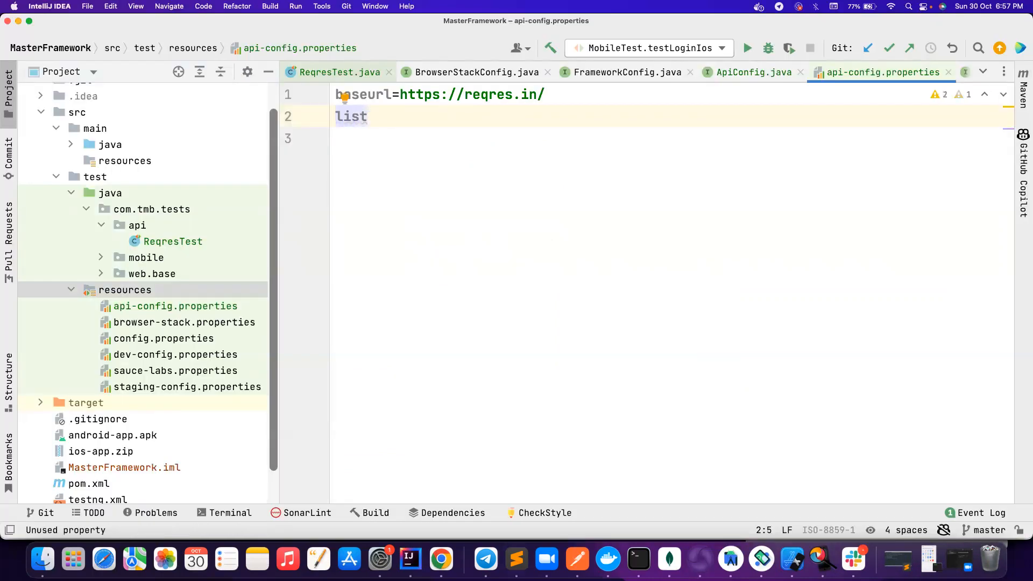
pyautogui.write('.users=/api/users?')
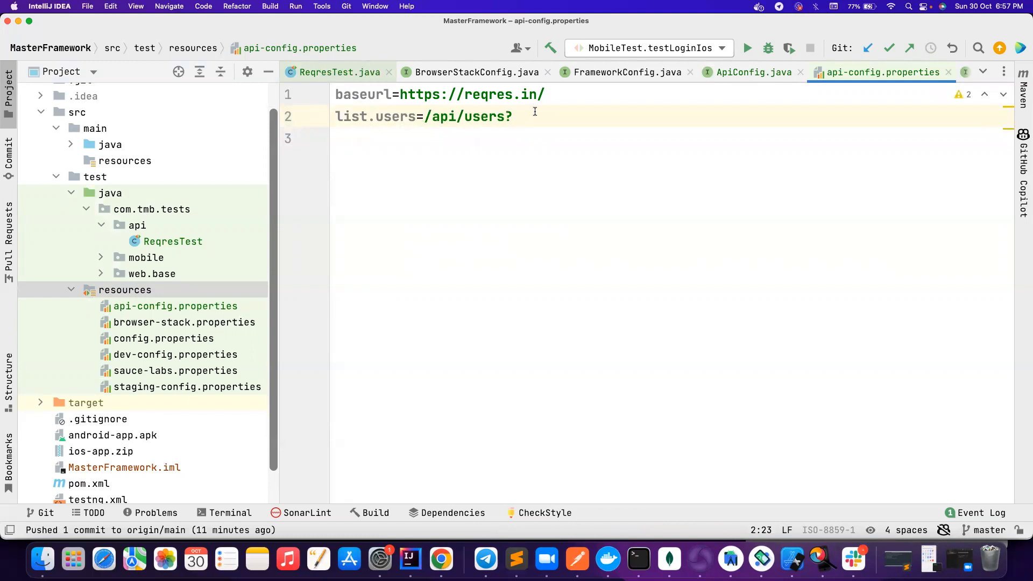
pyautogui.press('Backspace')
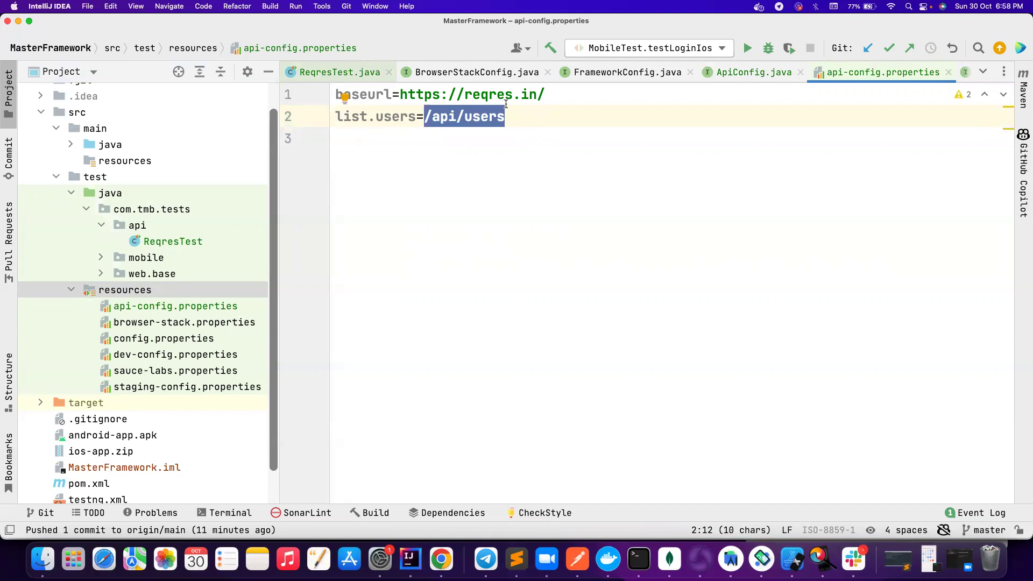
pyautogui.click(755, 72)
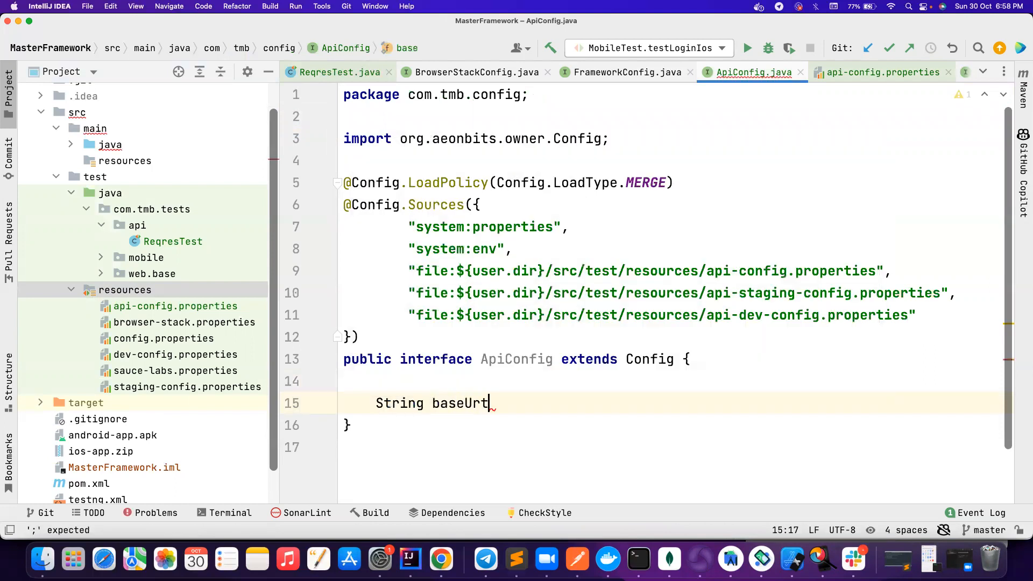
pyautogui.write('l();')
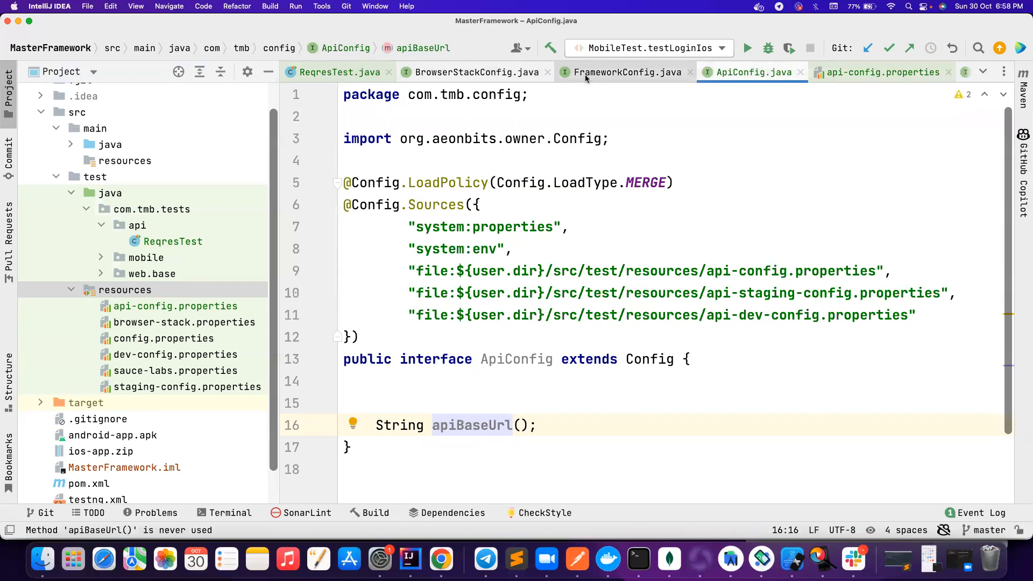
pyautogui.click(626, 73)
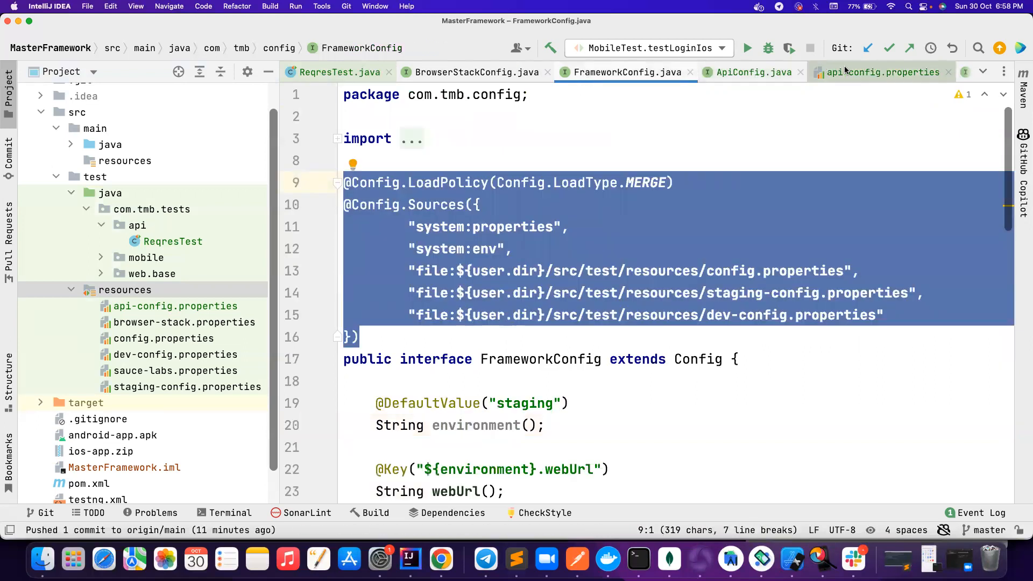
pyautogui.click(884, 72)
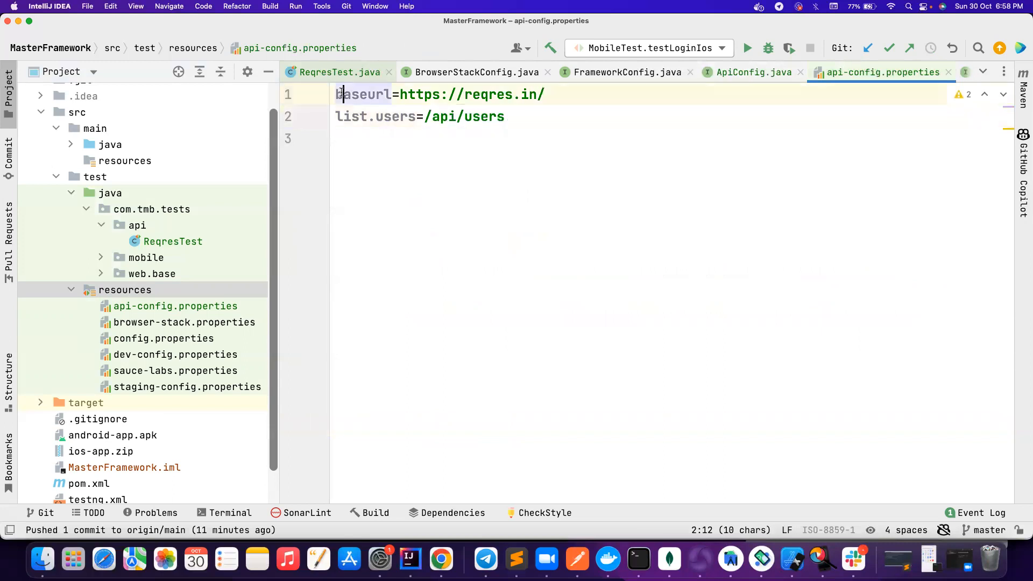
pyautogui.doubleClick(363, 94)
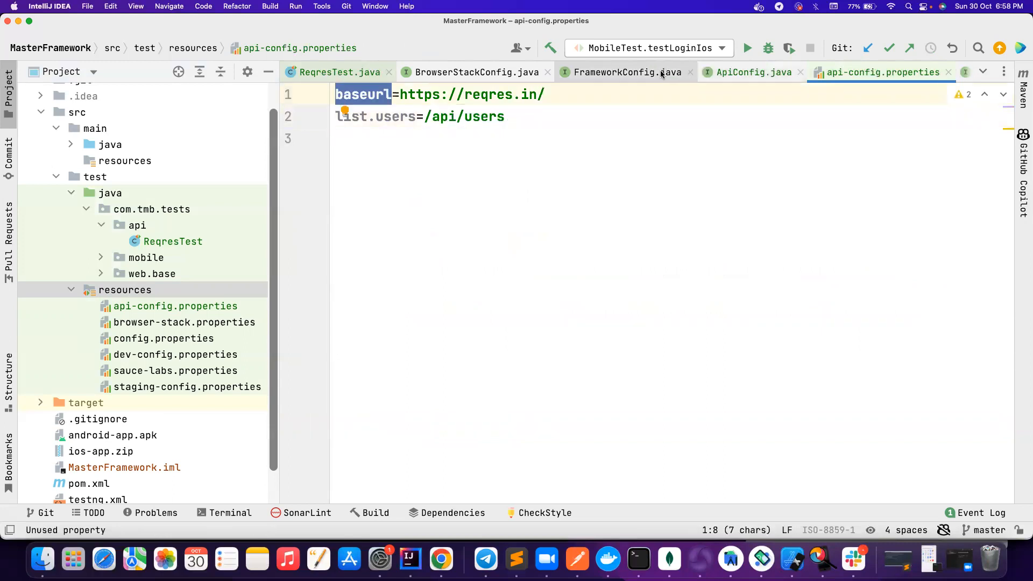
pyautogui.click(754, 72)
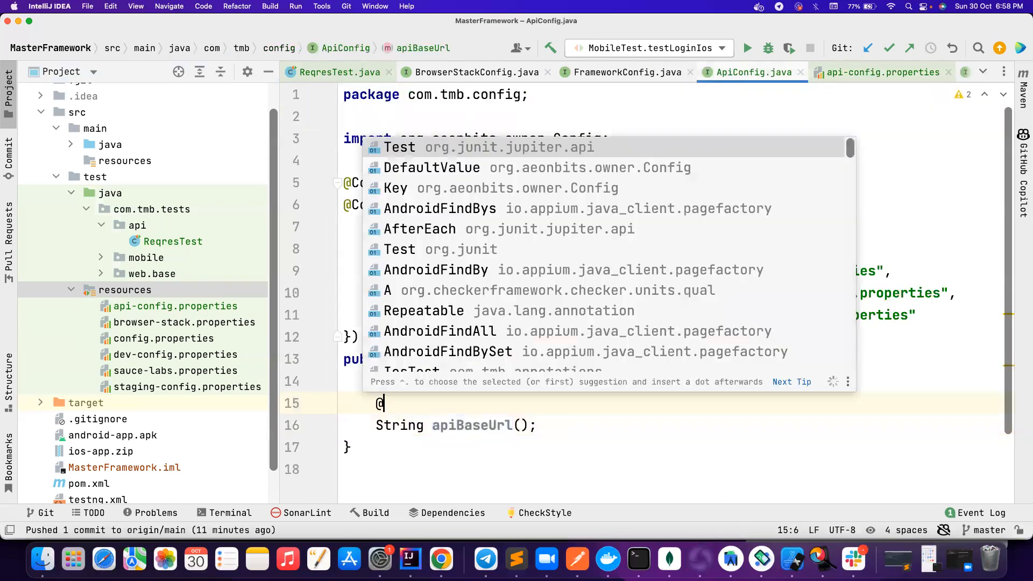
pyautogui.click(395, 189)
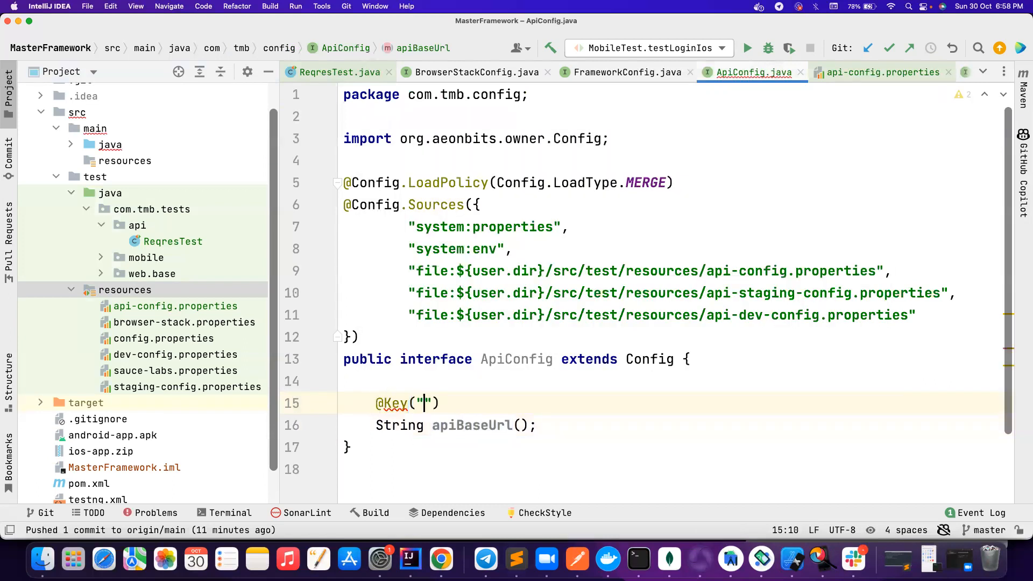
pyautogui.write('baseurl')
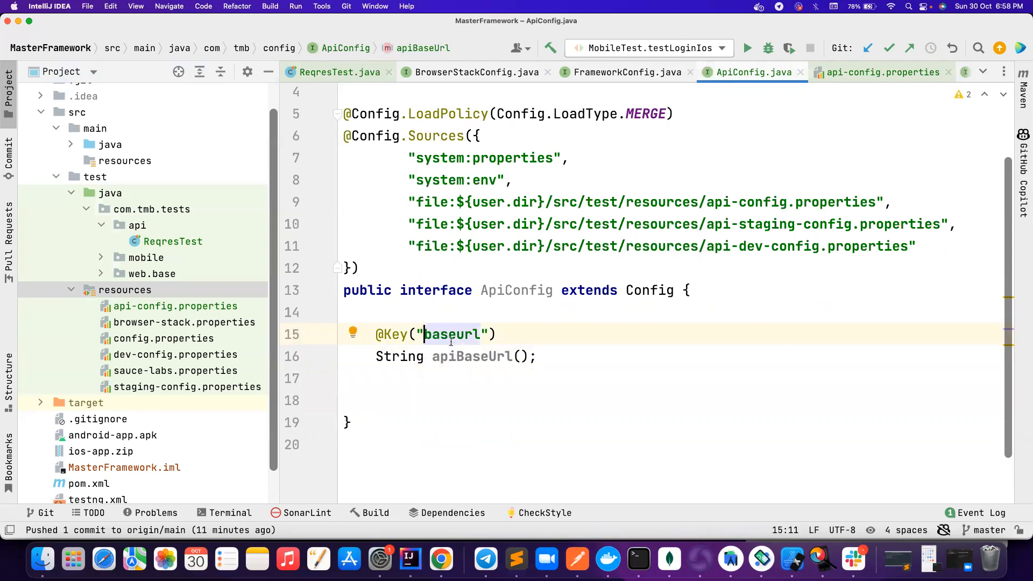
pyautogui.moveTo(926, 241)
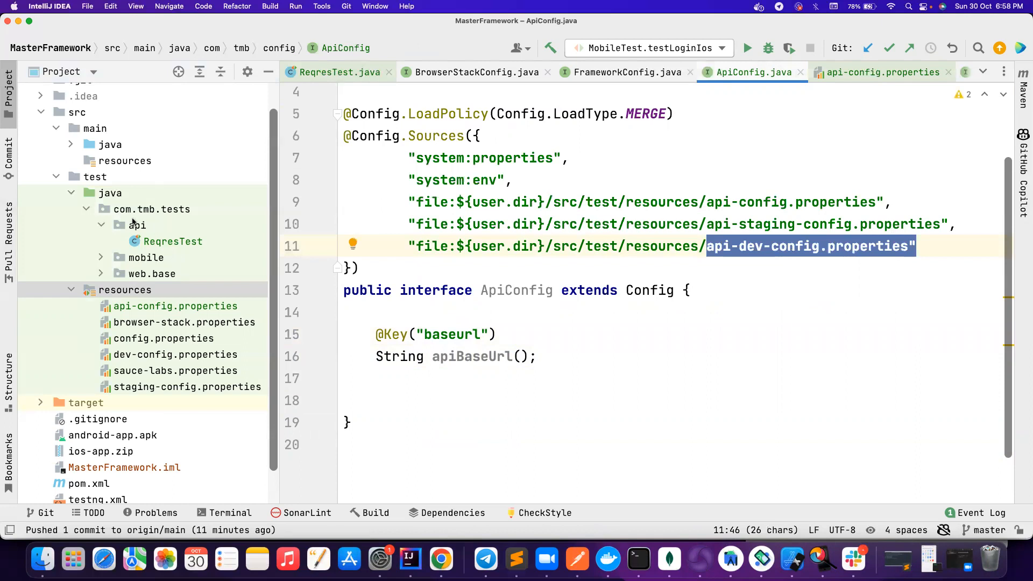
pyautogui.moveTo(210, 264)
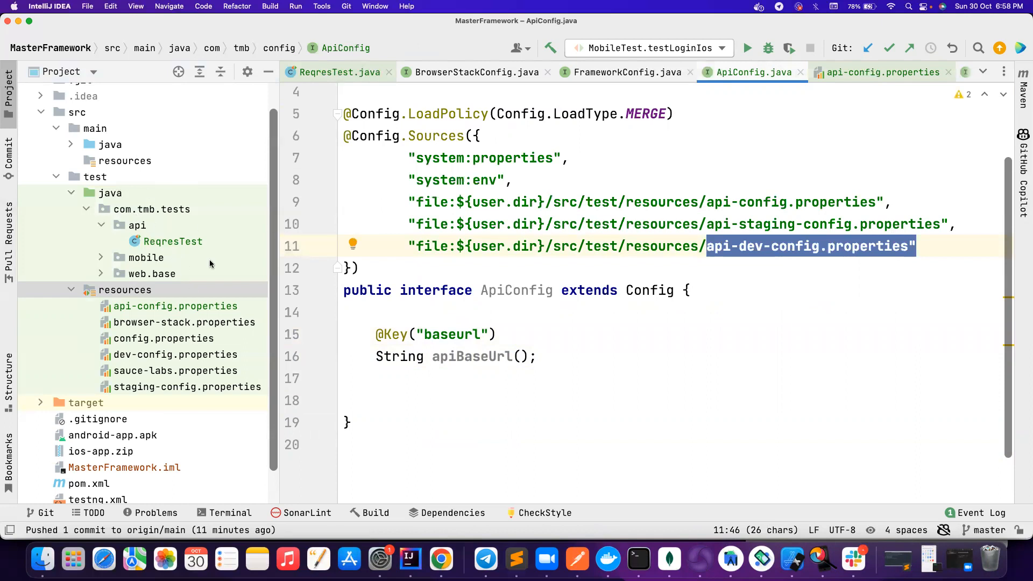
pyautogui.moveTo(525, 345)
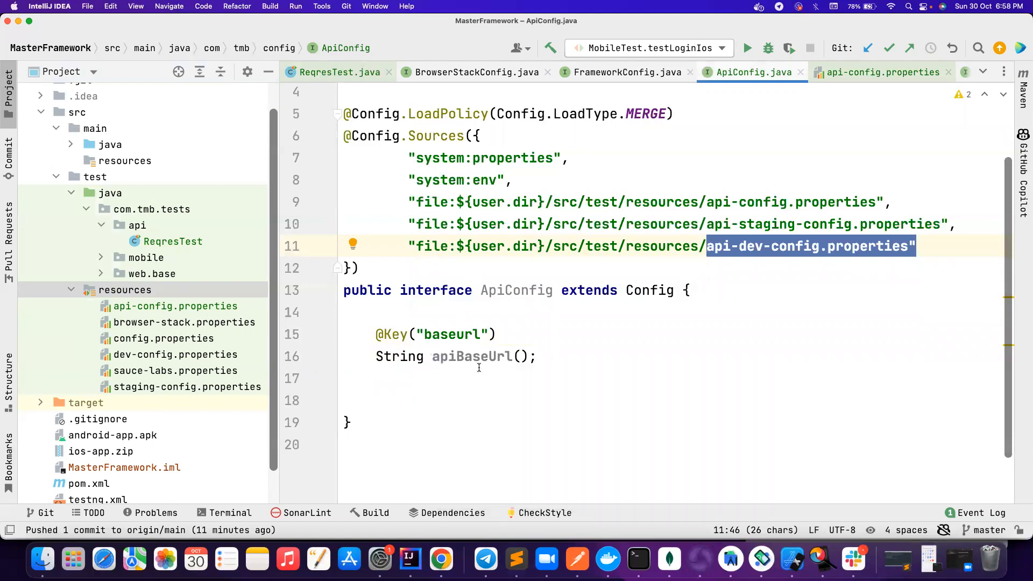
pyautogui.moveTo(477, 334)
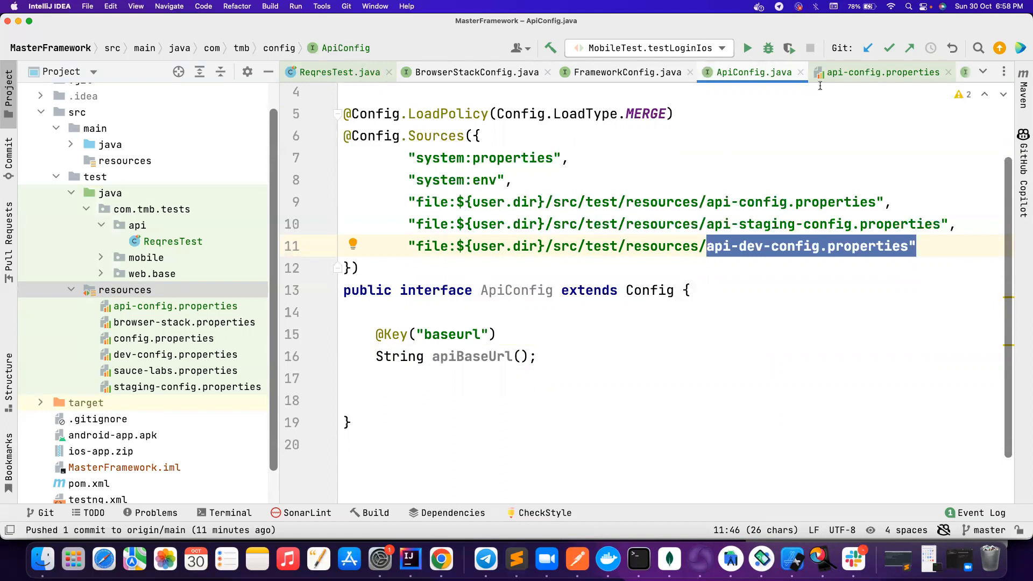
pyautogui.write('S')
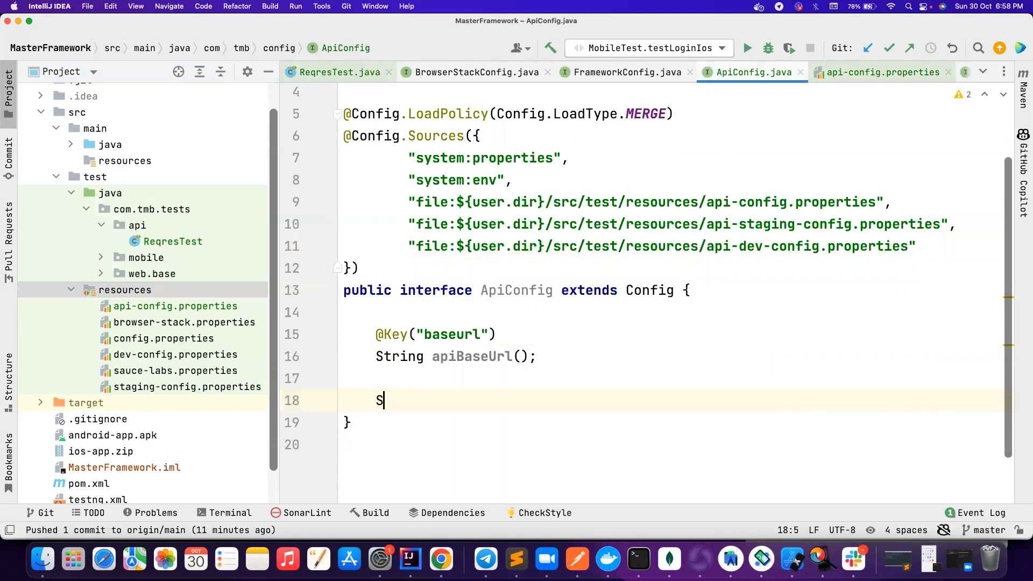
pyautogui.write('tring')
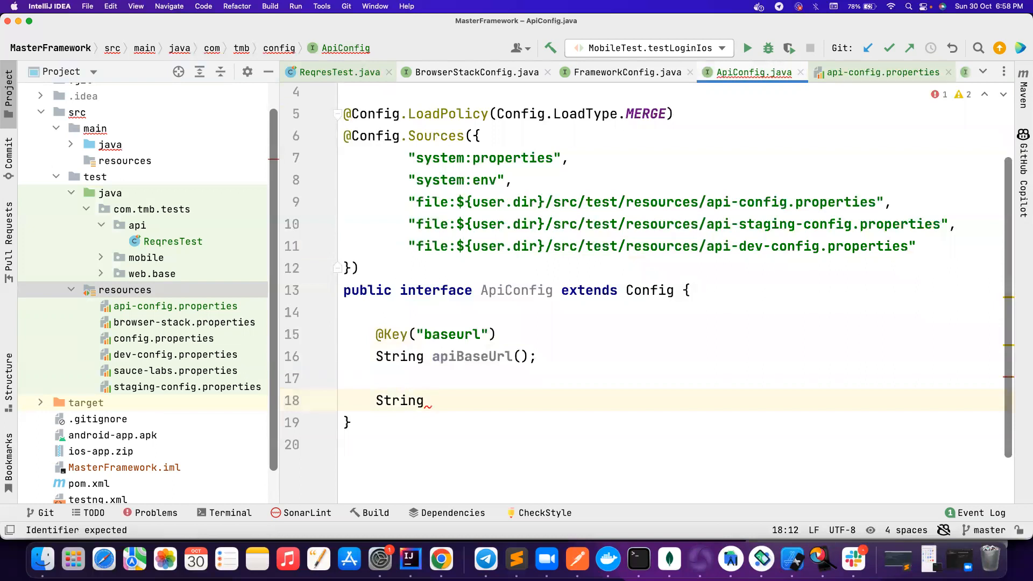
pyautogui.write('listUser')
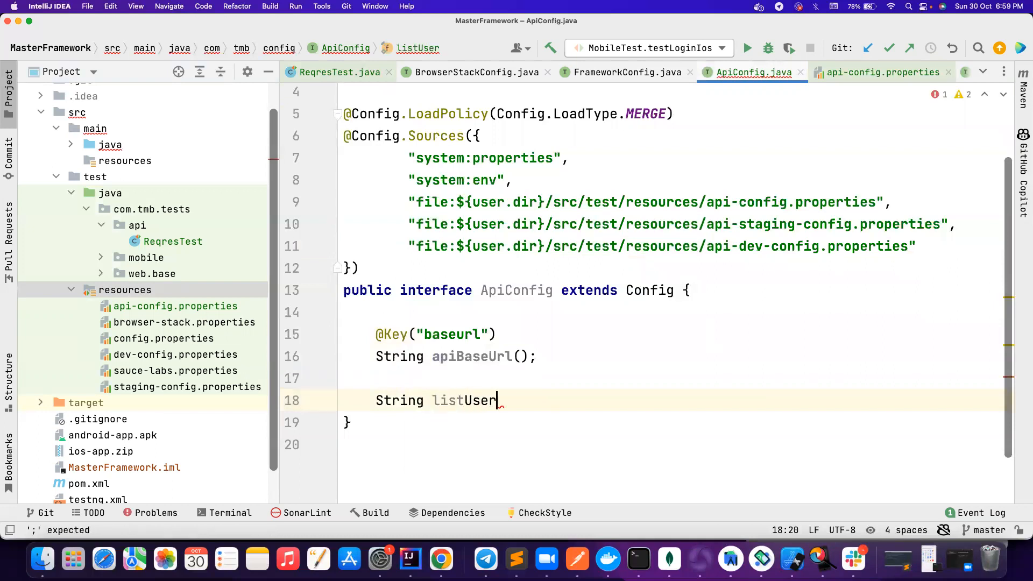
pyautogui.write('Endpoint();')
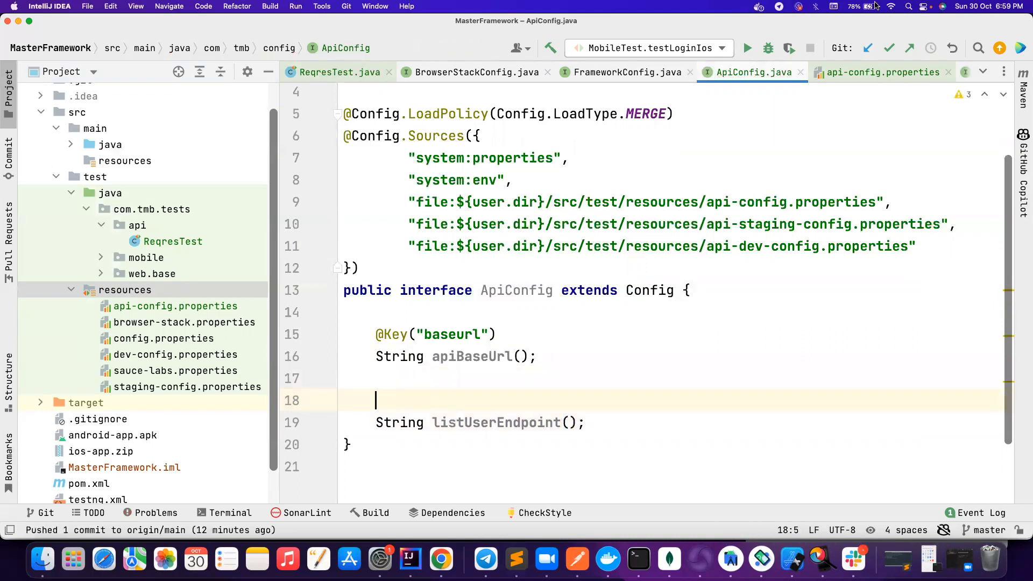
pyautogui.click(881, 72)
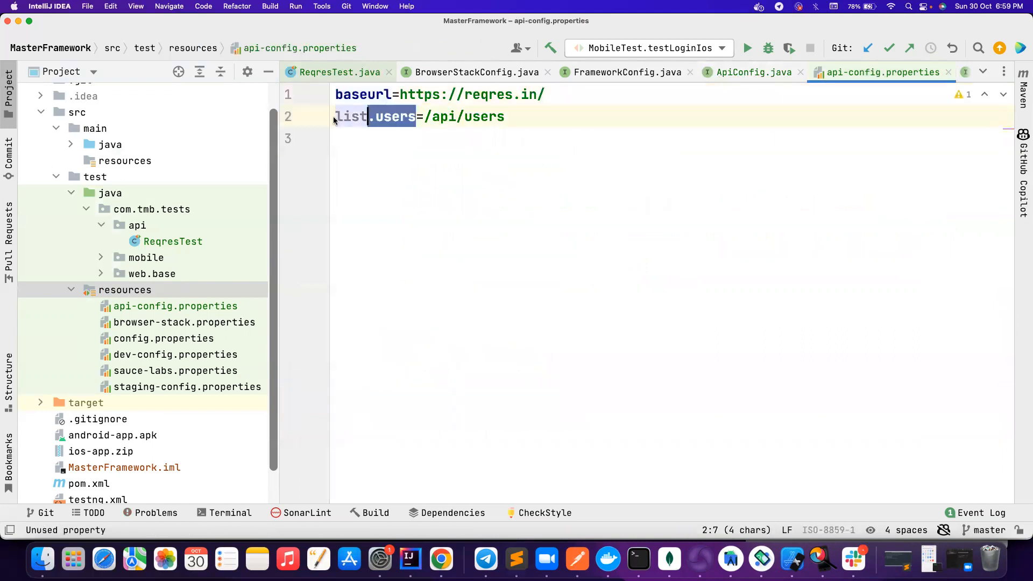
pyautogui.click(754, 72)
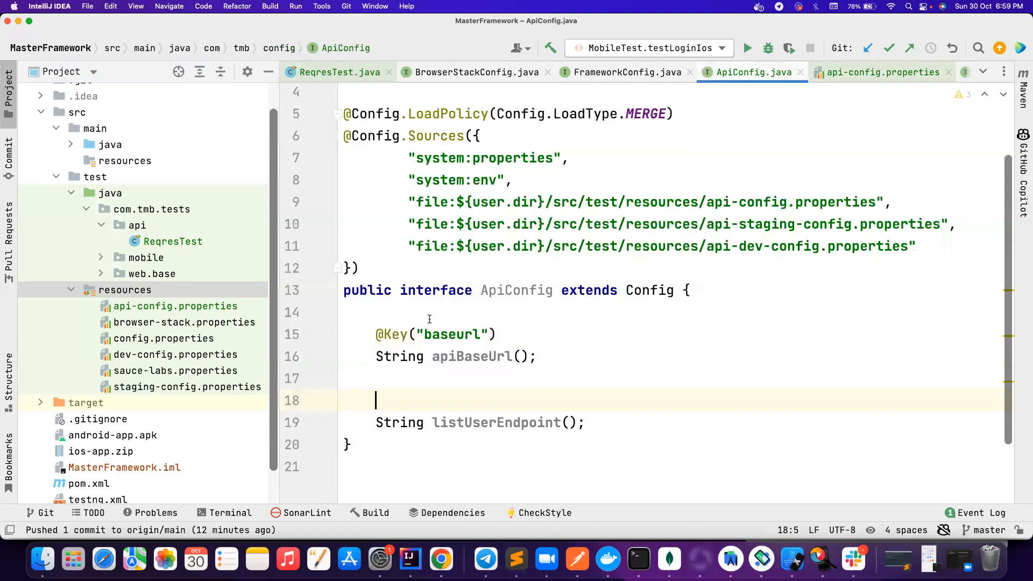
pyautogui.write('@key')
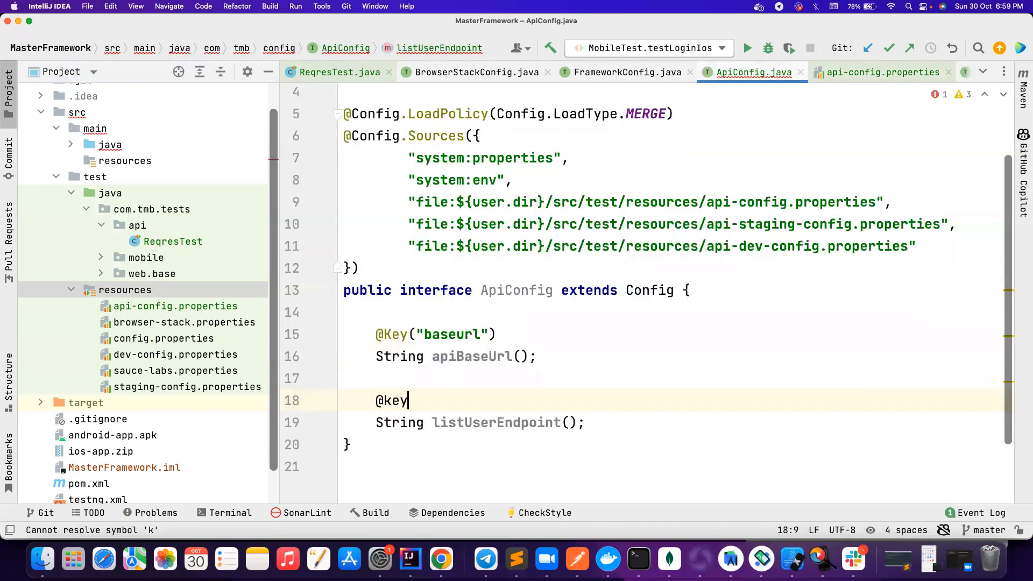
pyautogui.press('BackSpace')
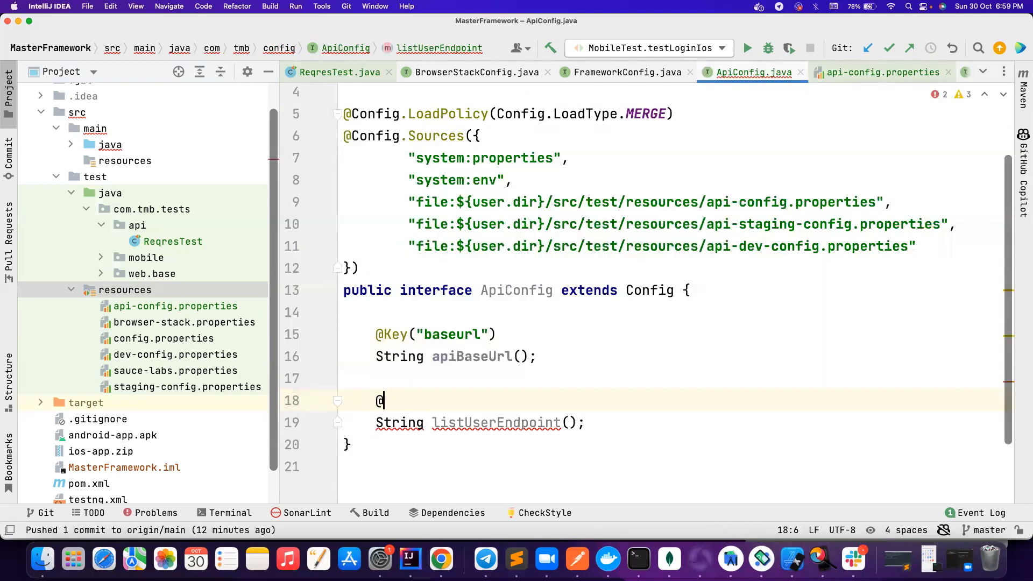
pyautogui.write('Key("list.users")')
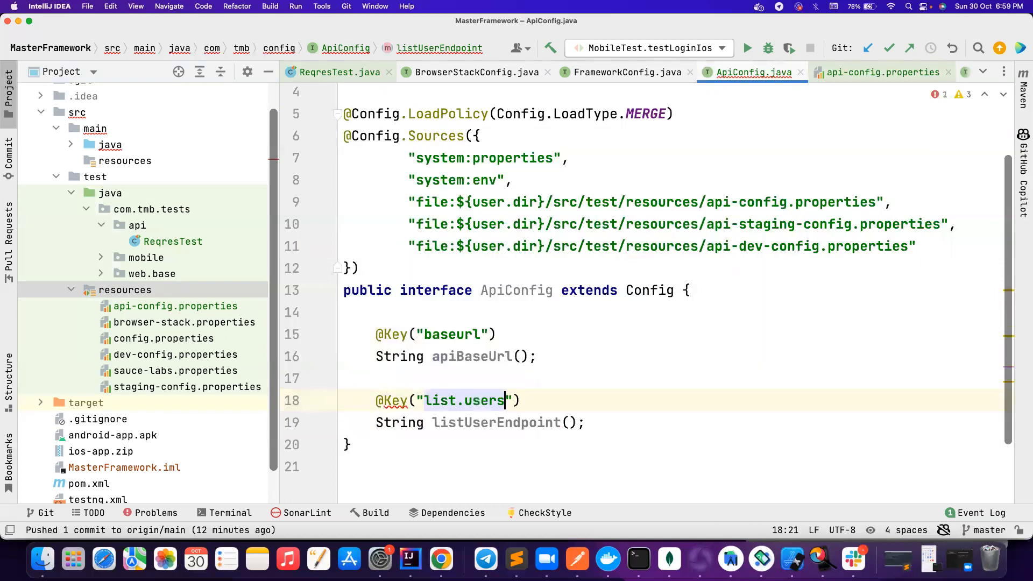
pyautogui.scroll(-3)
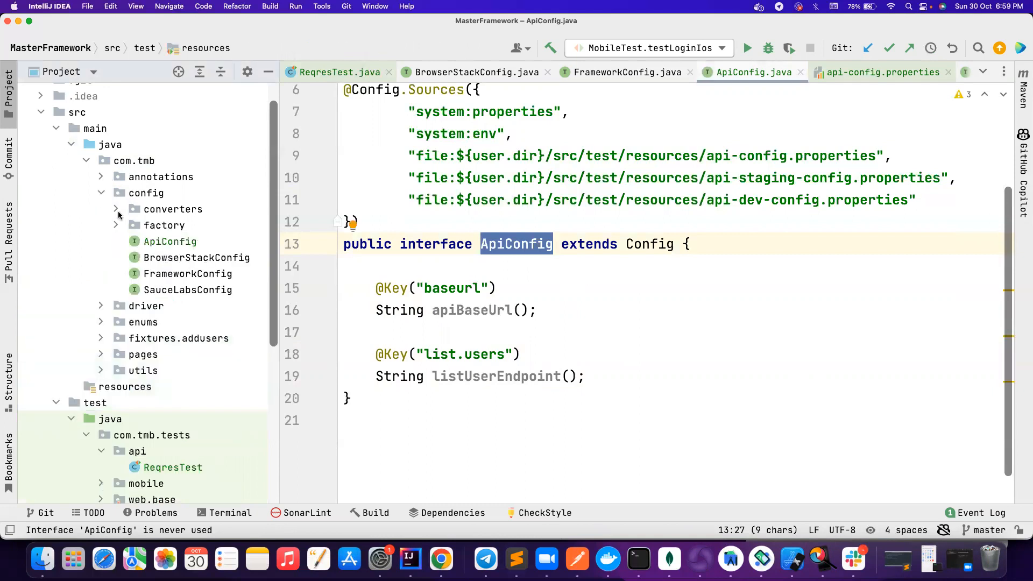
# Copy ConfigFactory as a new ApiConfigFactory class and add it to Git
pyautogui.click(116, 225)
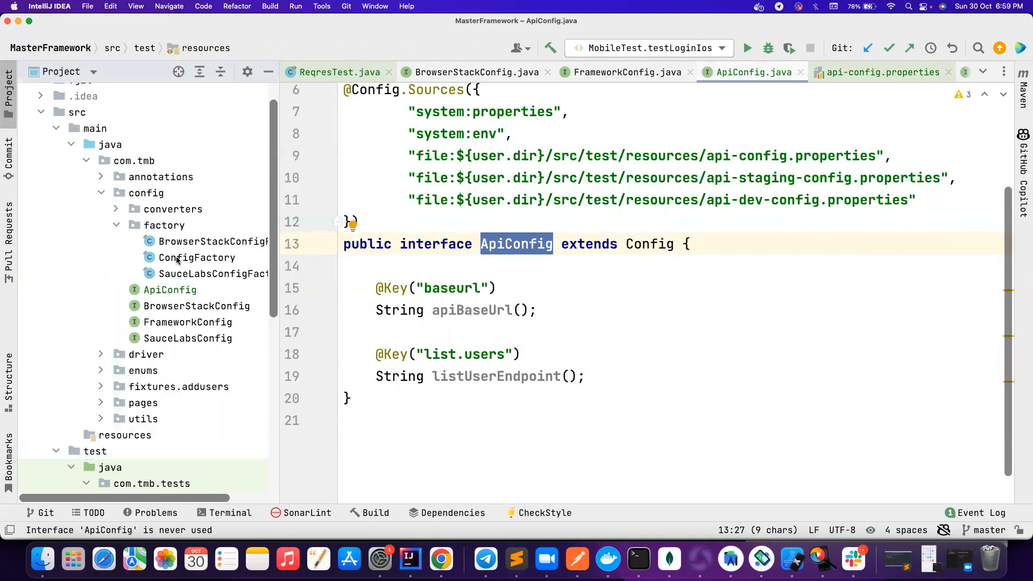
pyautogui.click(164, 225)
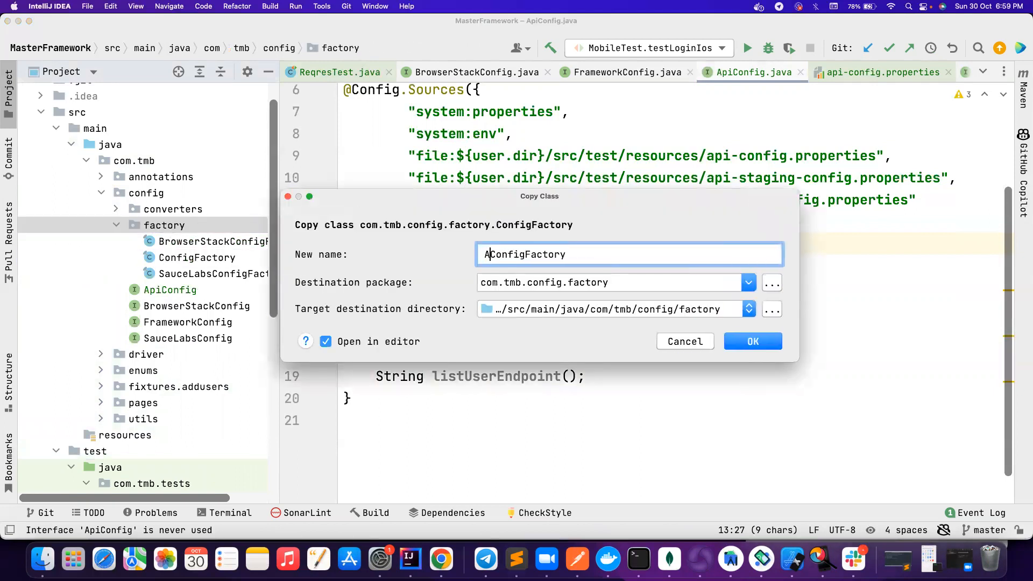
pyautogui.click(754, 342)
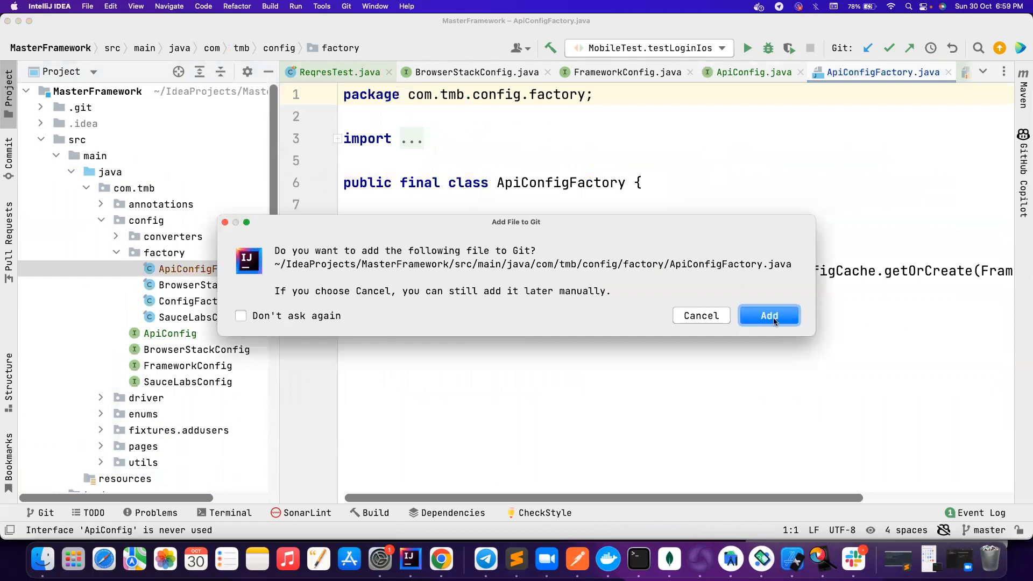
pyautogui.click(769, 315)
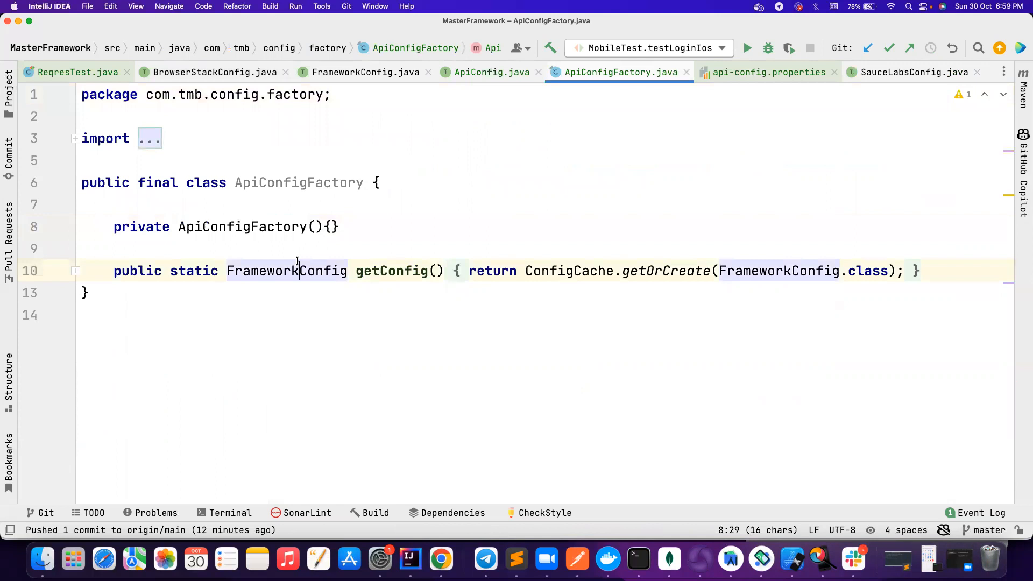
# Make getConfig return ApiConfig instead of FrameworkConfig, then return to ReqresTest
pyautogui.write('Api')
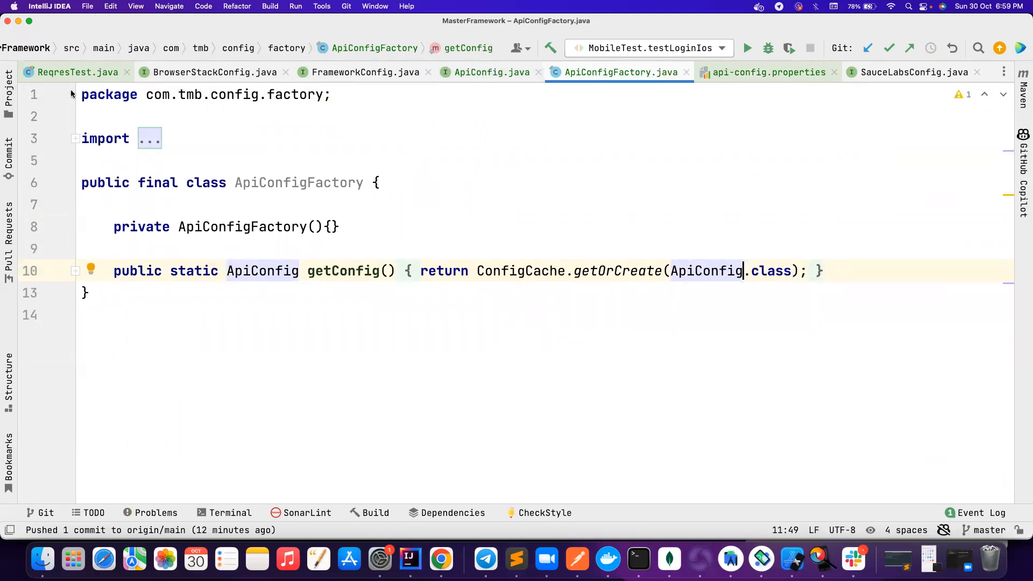
pyautogui.click(78, 72)
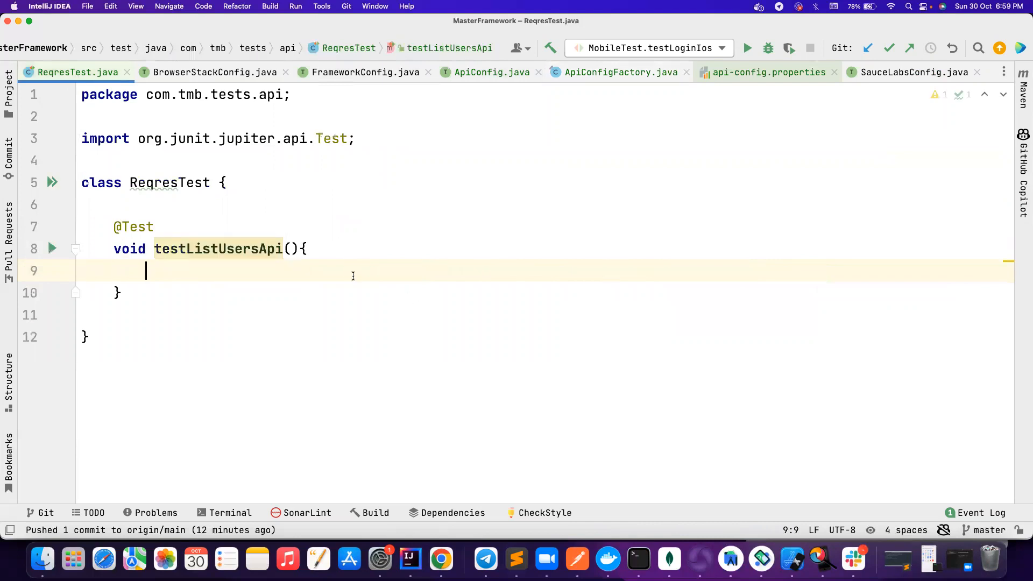
# Declare private static final String BASE_URL from ApiConfigFactory.getConfig().apiBaseUrl()
pyautogui.write('Res')
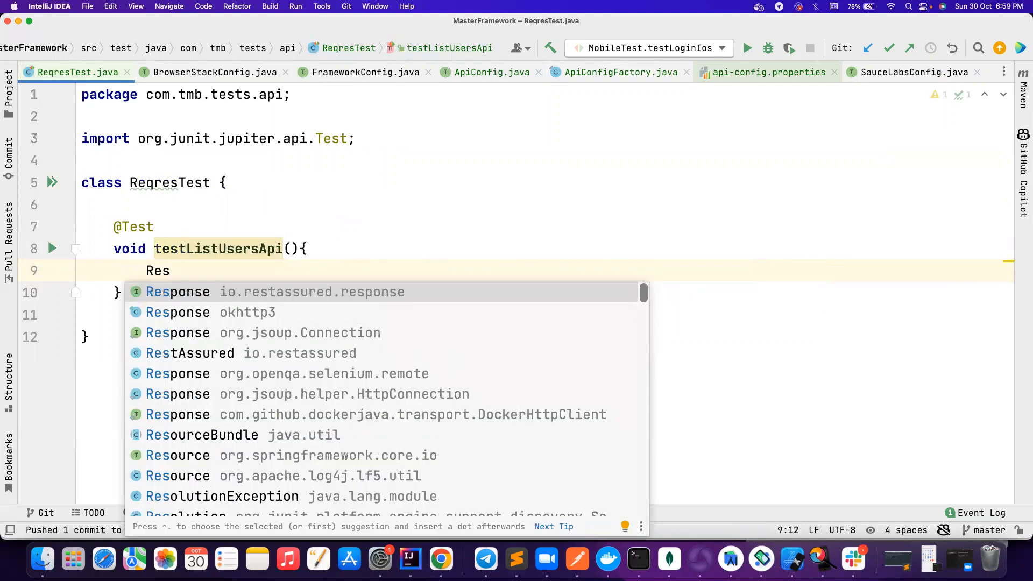
pyautogui.write('RestAssured.given(')
pyautogui.write('.baseUri(')
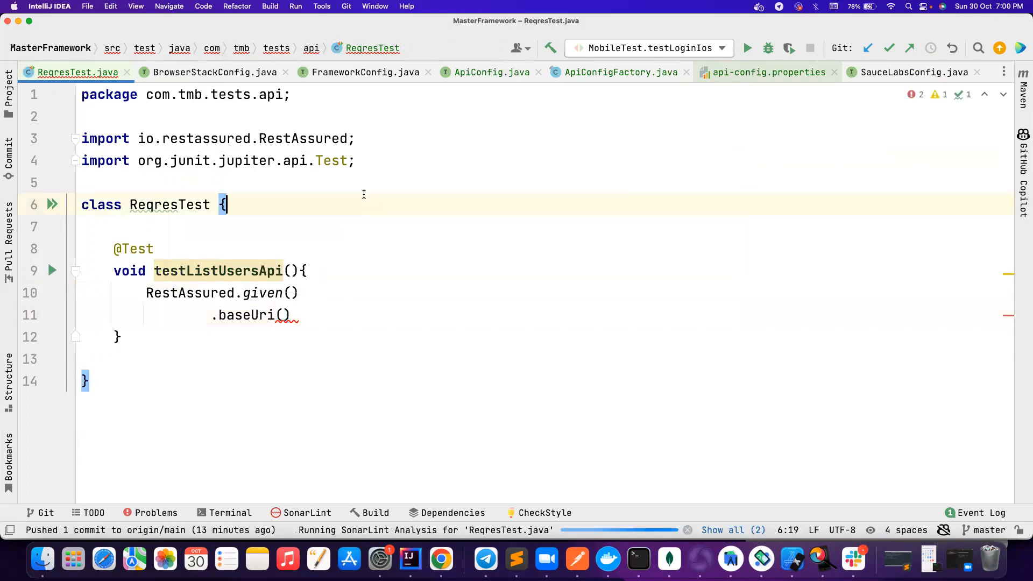
pyautogui.write('private s')
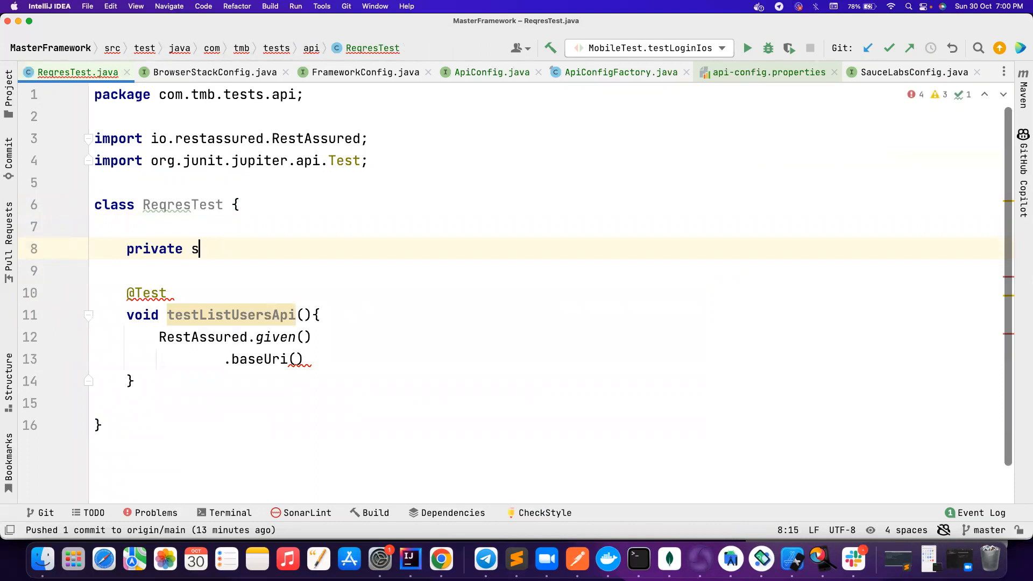
pyautogui.write('tatic final S')
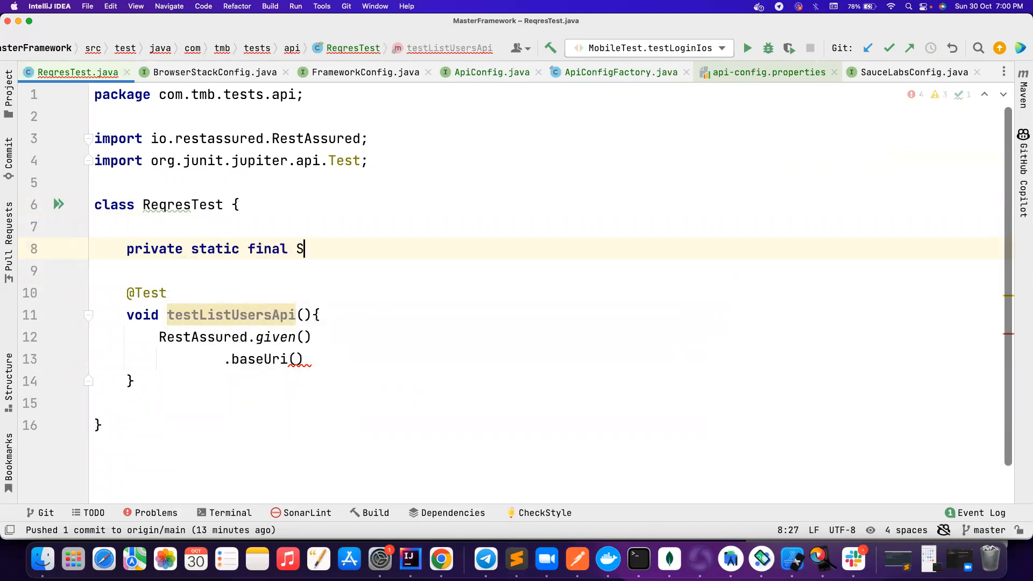
pyautogui.write('tring')
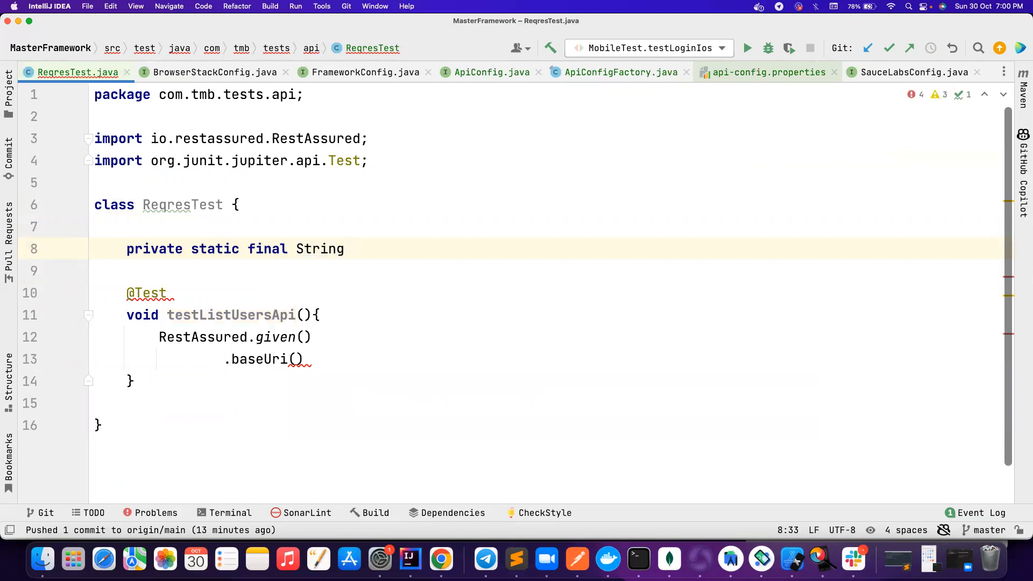
pyautogui.write('BASE_')
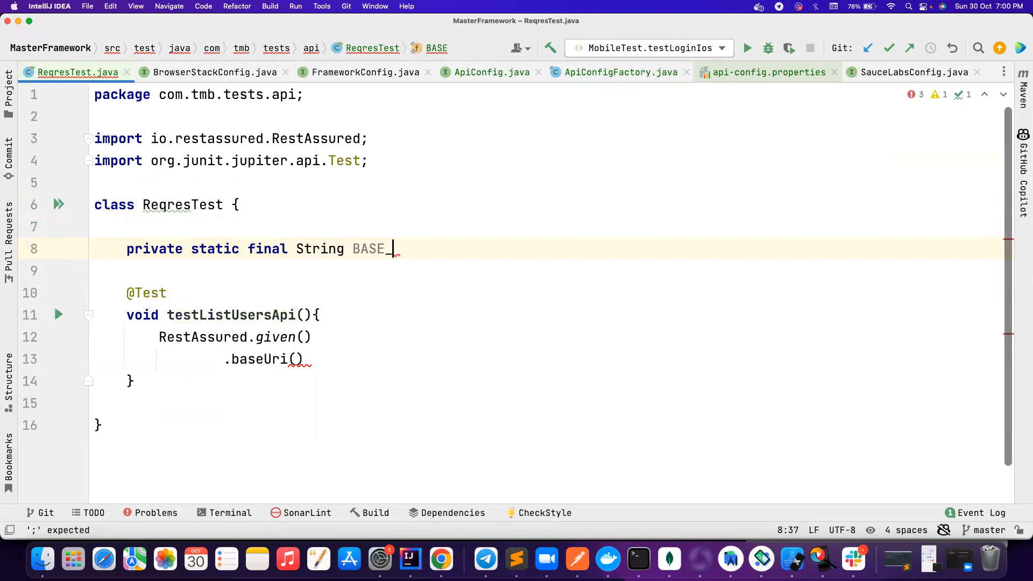
pyautogui.write('U')
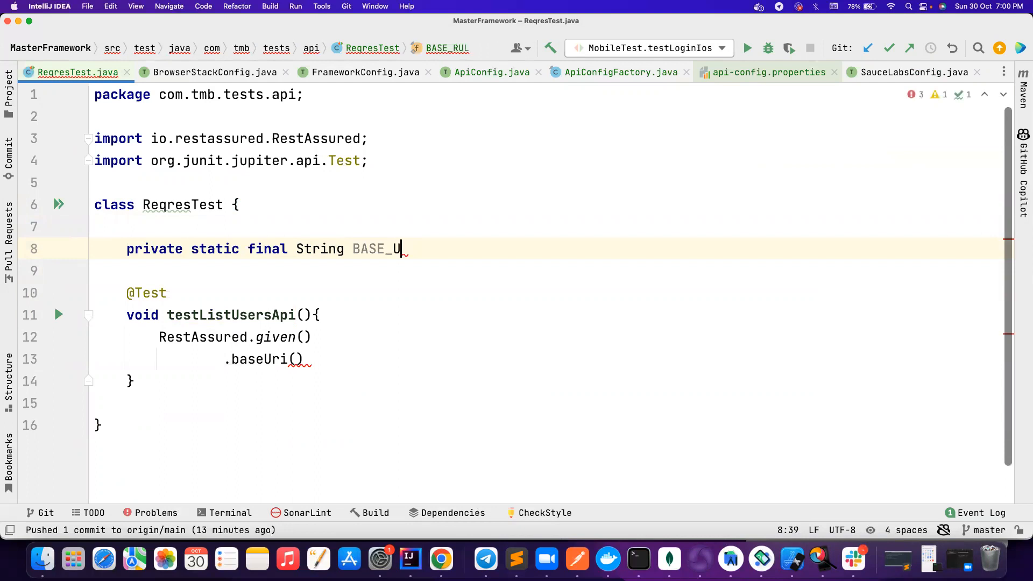
pyautogui.write('RL=')
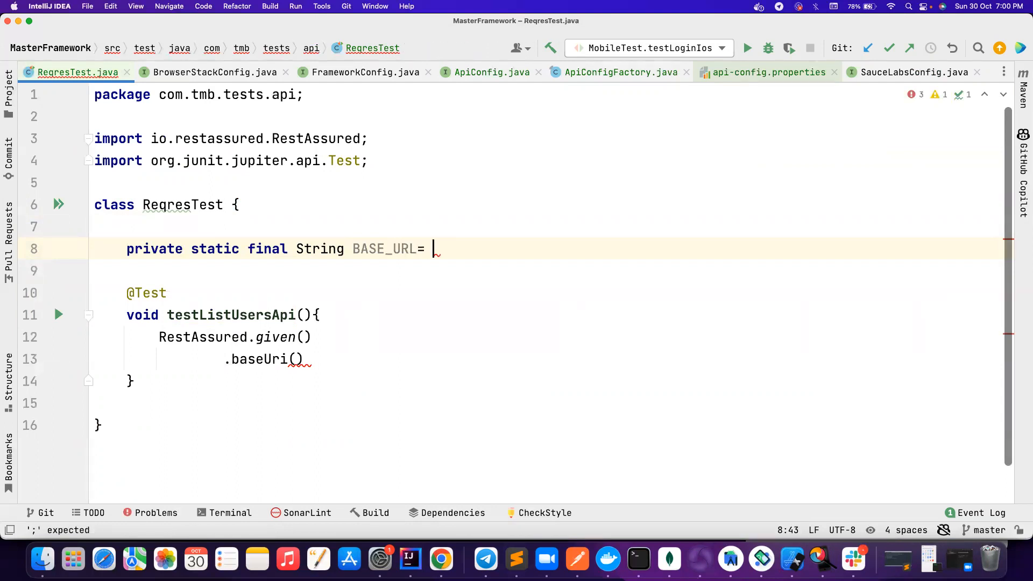
pyautogui.write('"ApiConfigFactory"')
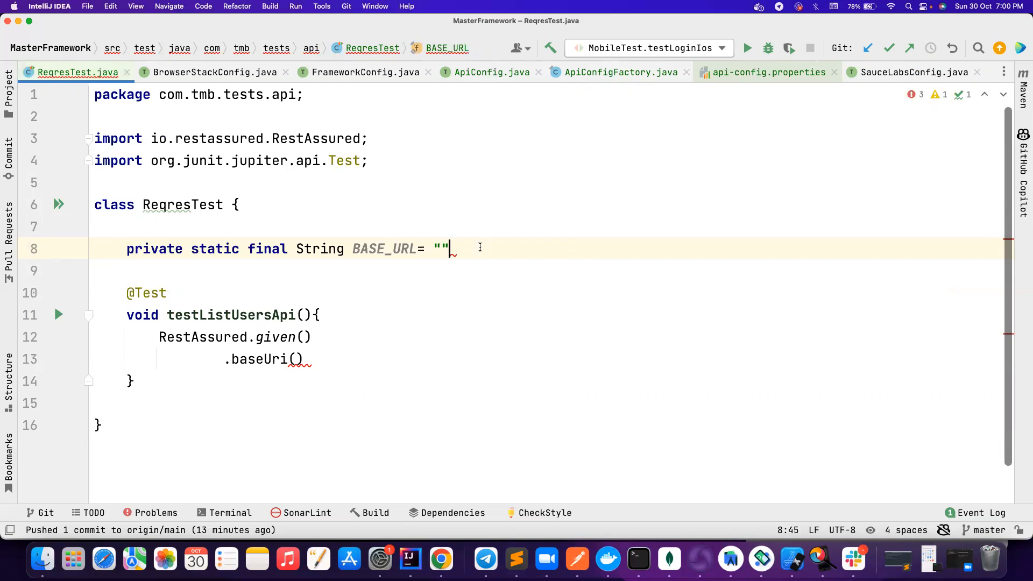
pyautogui.write('ApiConfigFactory.')
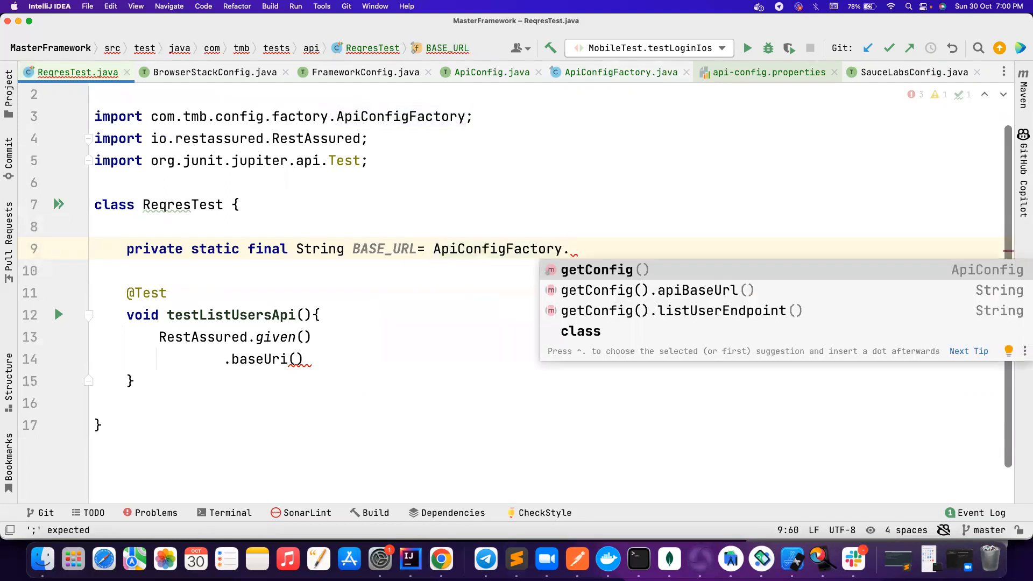
pyautogui.click(657, 291)
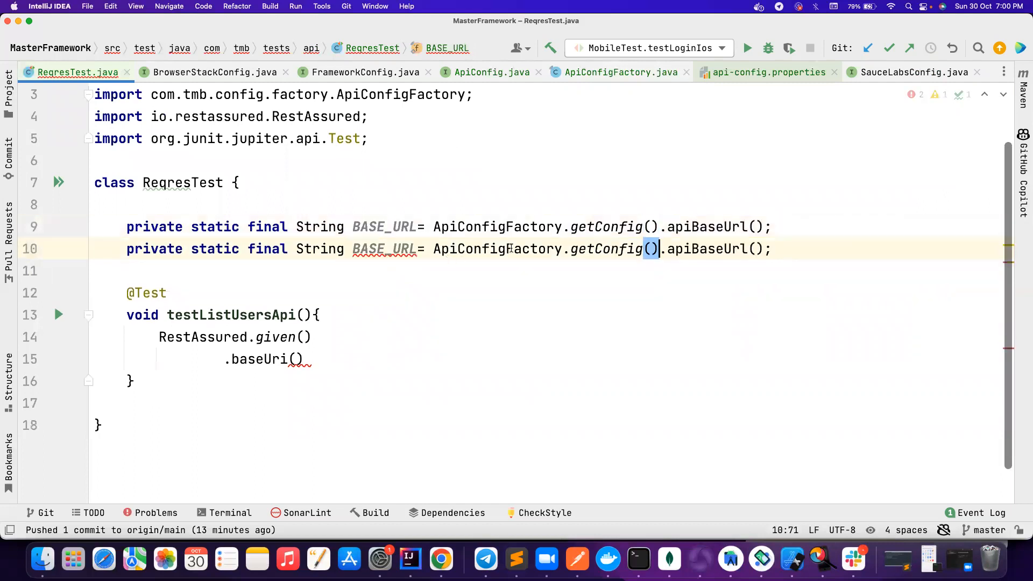
# Turn the duplicated constant into LIST_USERS_ENDPOINT using listUserEndpoint()
pyautogui.moveTo(666, 249); pyautogui.dragTo(771, 249)
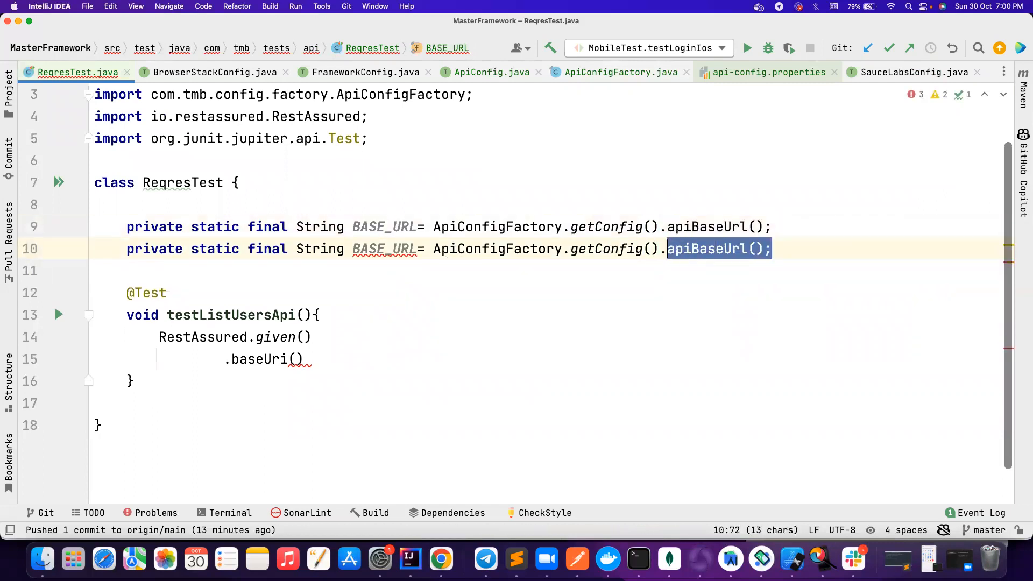
pyautogui.press('Delete')
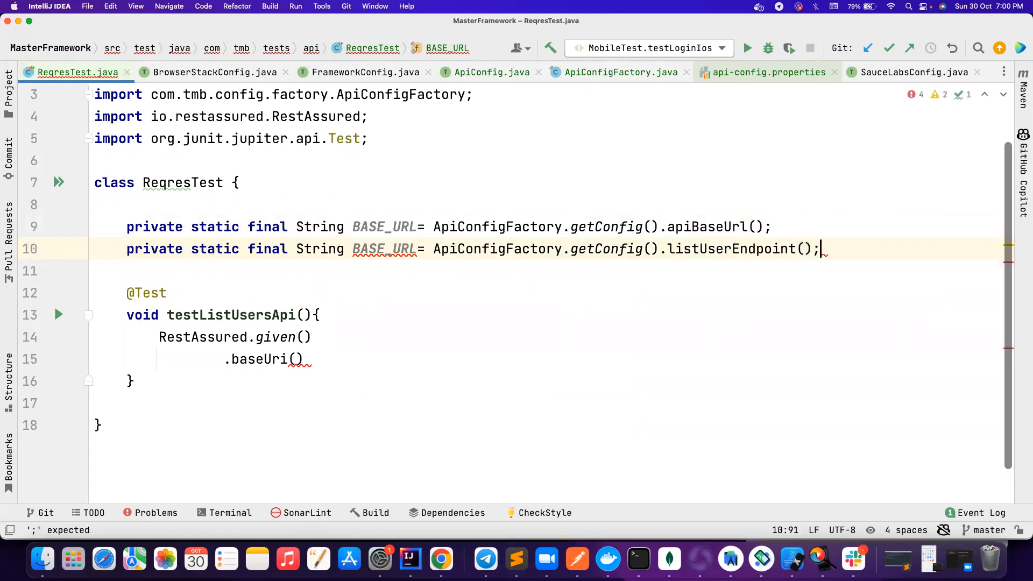
pyautogui.doubleClick(384, 249)
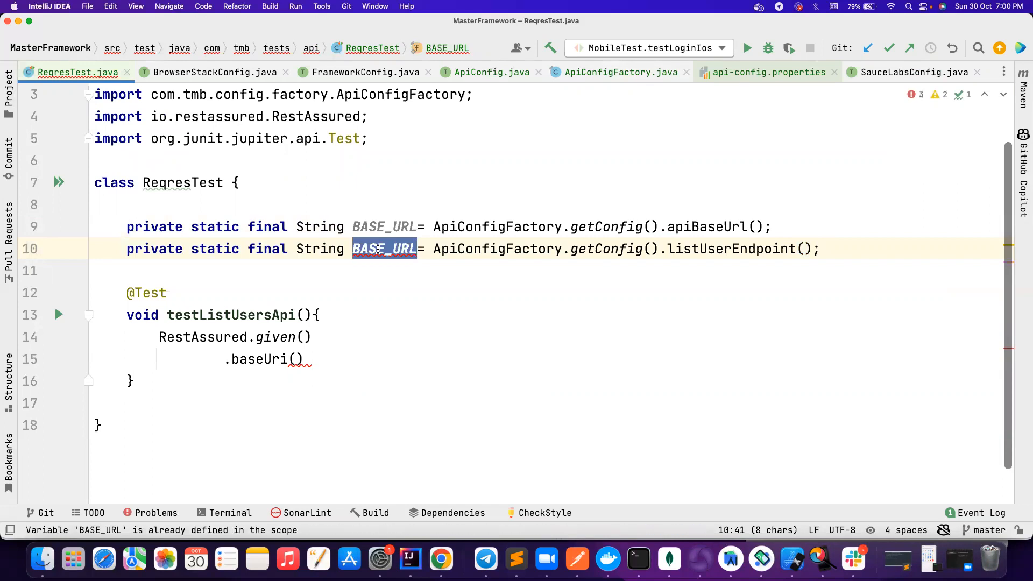
pyautogui.write('LIST_USRE')
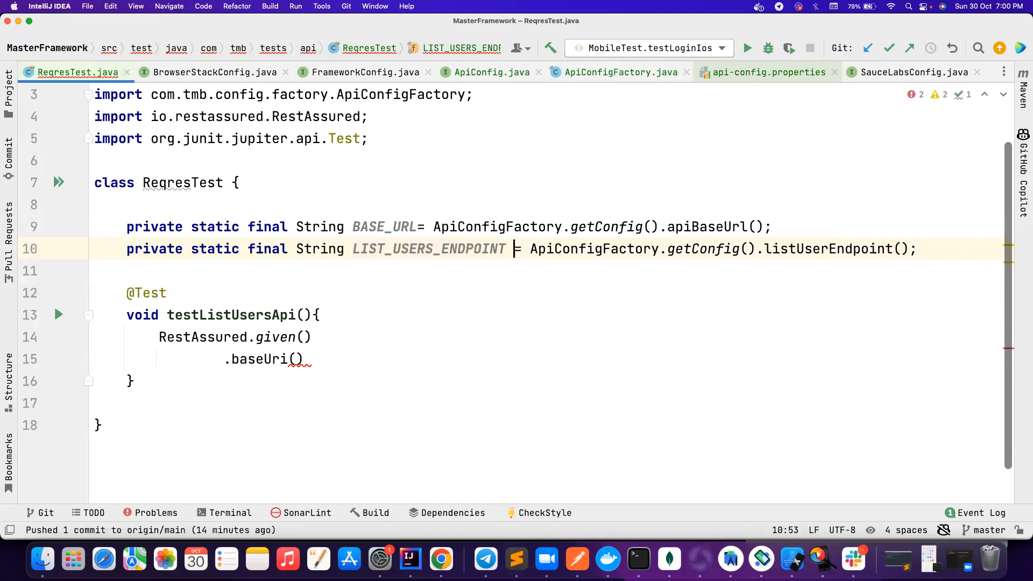
pyautogui.write('B')
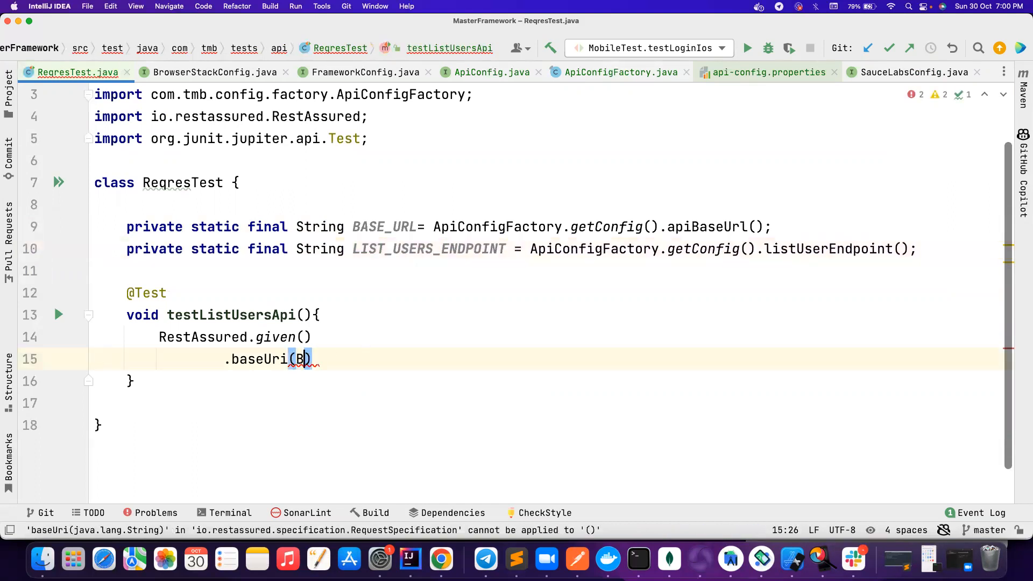
# Chain baseUri(BASE_URL), get(LIST_USERS_ENDPOINT) and queryParam("page", 2) onto the request
pyautogui.write('ASE_URL')
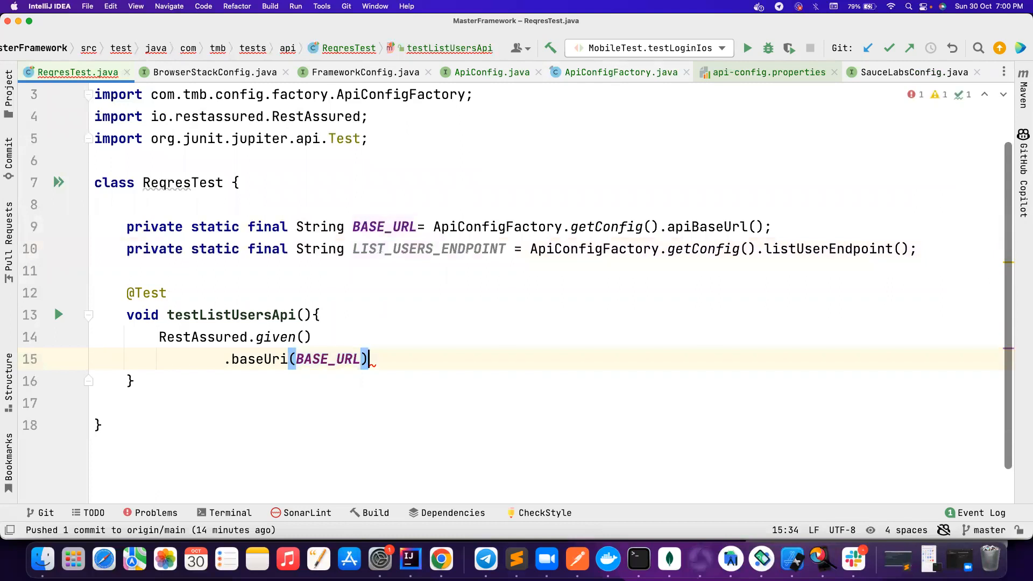
pyautogui.write('.')
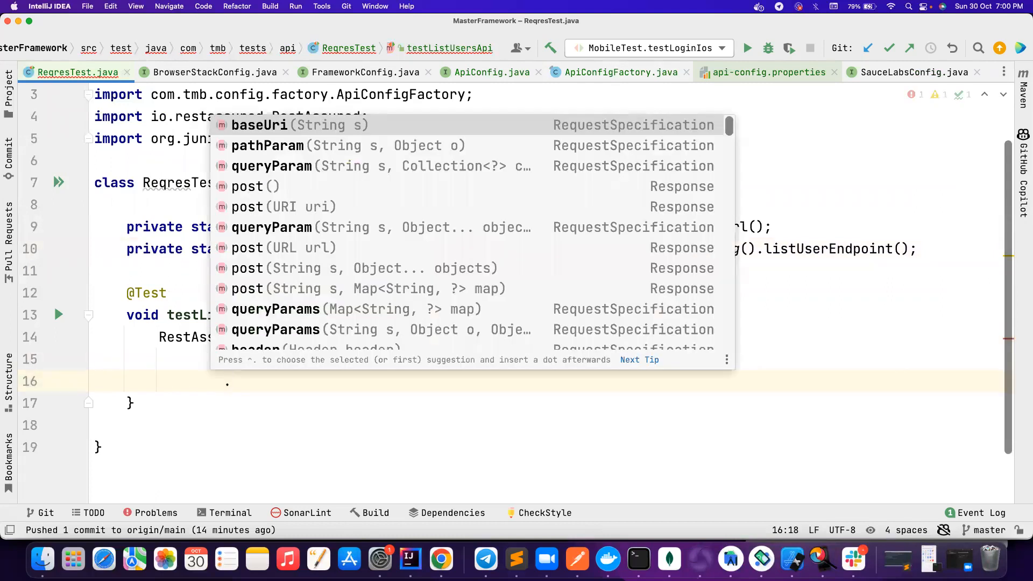
pyautogui.write('get()')
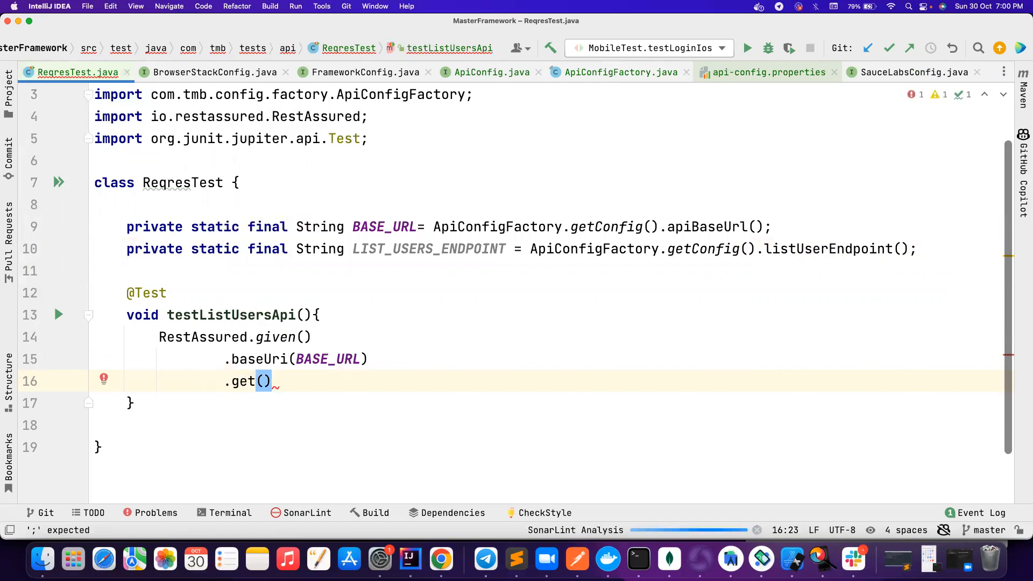
pyautogui.press('LEFT')
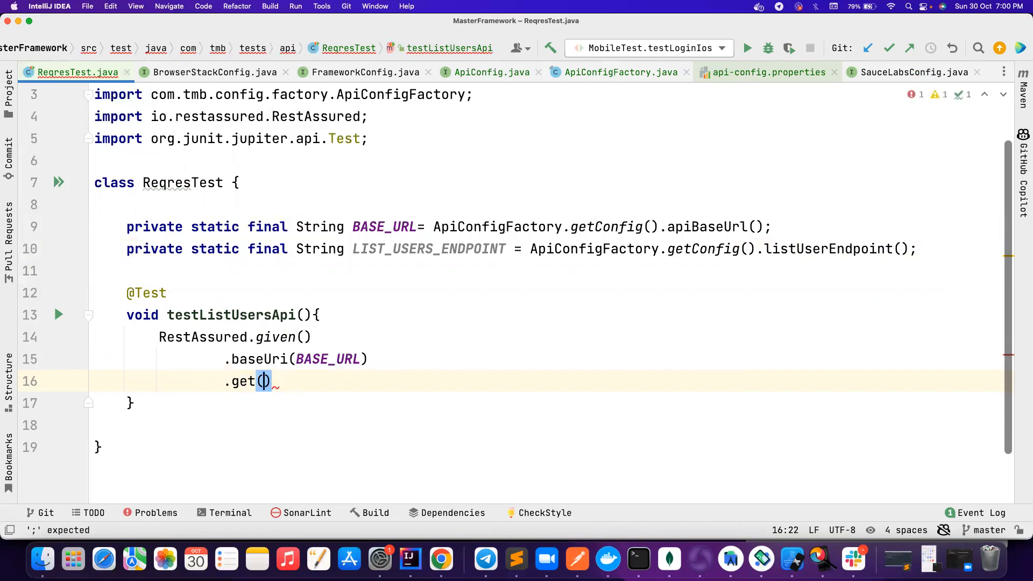
pyautogui.write('LIST_USERS_ENDPOINT')
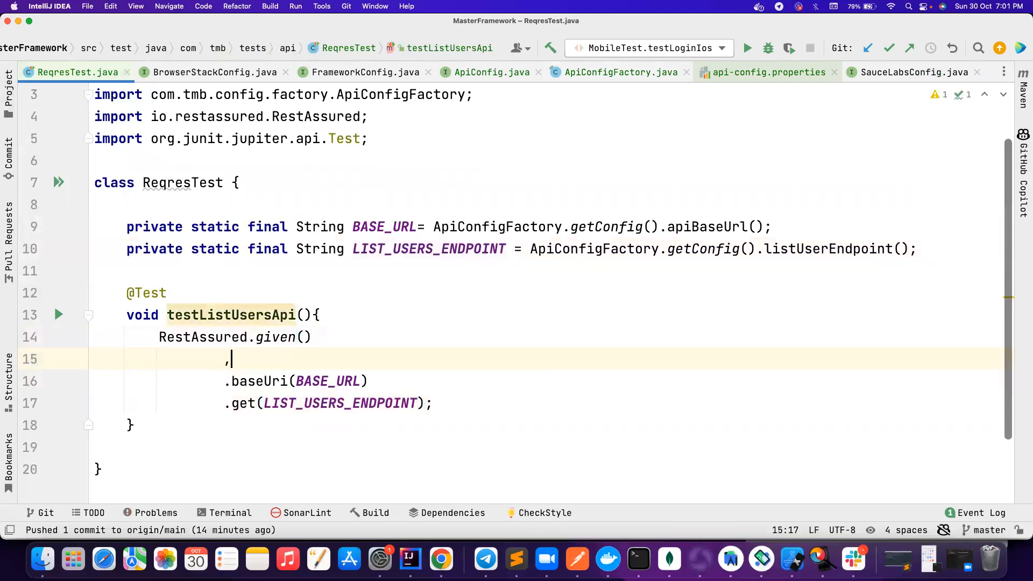
pyautogui.write('.q')
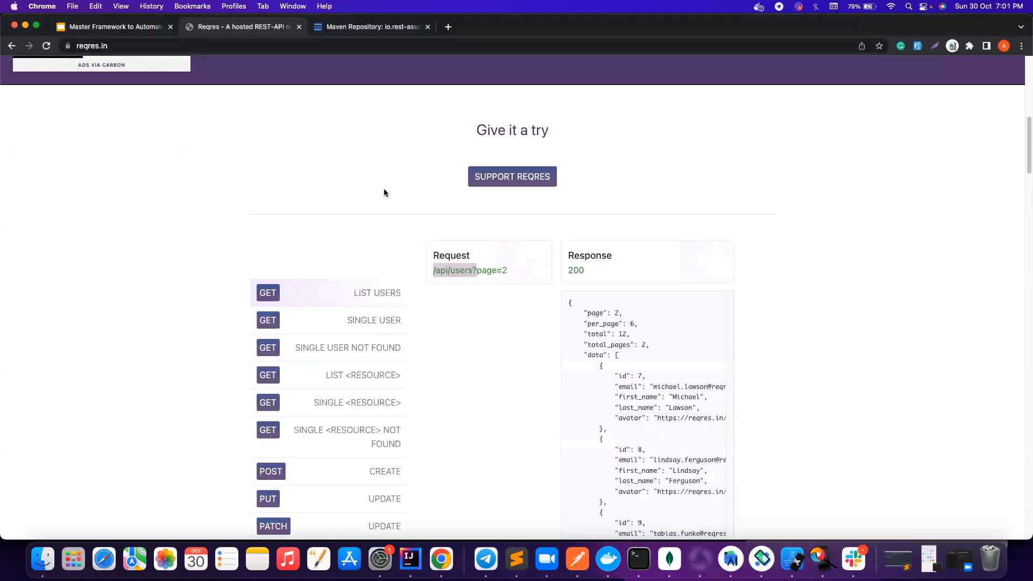
pyautogui.moveTo(507, 278)
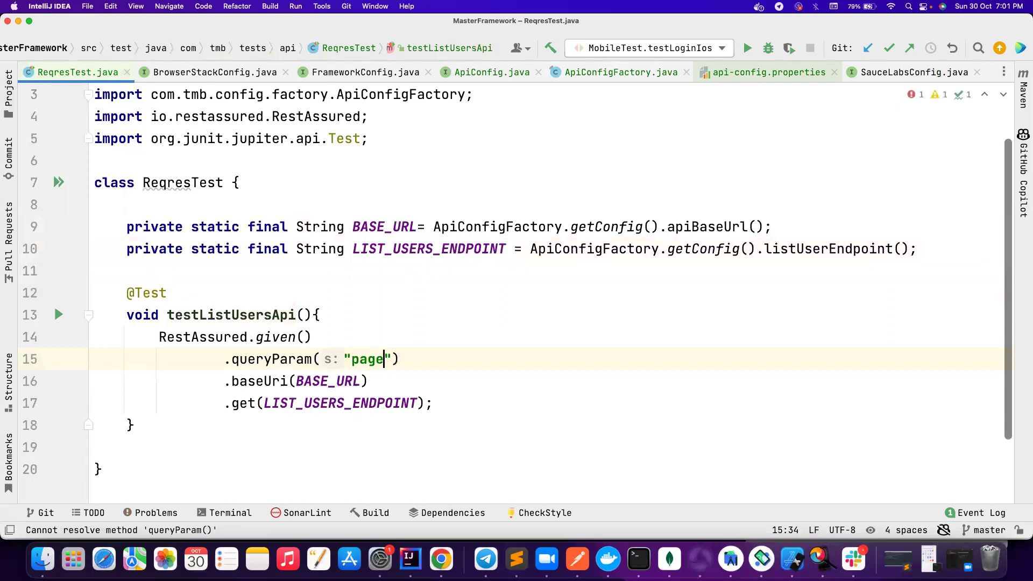
pyautogui.write(', 2')
pyautogui.write('.prettyPrint()')
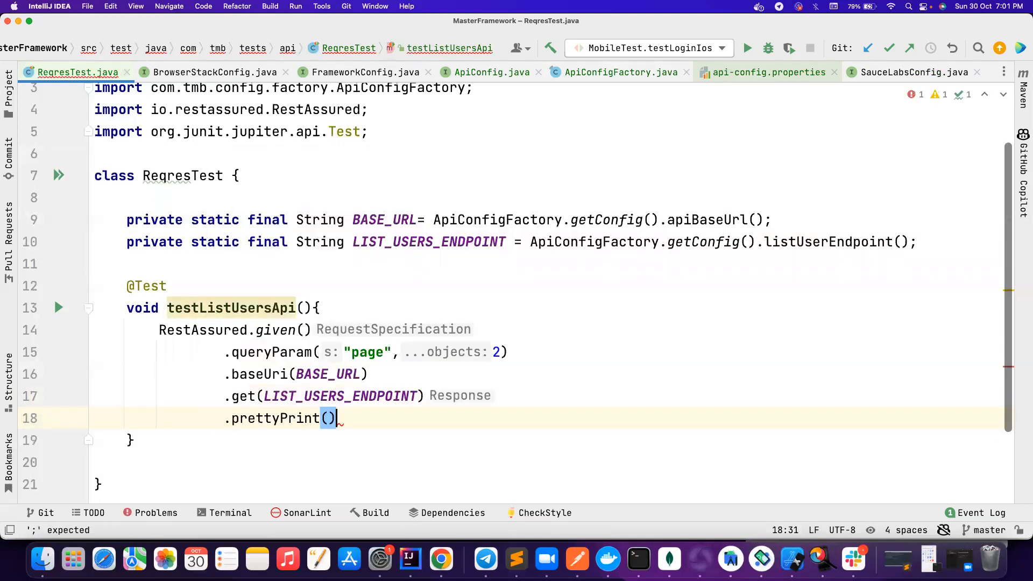
pyautogui.click(59, 308)
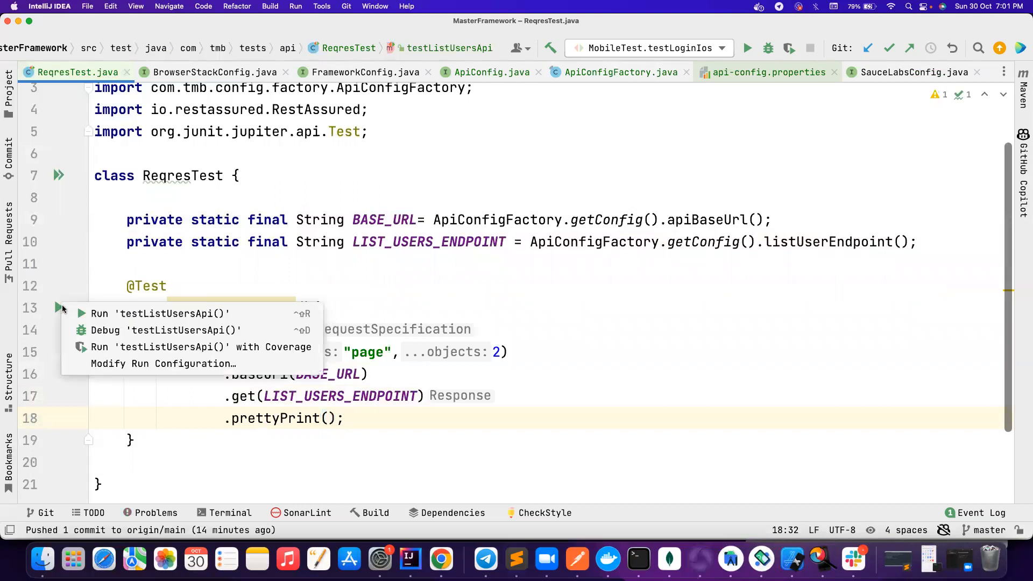
# Run testListUsersApi so the page-2 list-users request passes
pyautogui.click(151, 313)
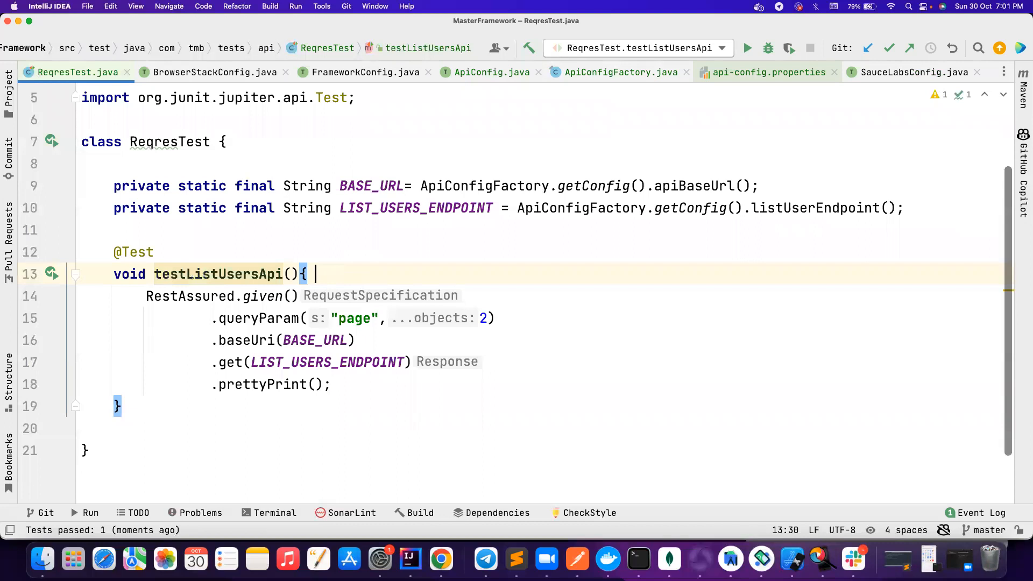
# Add an //Intention comment in testListUsersApi, then open the MobileTest class
pyautogui.write('//Inte')
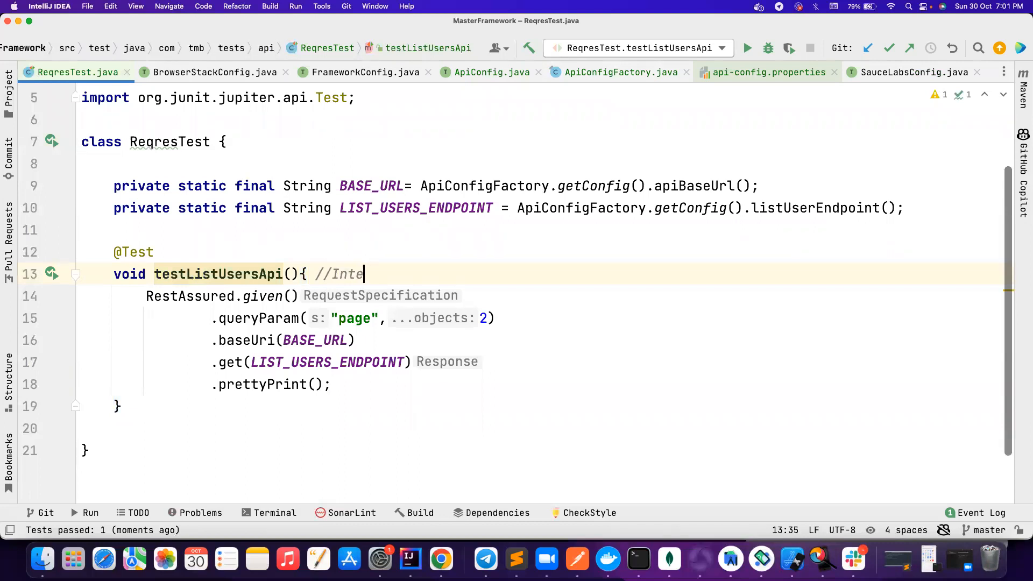
pyautogui.write('ntion')
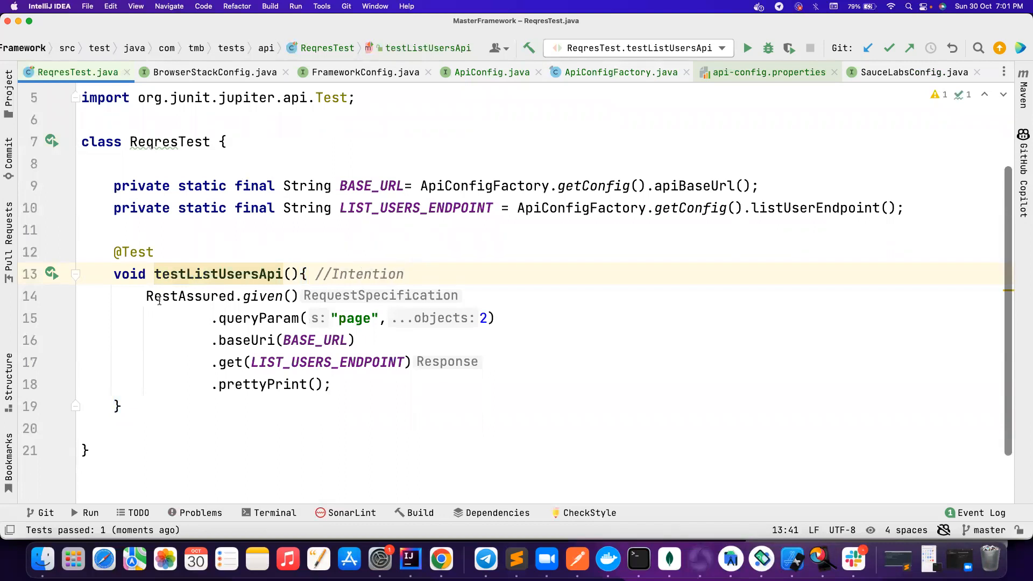
pyautogui.click(332, 384)
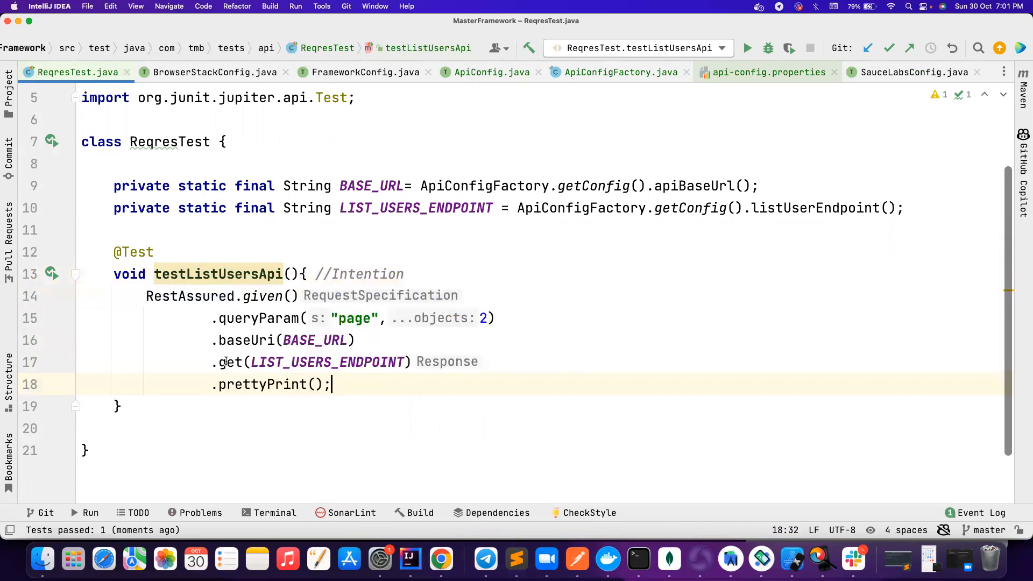
pyautogui.moveTo(146, 296); pyautogui.dragTo(333, 384)
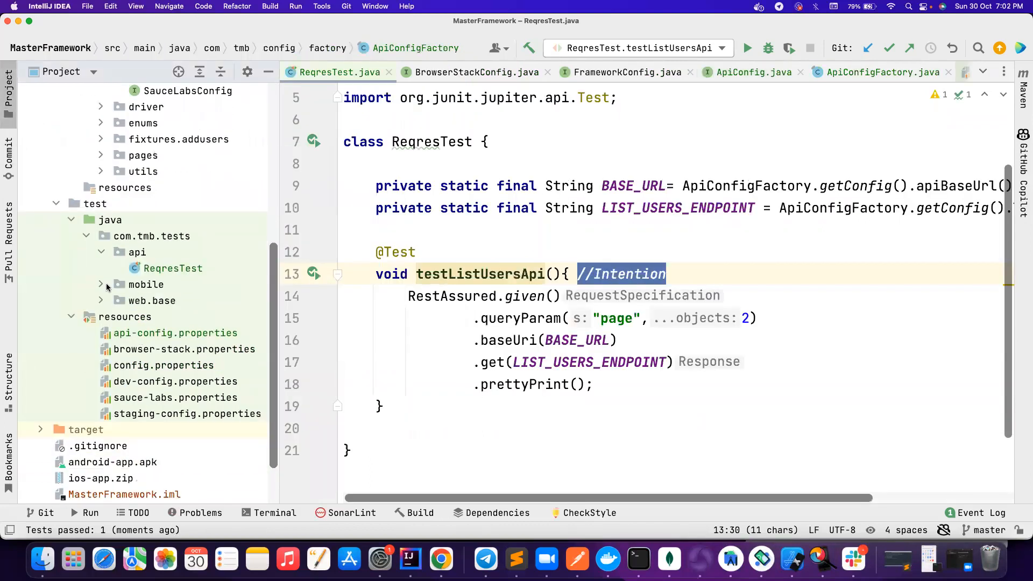
pyautogui.doubleClick(173, 349)
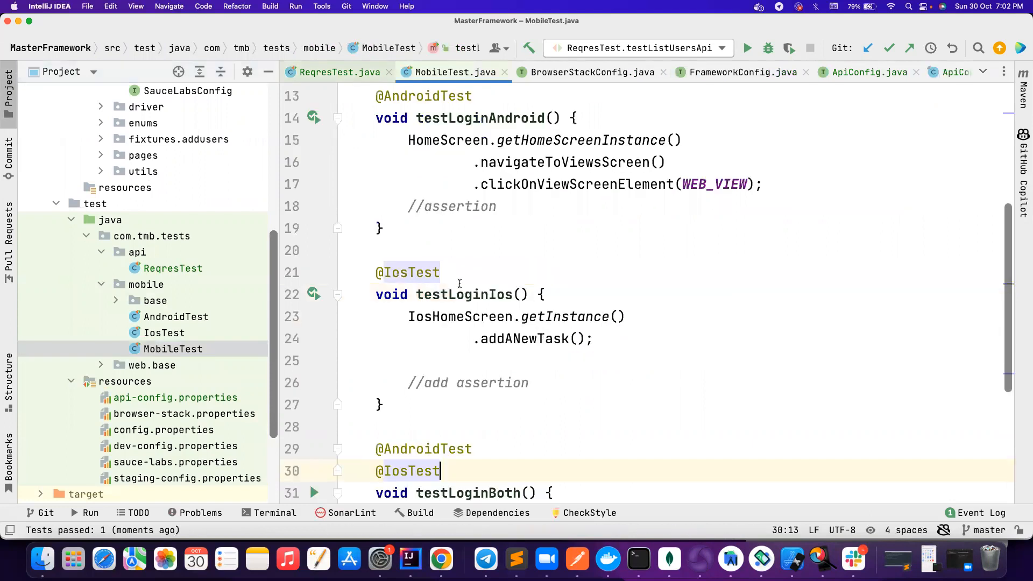
pyautogui.doubleClick(579, 238)
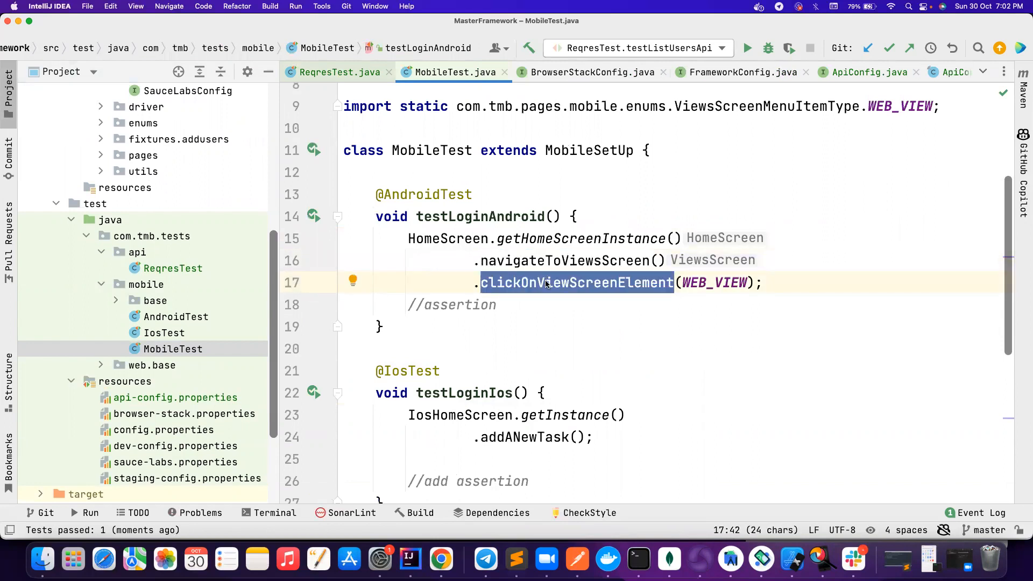
pyautogui.click(555, 283)
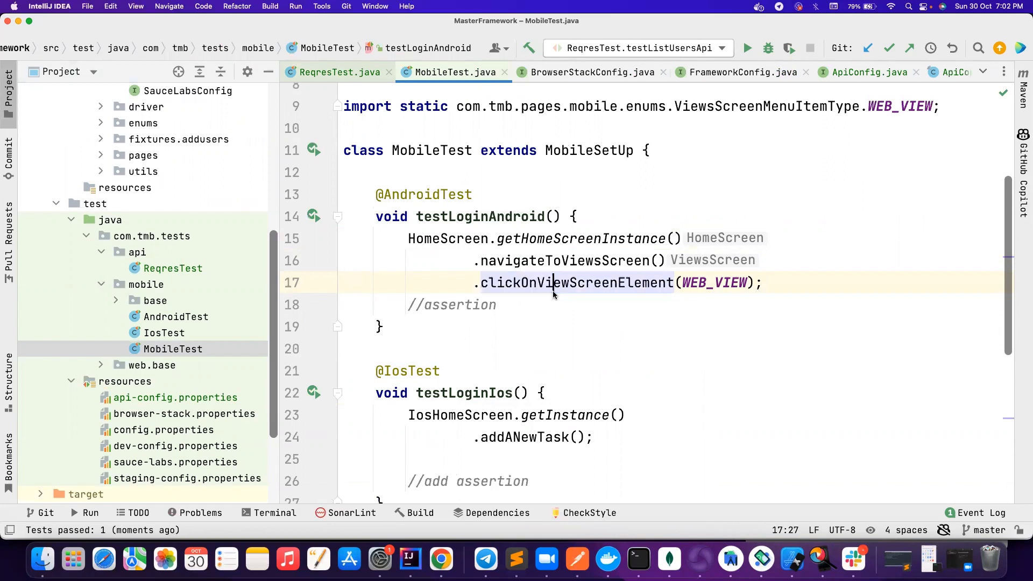
pyautogui.moveTo(553, 289)
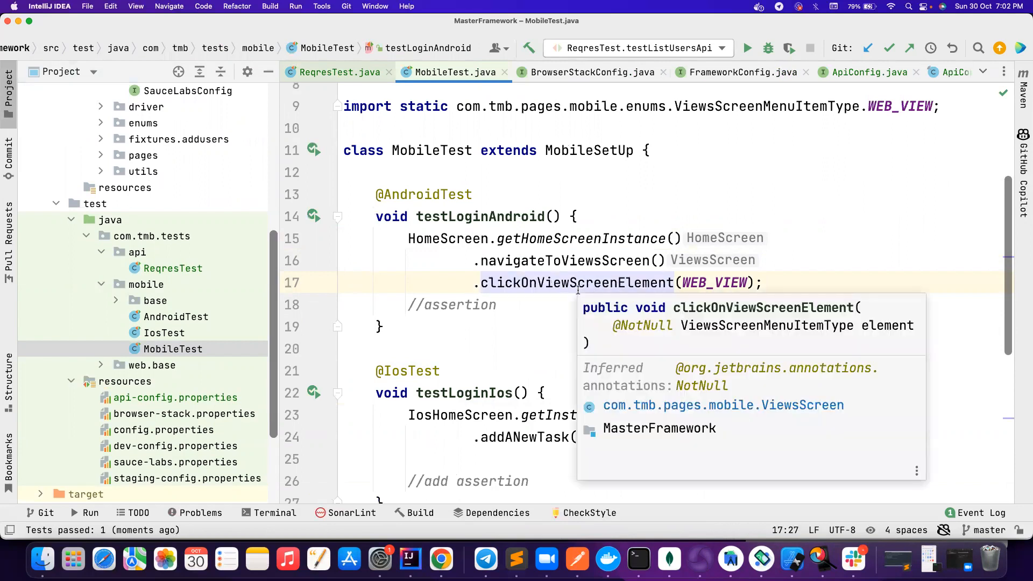
pyautogui.moveTo(551, 267)
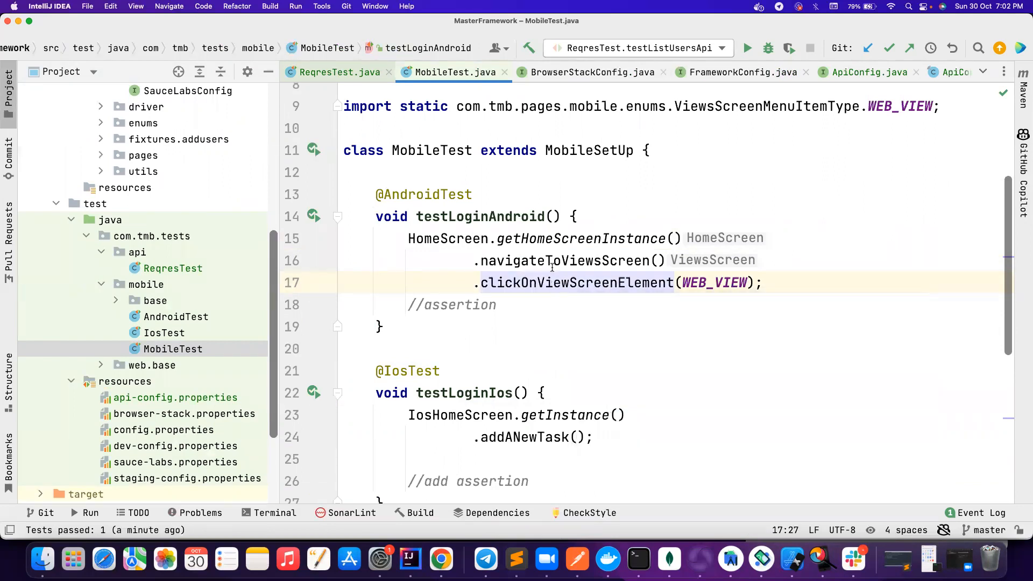
pyautogui.doubleClick(564, 260)
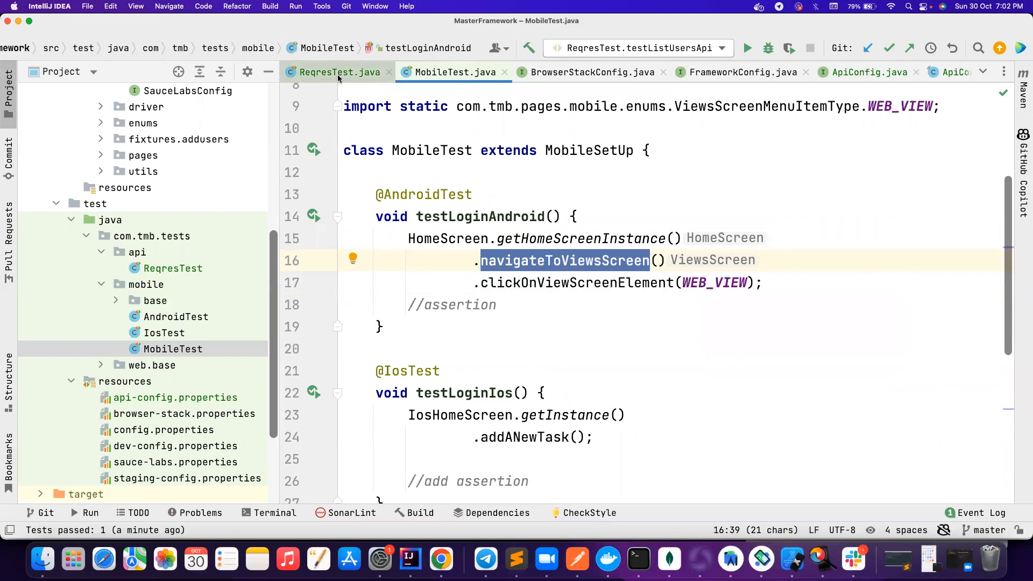
# Extend the comment to 'Intention -> Make a api call and get the response' in ReqresTest
pyautogui.click(340, 72)
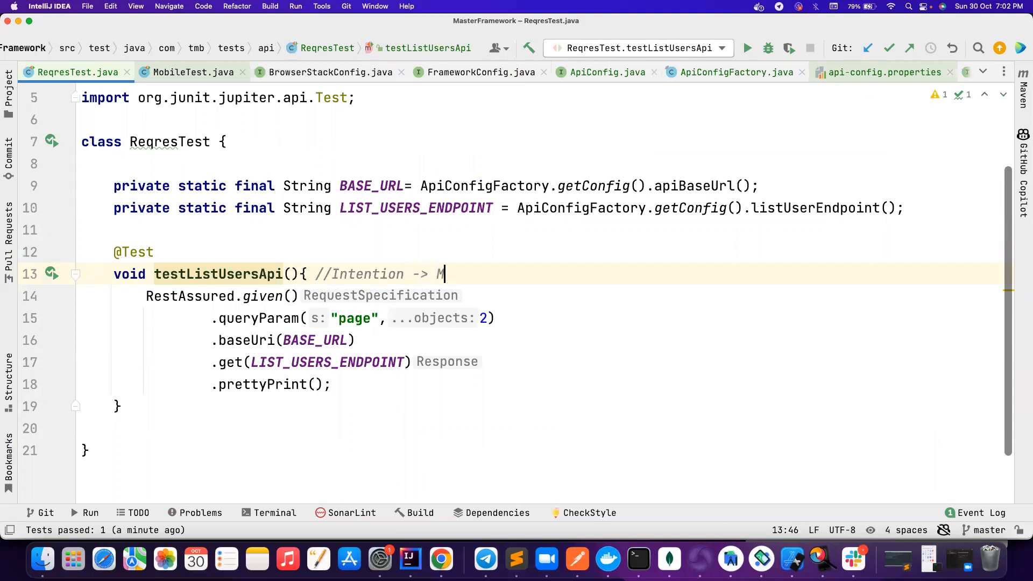
pyautogui.write('ake a api call and ge')
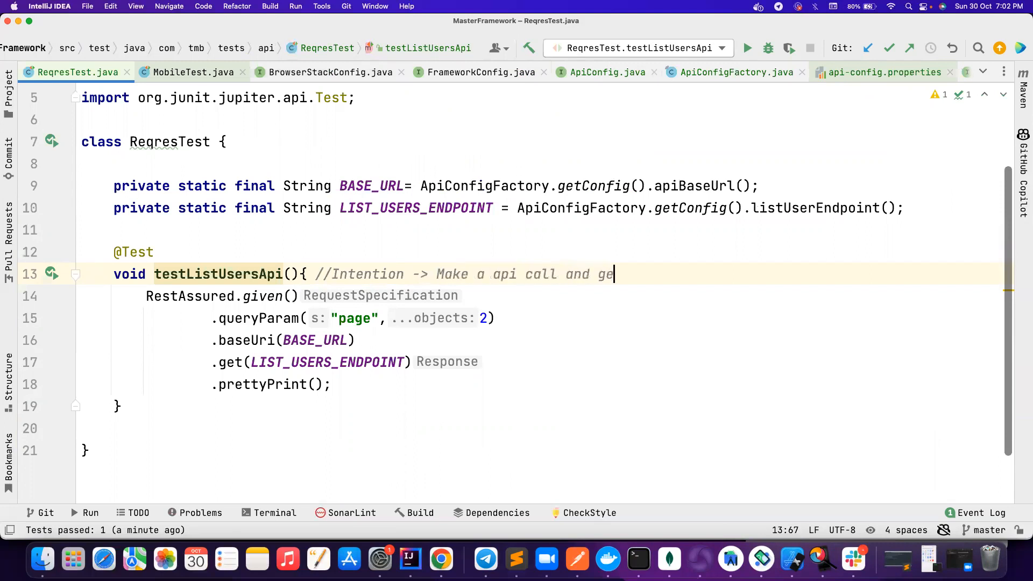
pyautogui.write('t the respo')
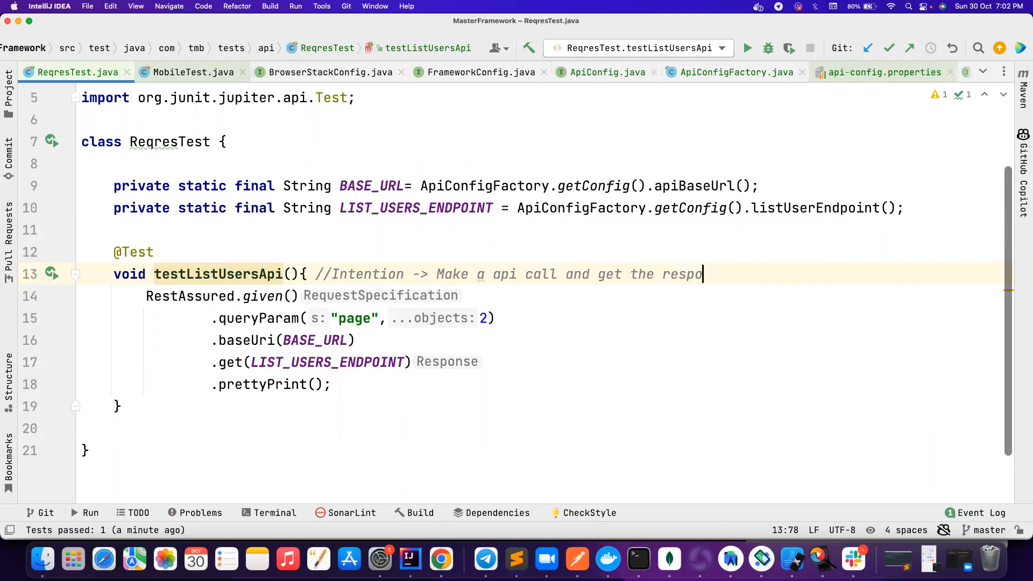
pyautogui.write('nse')
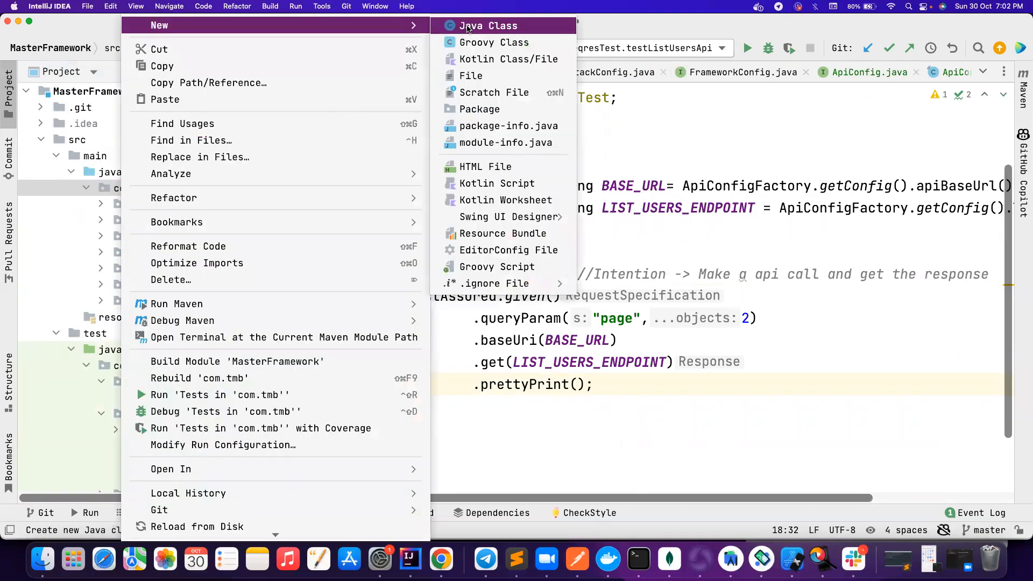
# Create a new ReqresApi class in the com.tmb.api package, settling on the Api name over Service
pyautogui.click(488, 26)
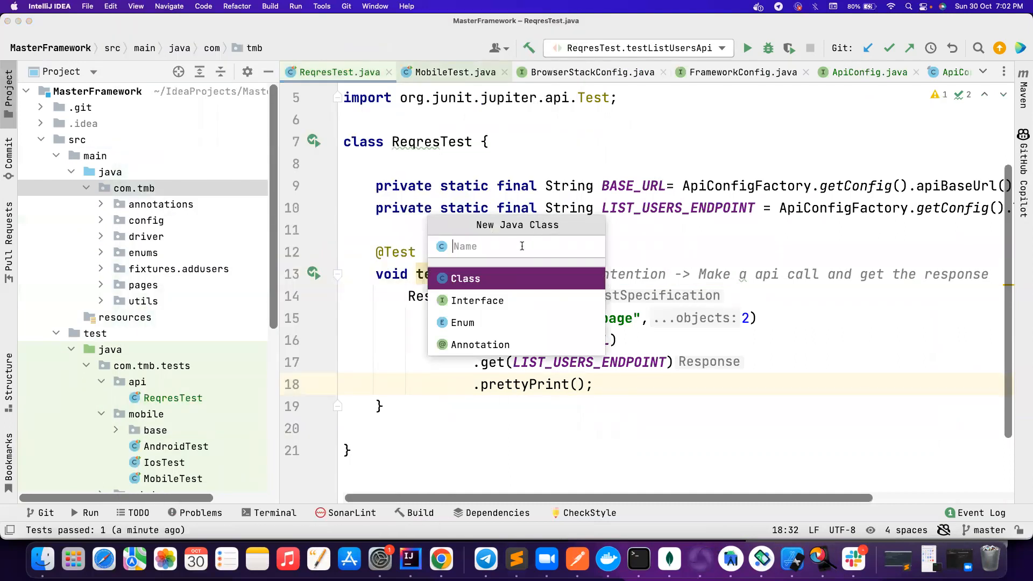
pyautogui.write('api.')
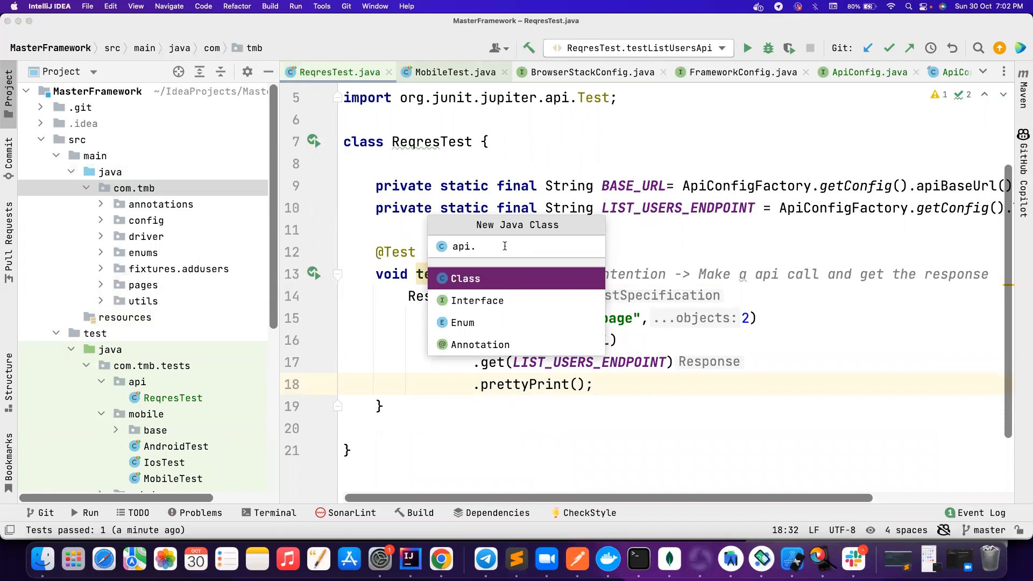
pyautogui.write('Reqre')
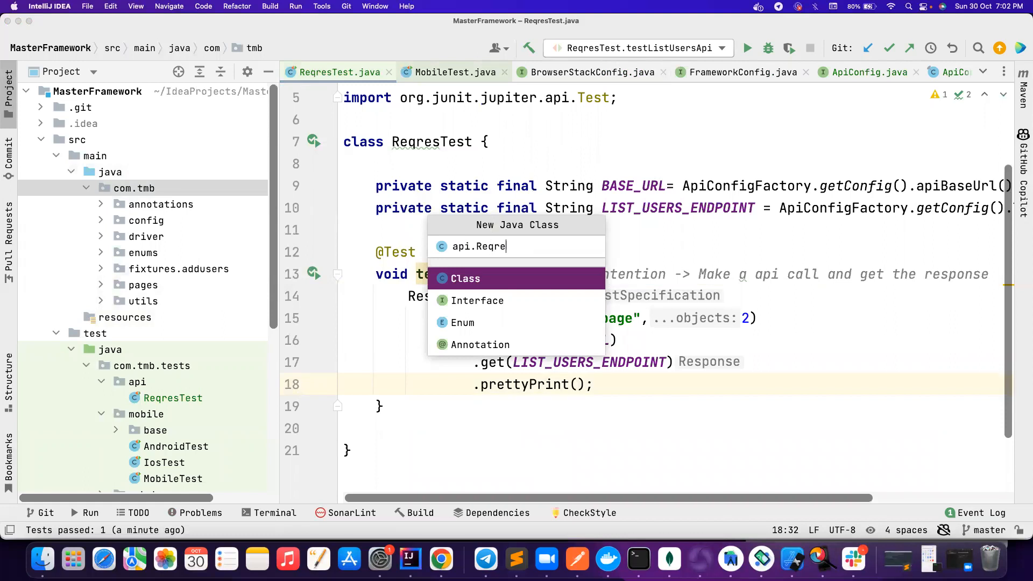
pyautogui.write('sApi')
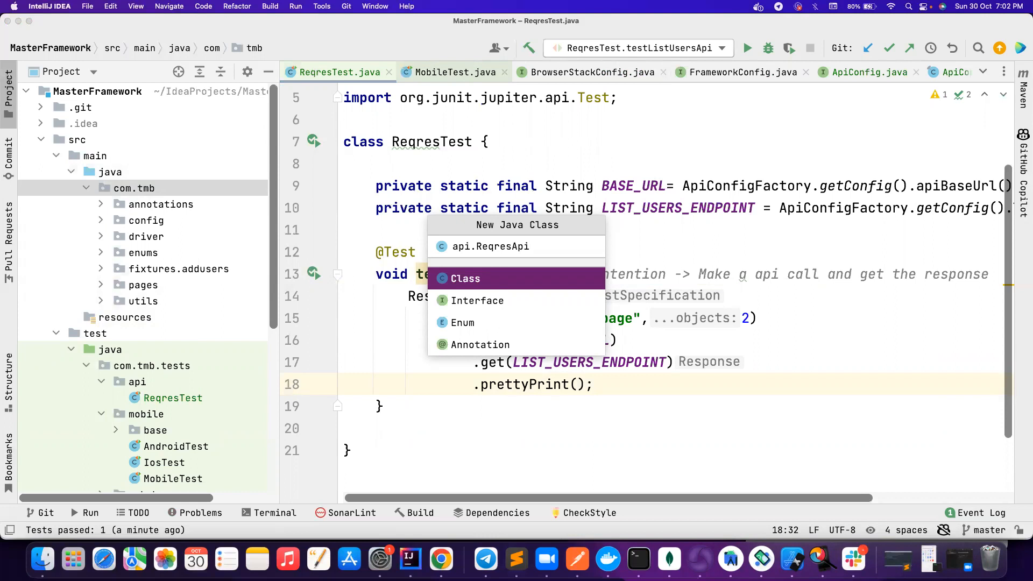
pyautogui.press('Backspace')
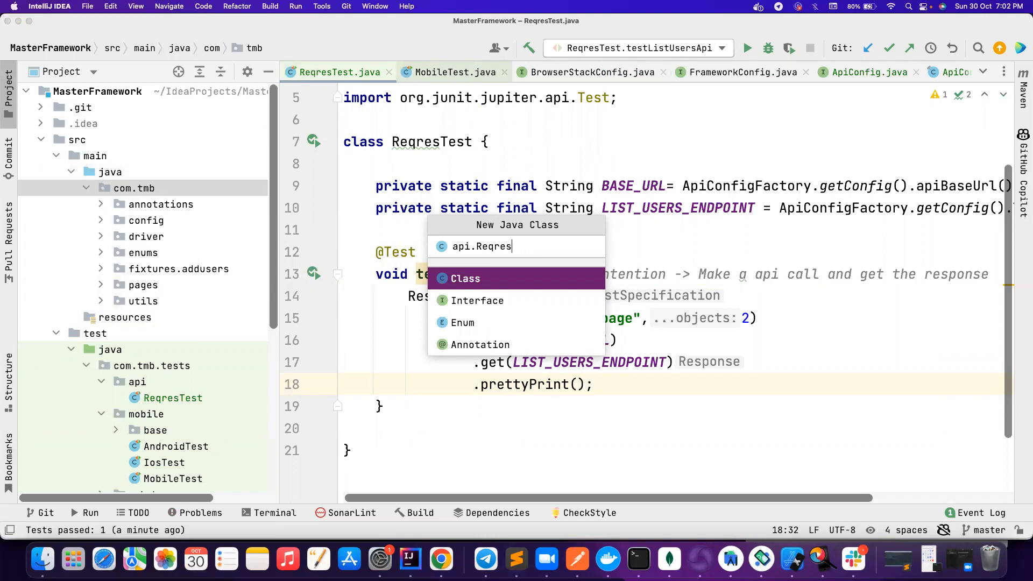
pyautogui.write('Service')
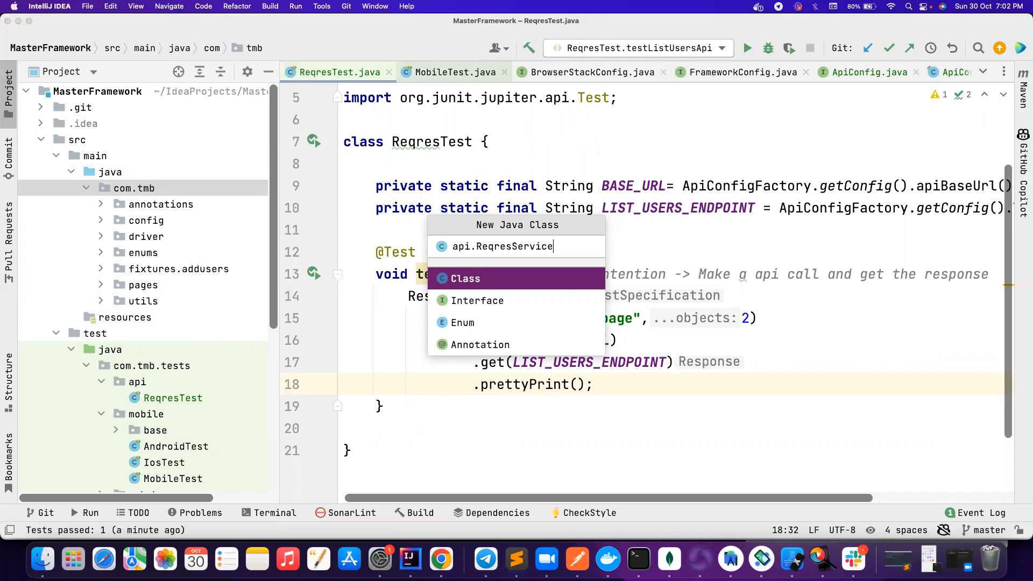
pyautogui.press('backspace')
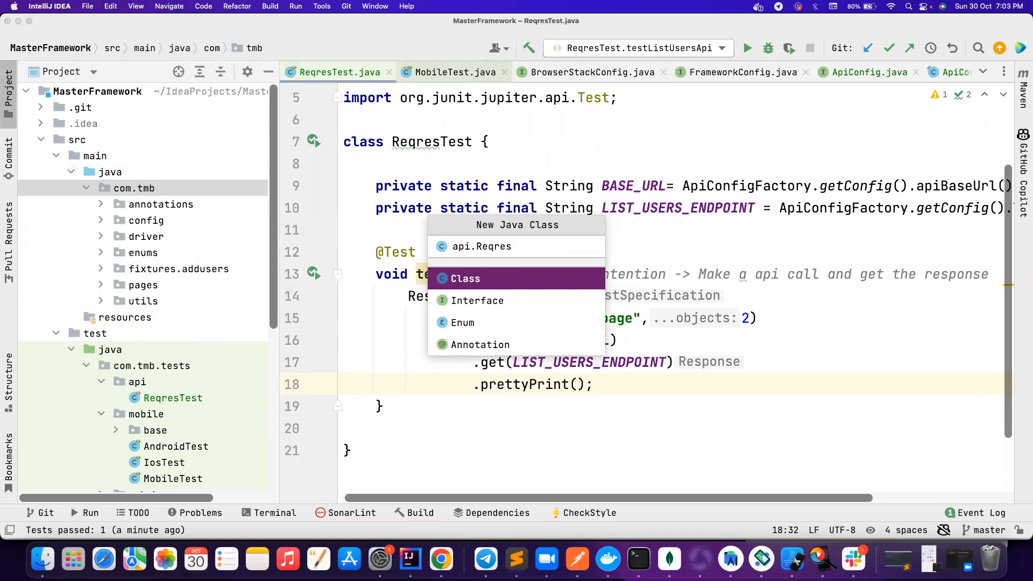
pyautogui.write('Api')
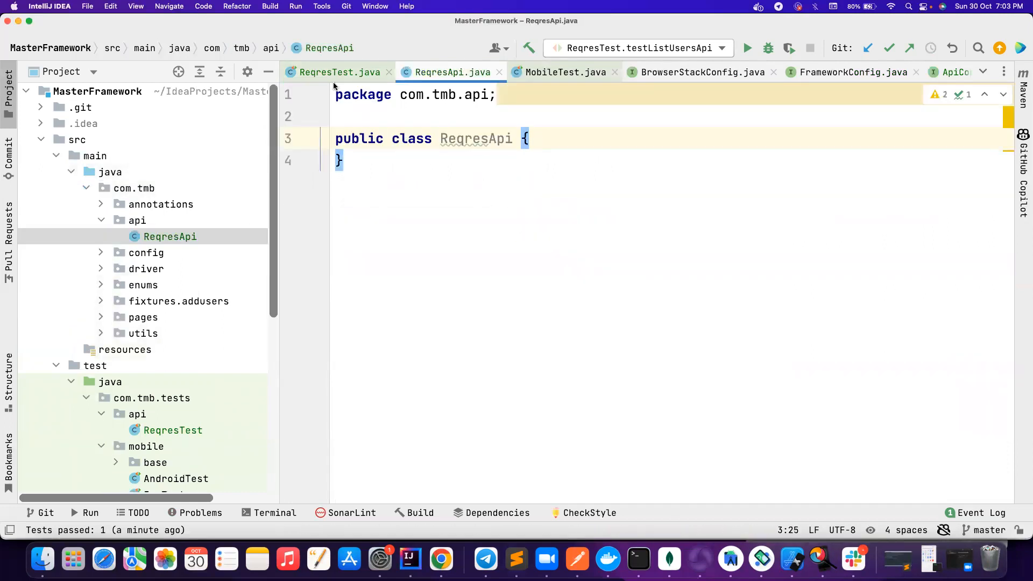
# Move the URL constants and RestAssured request chain from ReqresTest into ReqresApi
pyautogui.click(340, 72)
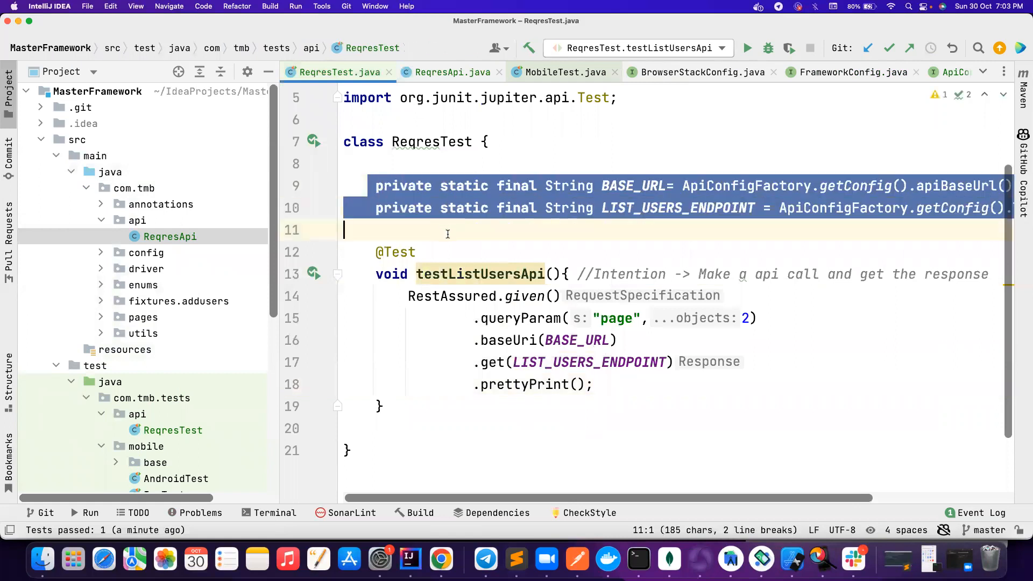
pyautogui.click(453, 72)
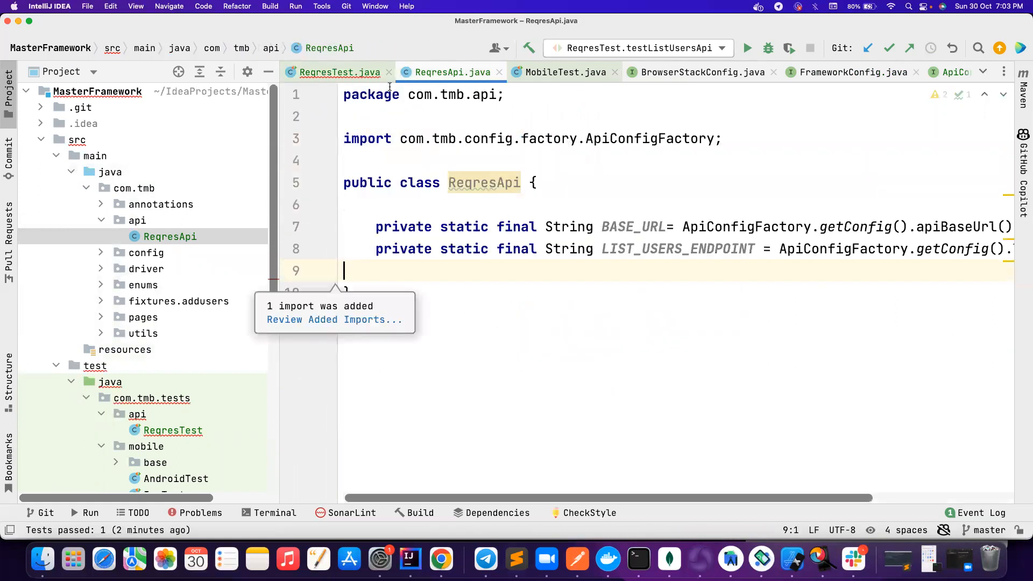
pyautogui.click(340, 72)
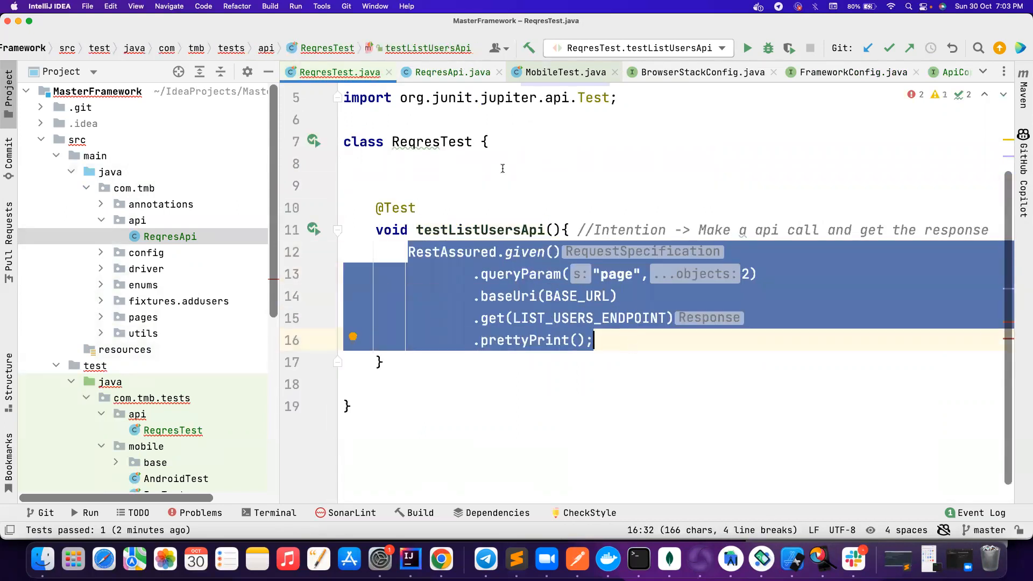
pyautogui.click(454, 72)
pyautogui.write('public')
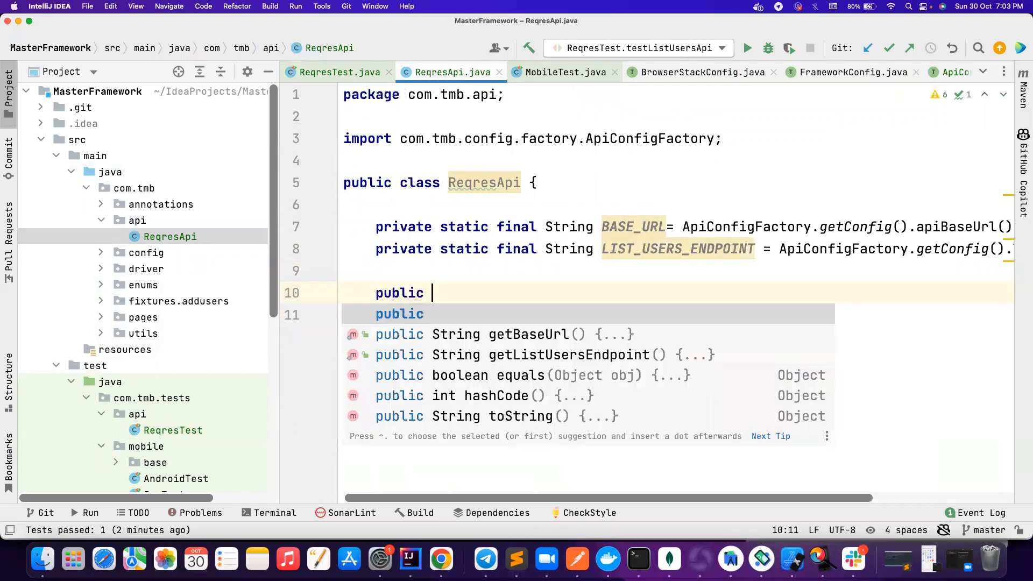
# Wrap the chain in static Response getUsers() with return, and add a private constructor
pyautogui.write('static')
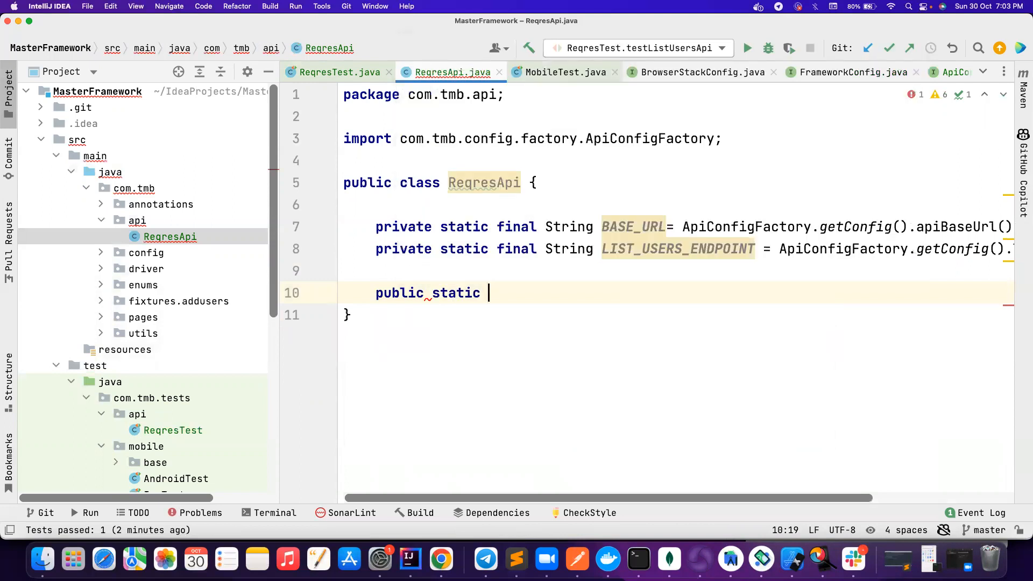
pyautogui.write('R')
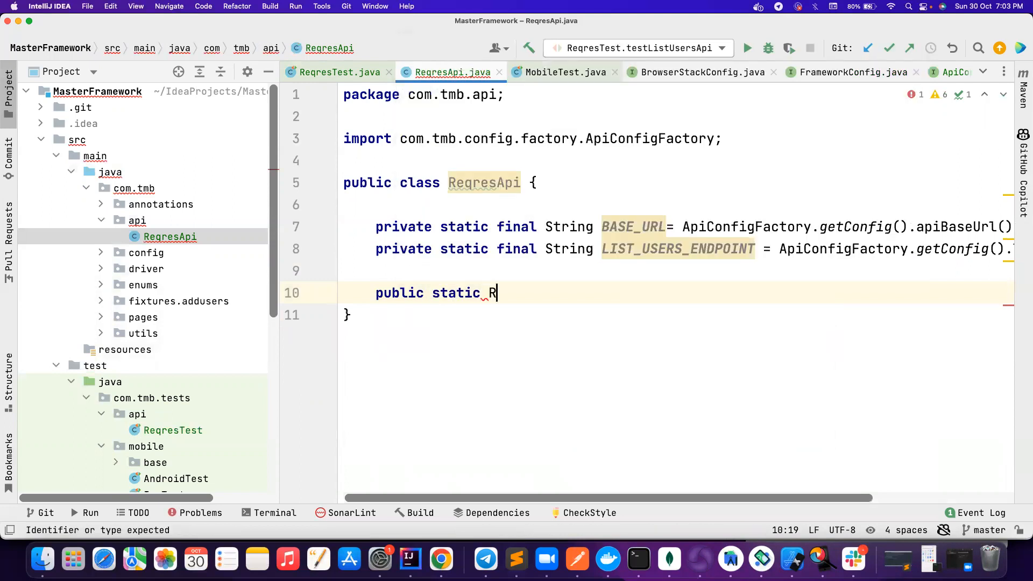
pyautogui.write('esponse getUsers(){')
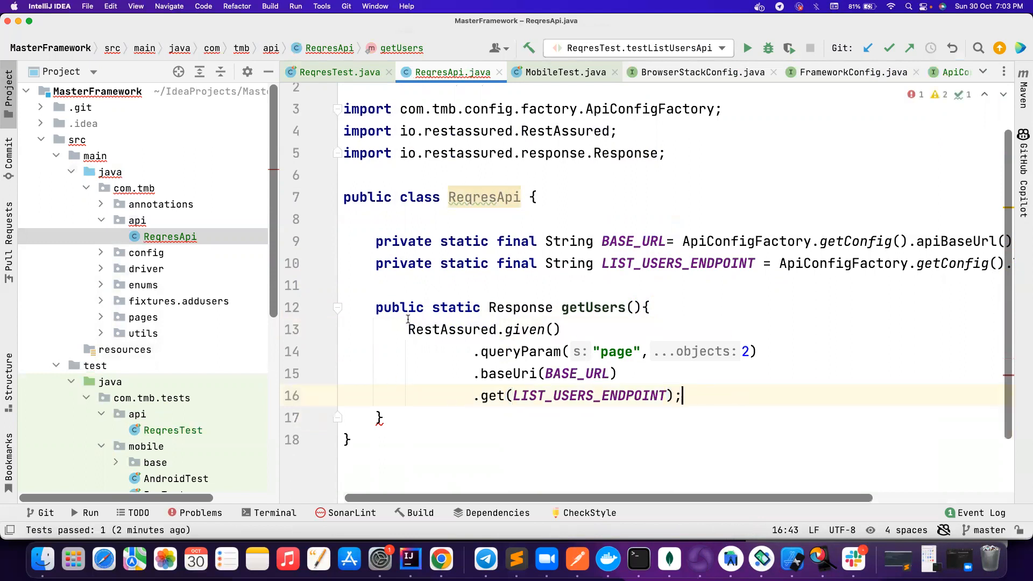
pyautogui.write('return')
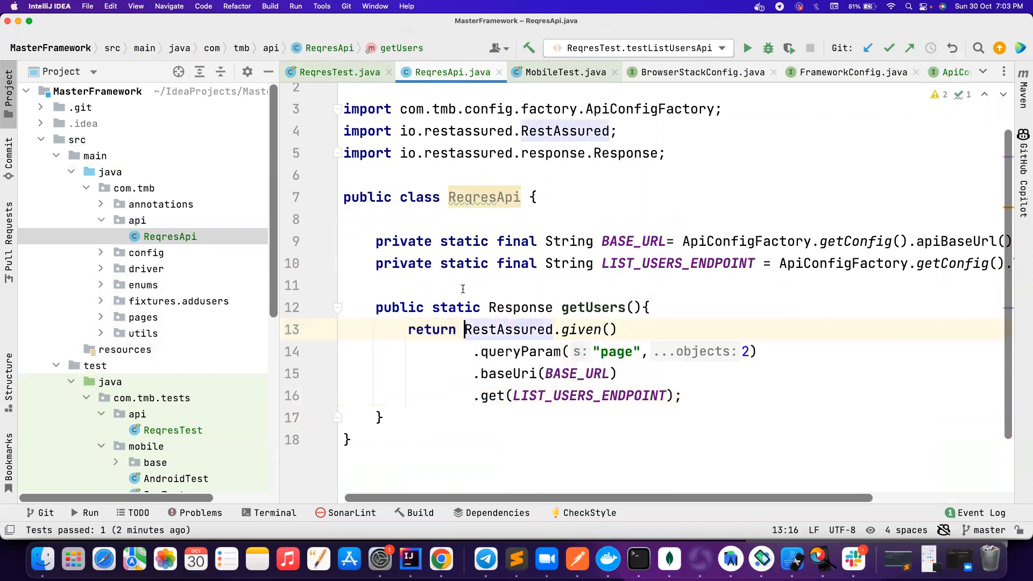
pyautogui.moveTo(269, 87)
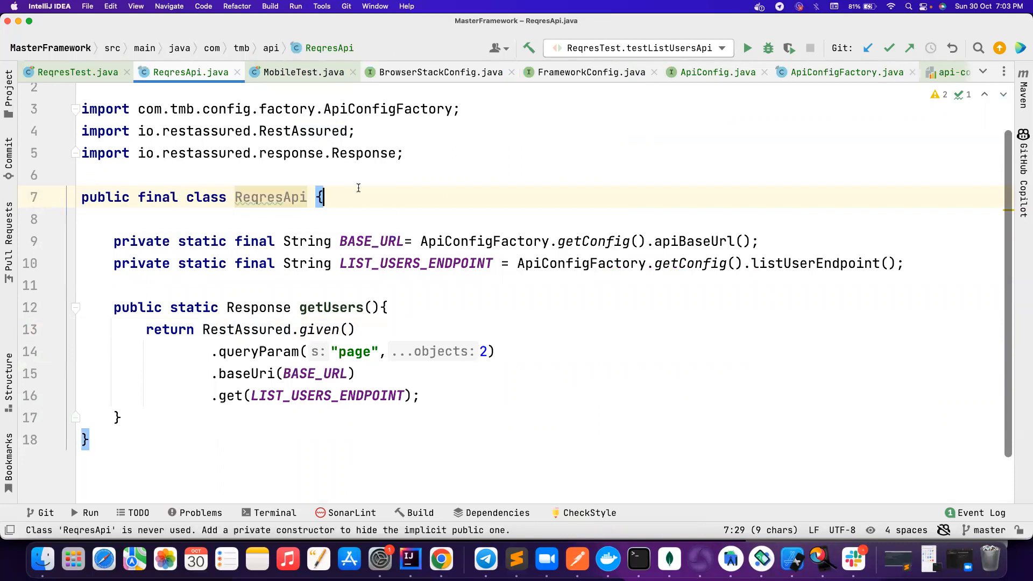
pyautogui.write('pcon')
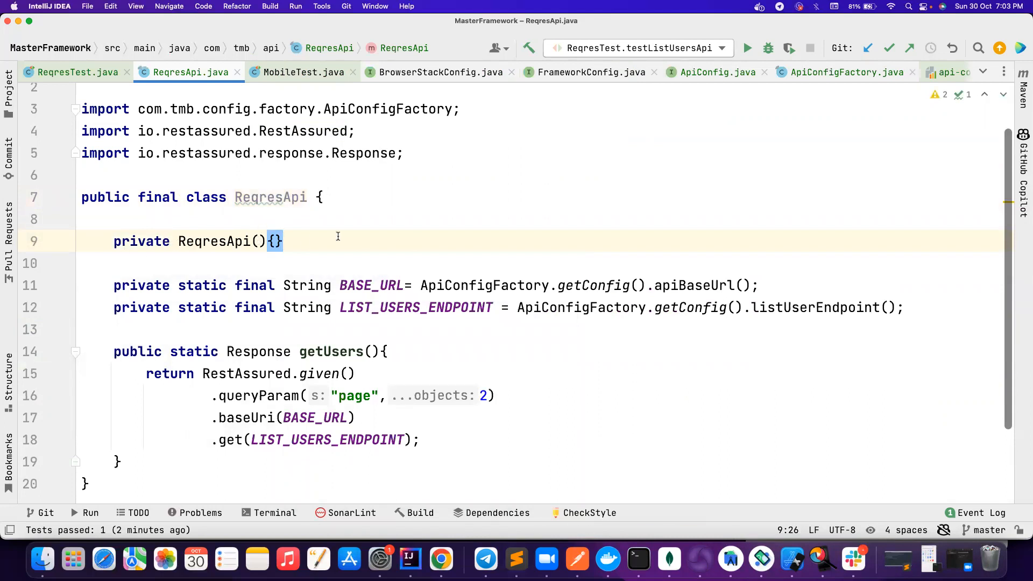
pyautogui.scroll(-3)
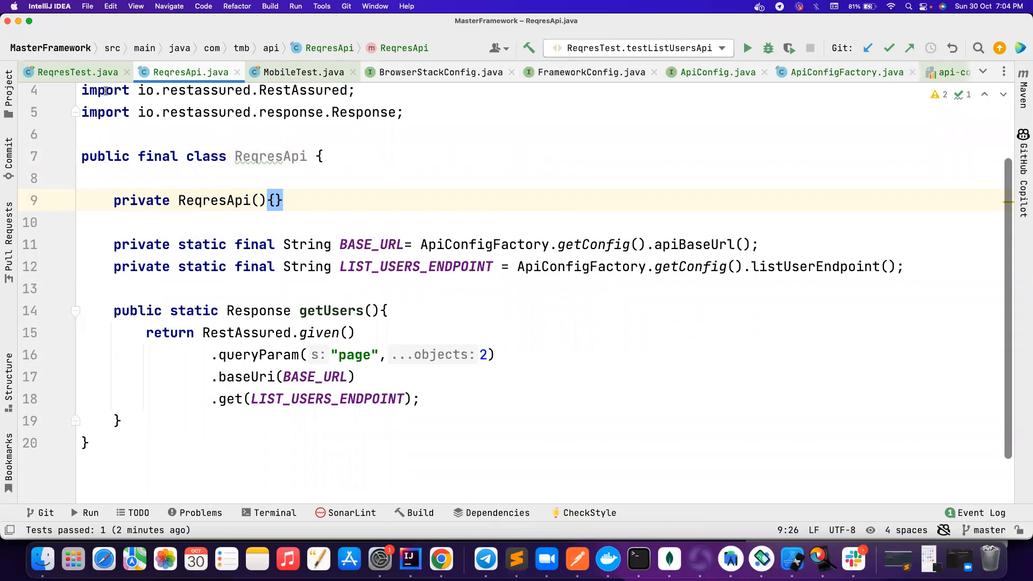
# Have testListUsersApi store ReqresApi.getUsers() in a Response and add an //Assertion comment
pyautogui.click(78, 72)
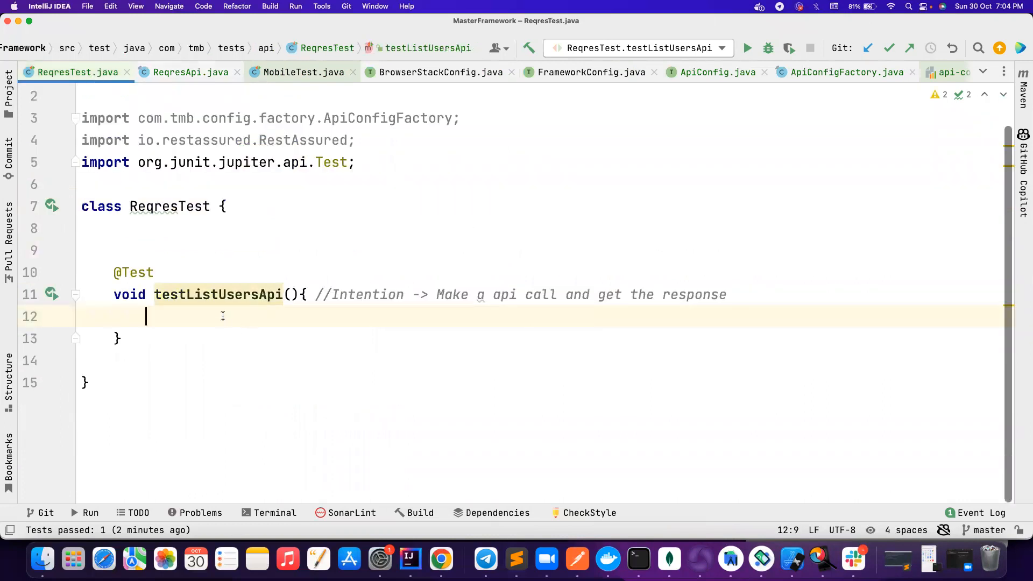
pyautogui.write('re')
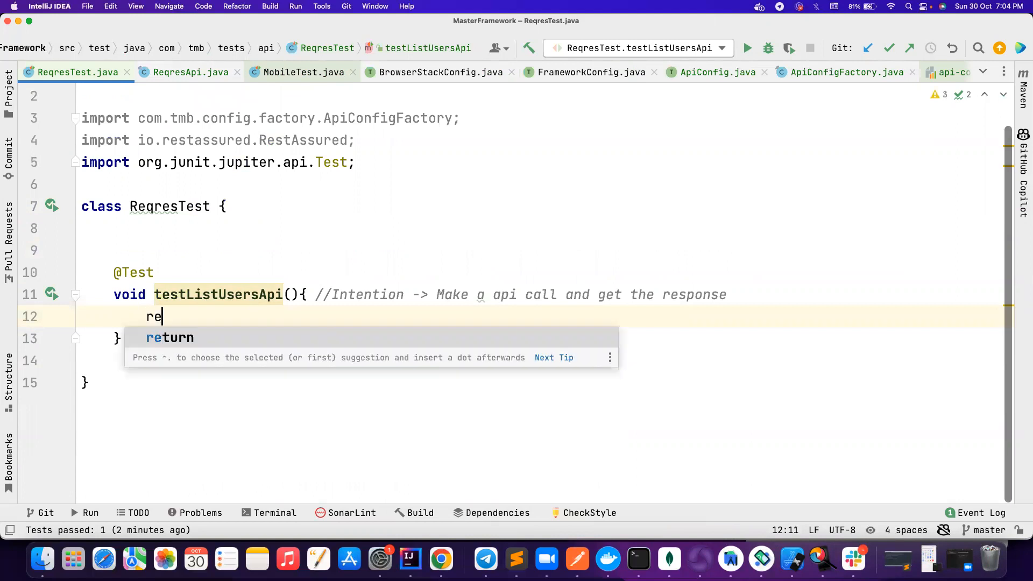
pyautogui.write('Re')
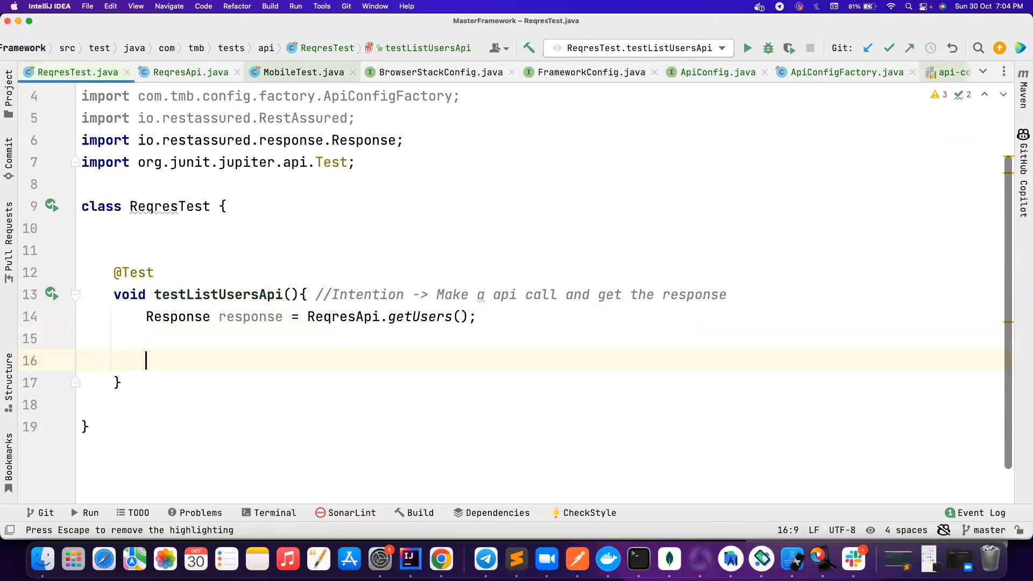
pyautogui.write('//Asserto')
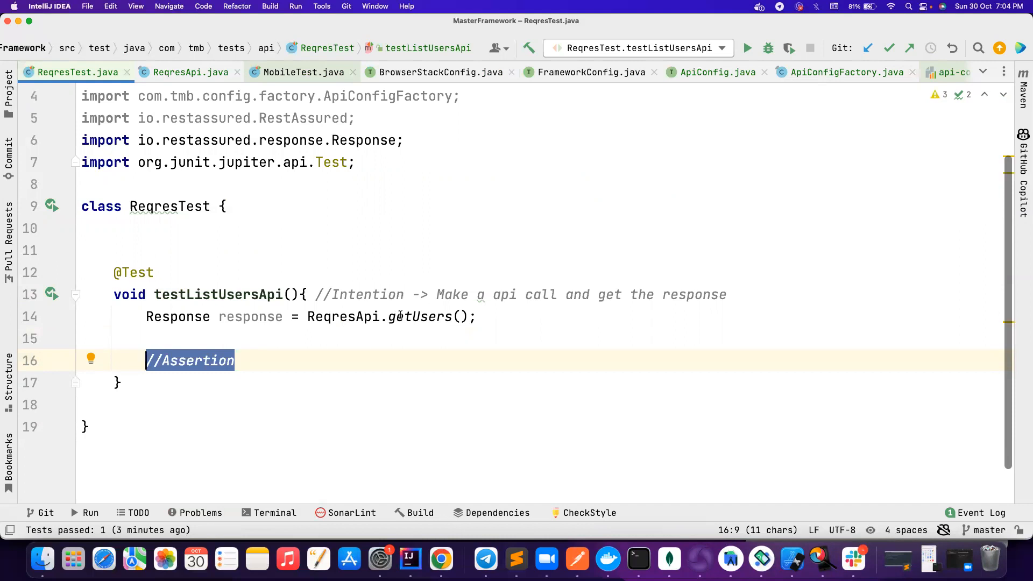
pyautogui.click(183, 72)
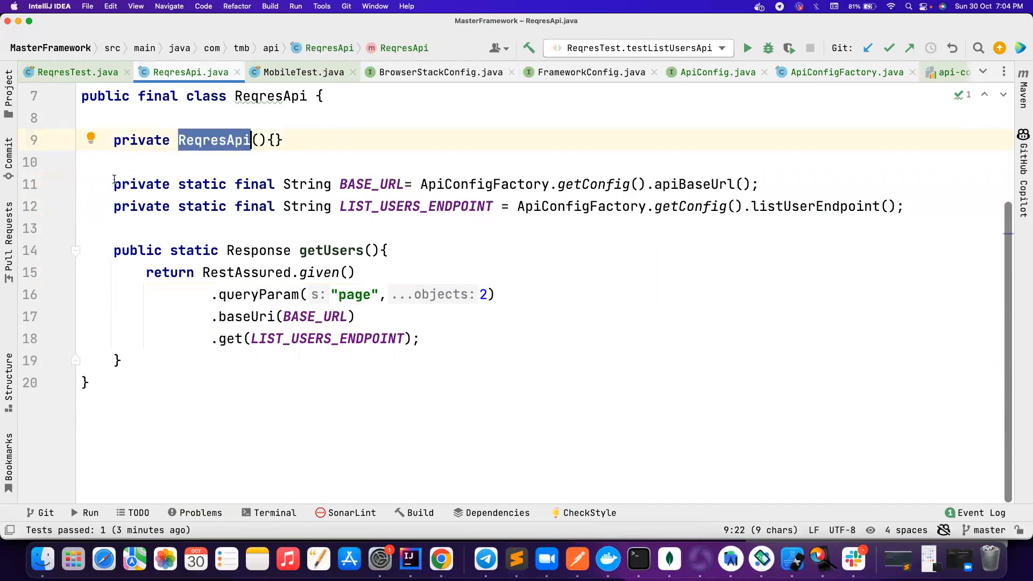
pyautogui.moveTo(202, 272)
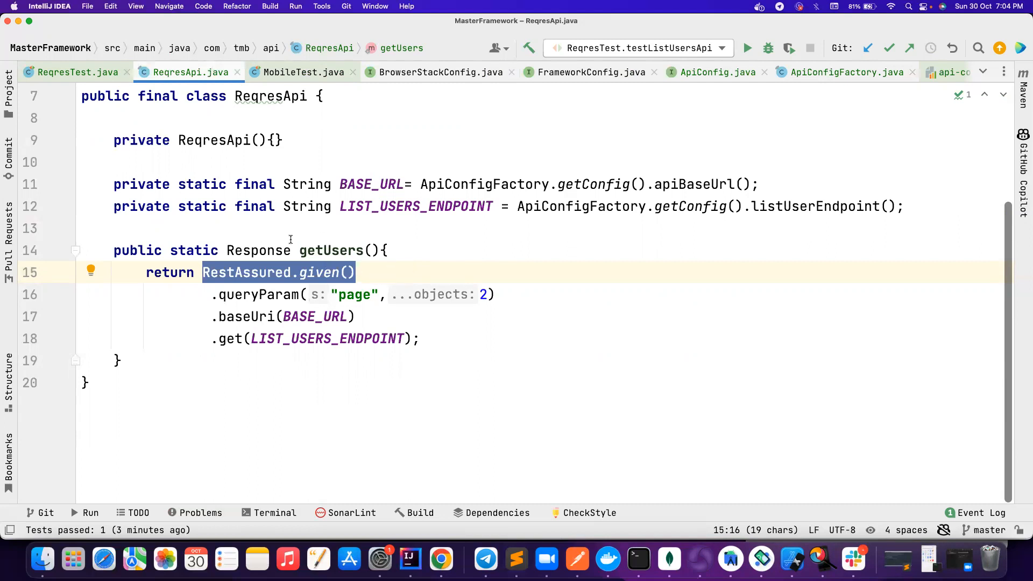
# Create an empty BaseRequestSpecification class in the api package from the project tree
pyautogui.click(7, 73)
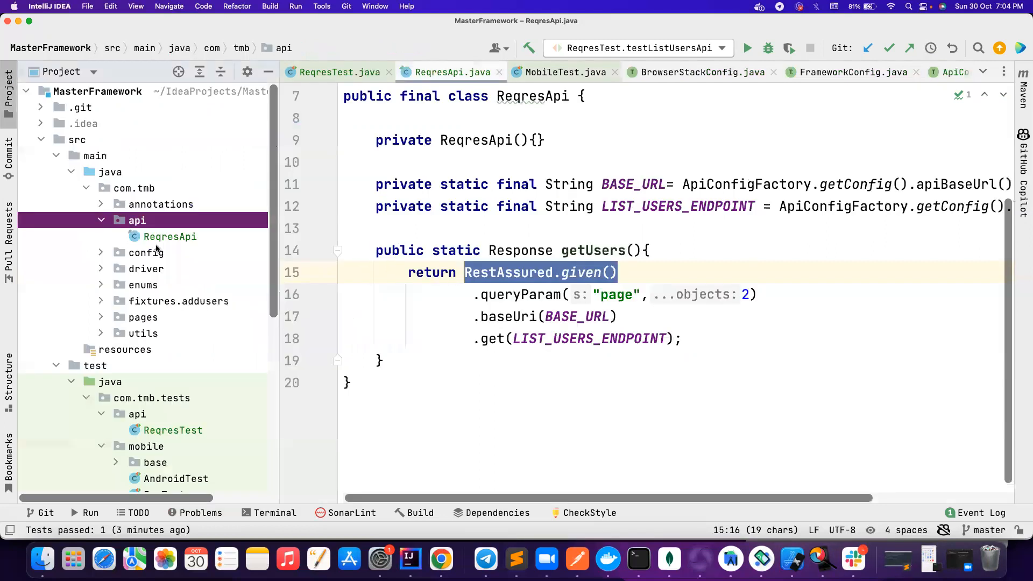
pyautogui.click(134, 188)
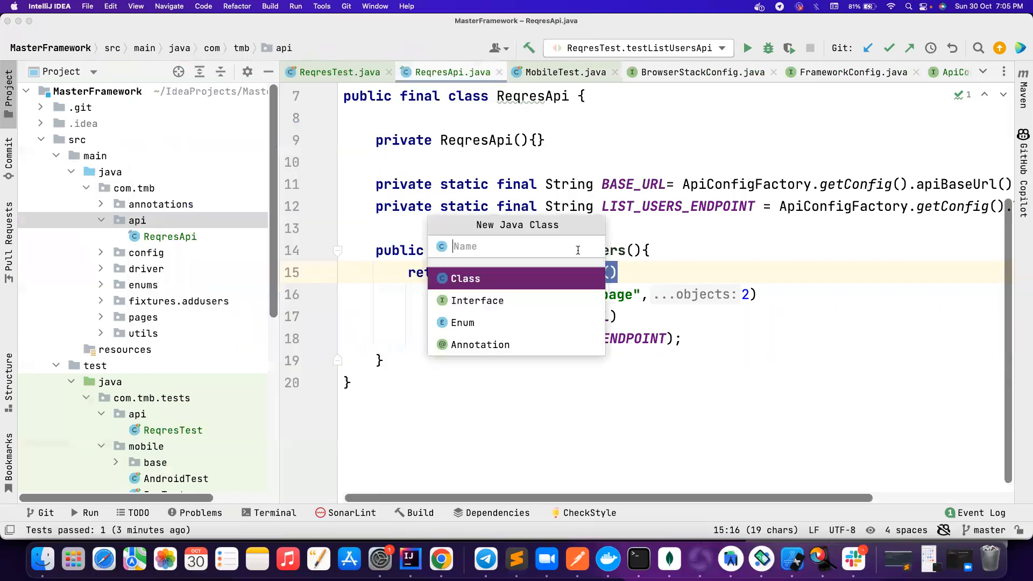
pyautogui.write('BaseApi')
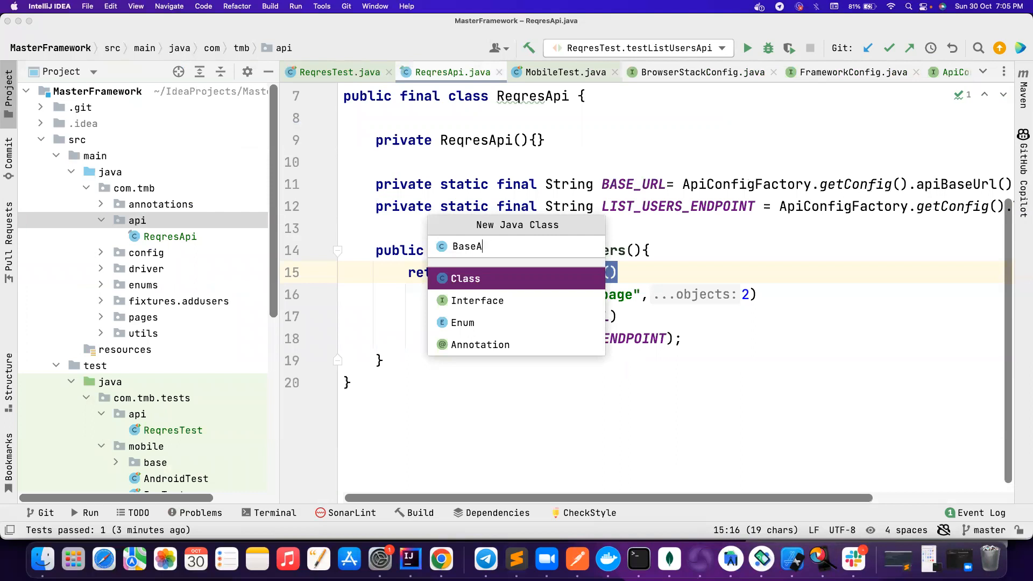
pyautogui.write('Reque')
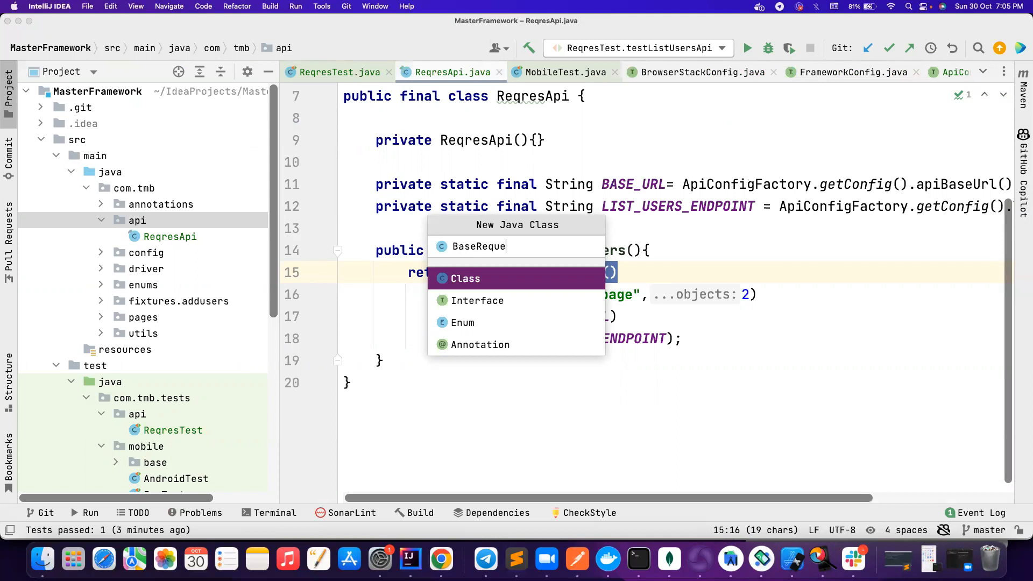
pyautogui.write('stSpec')
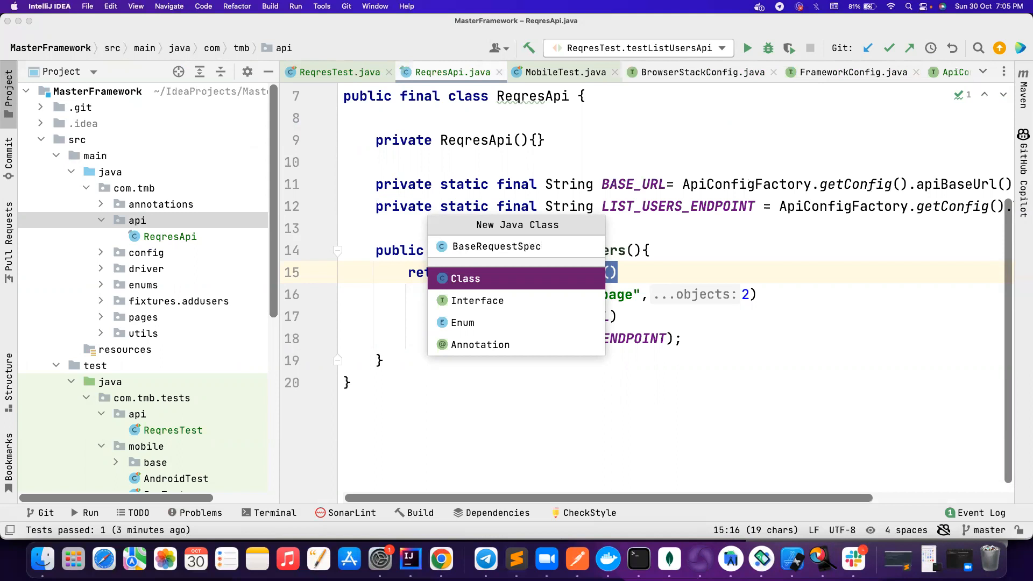
pyautogui.click(465, 279)
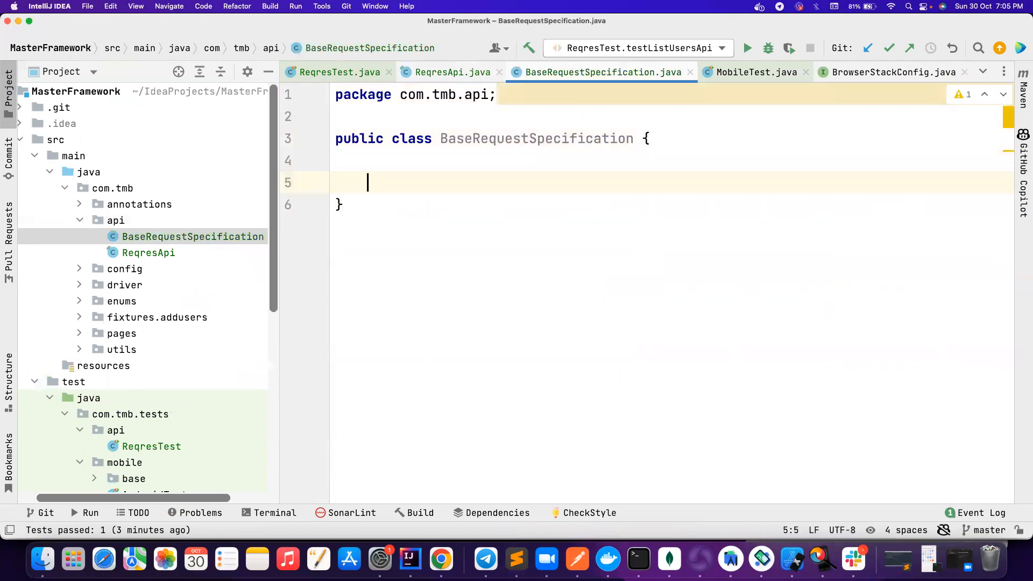
# Make BaseRequestSpecification final with a private constructor and declare the getDefaultRequestSpec() method
pyautogui.write('final')
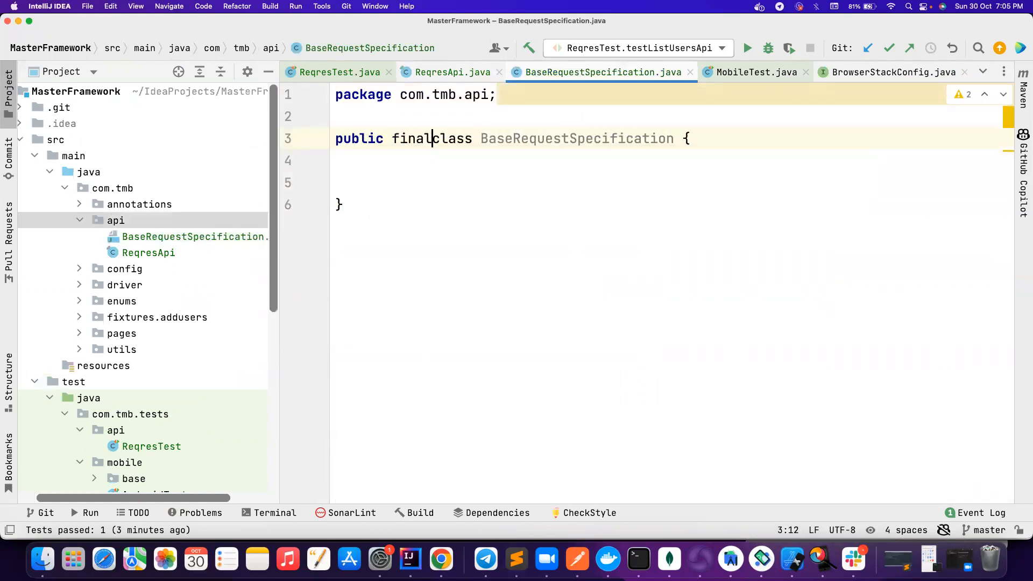
pyautogui.write('pcon')
pyautogui.write('public static')
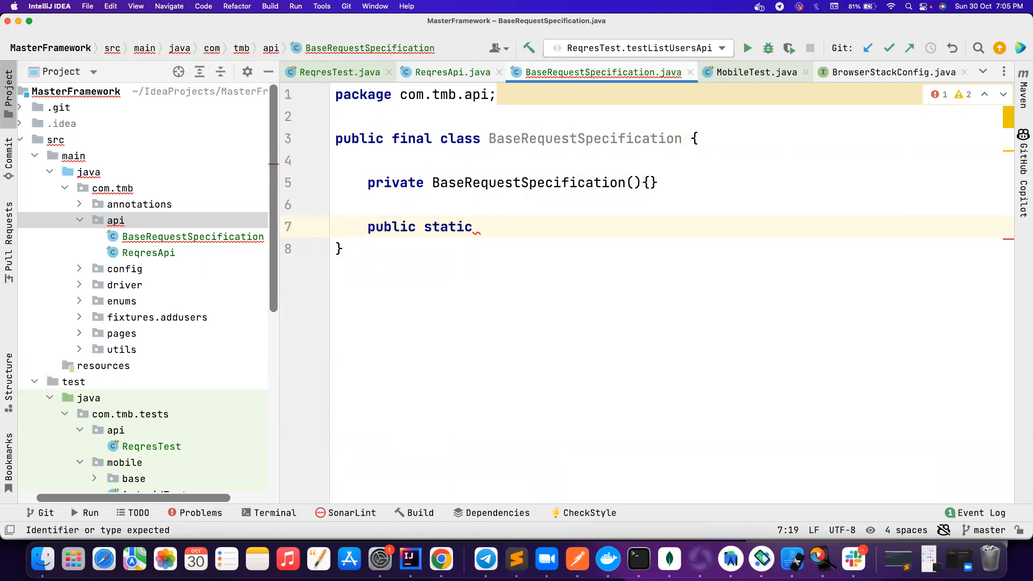
pyautogui.write('T')
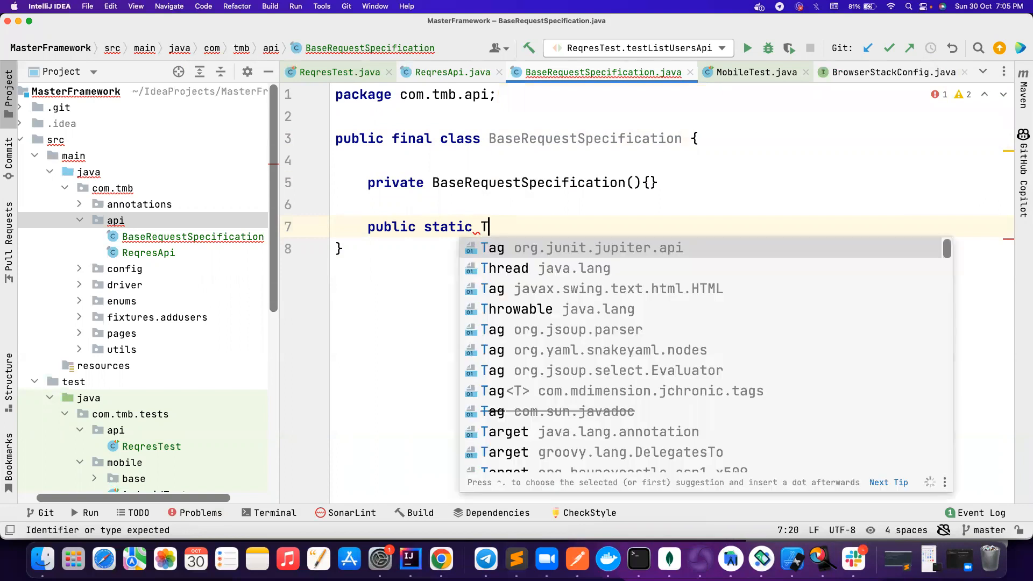
pyautogui.write('eS')
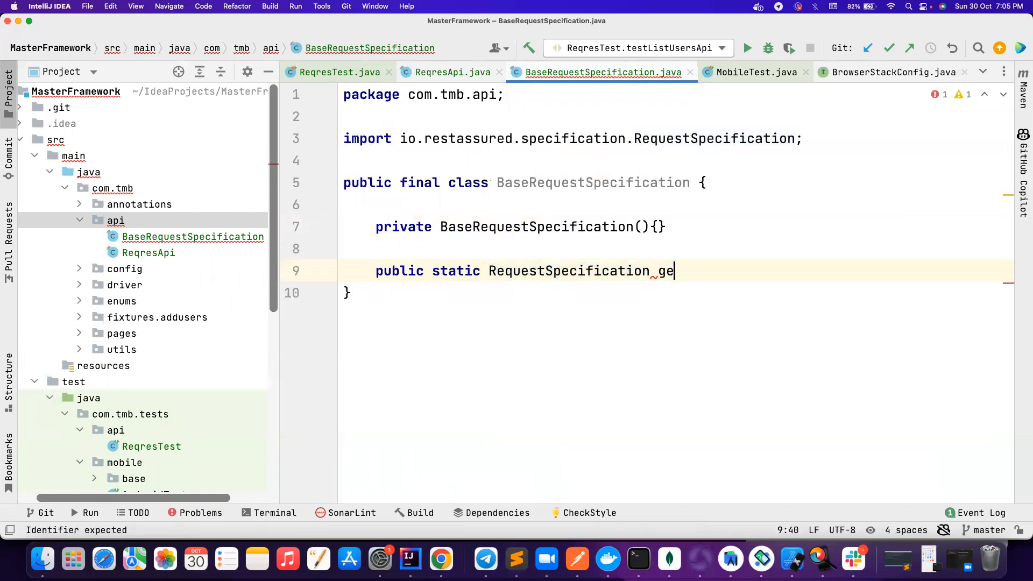
pyautogui.write('tBase')
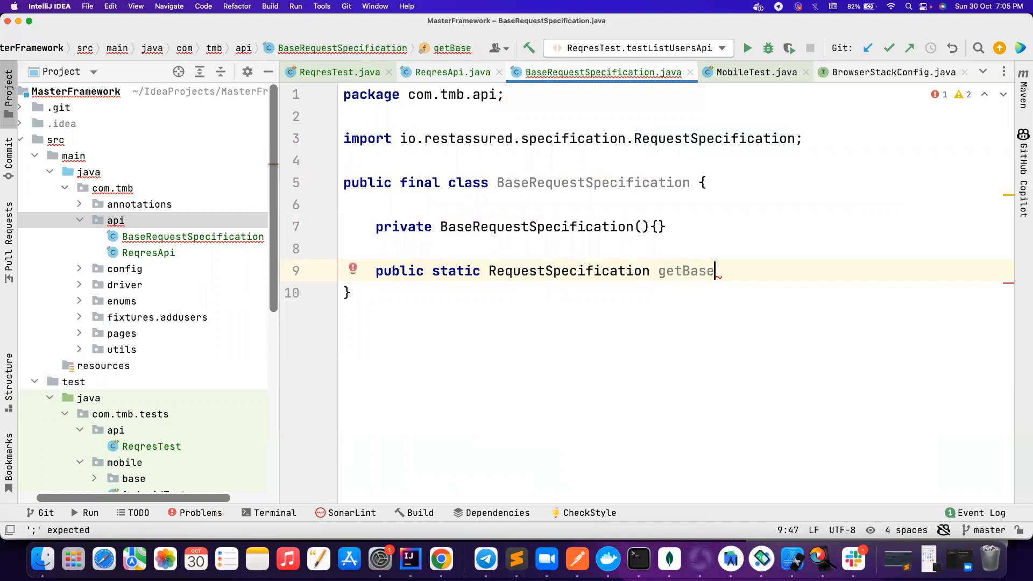
pyautogui.press('Backspace')
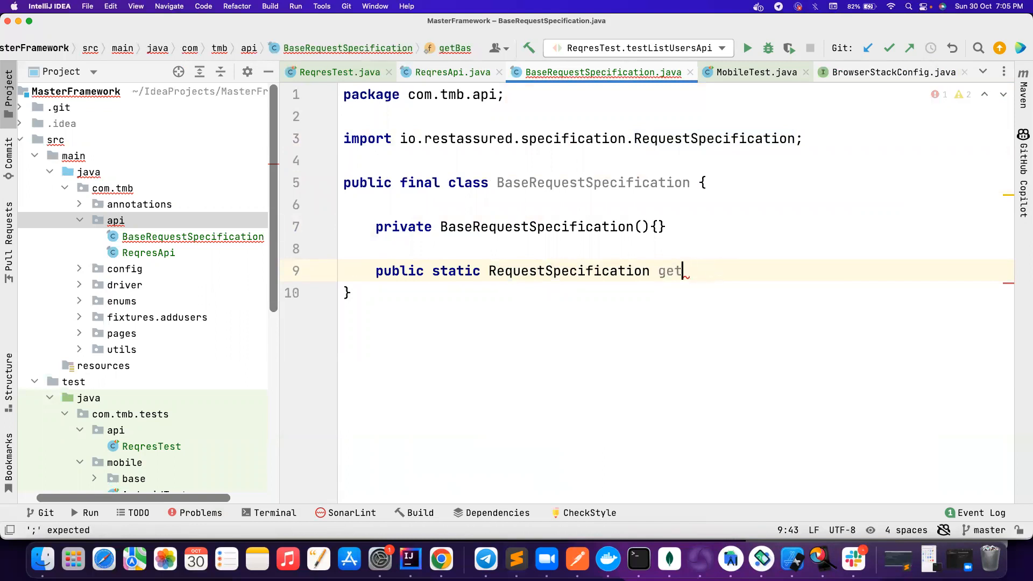
pyautogui.write('DefaultReques')
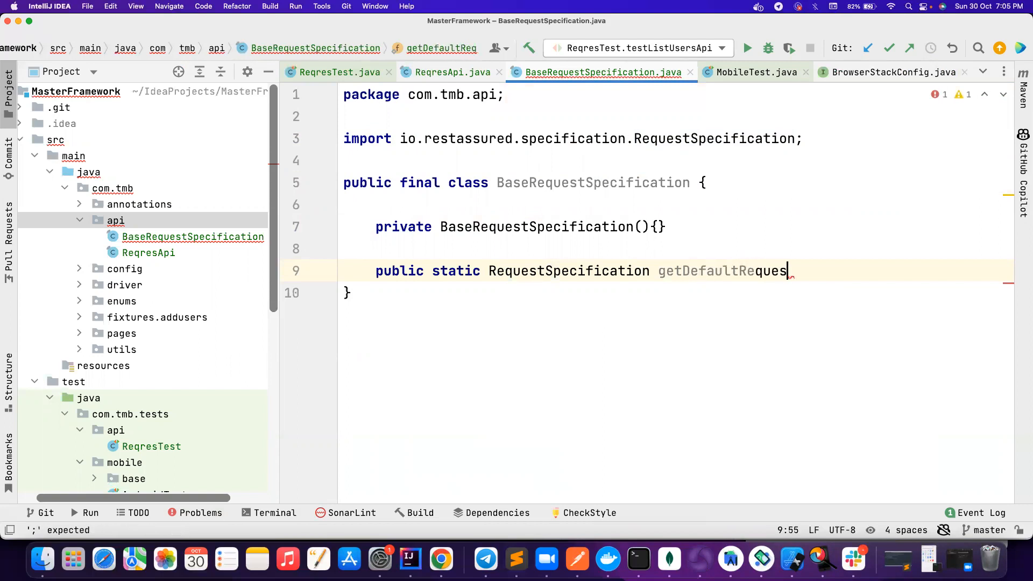
pyautogui.write('tSpec(){')
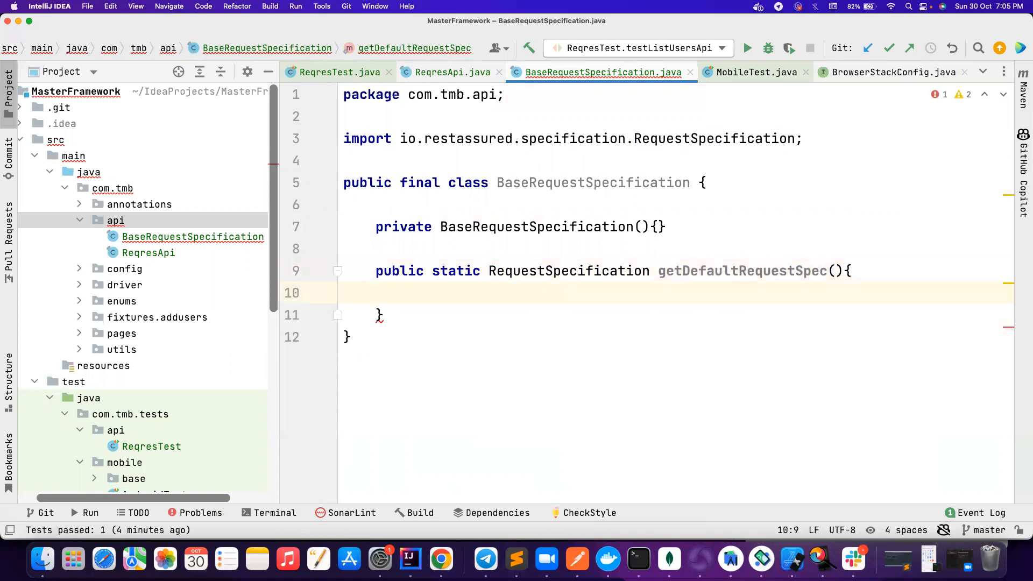
# Move the BASE_URL constant from ReqresApi into BaseRequestSpecification, built from ApiConfigFactory.getConfig().apiBaseUrl()
pyautogui.click(453, 72)
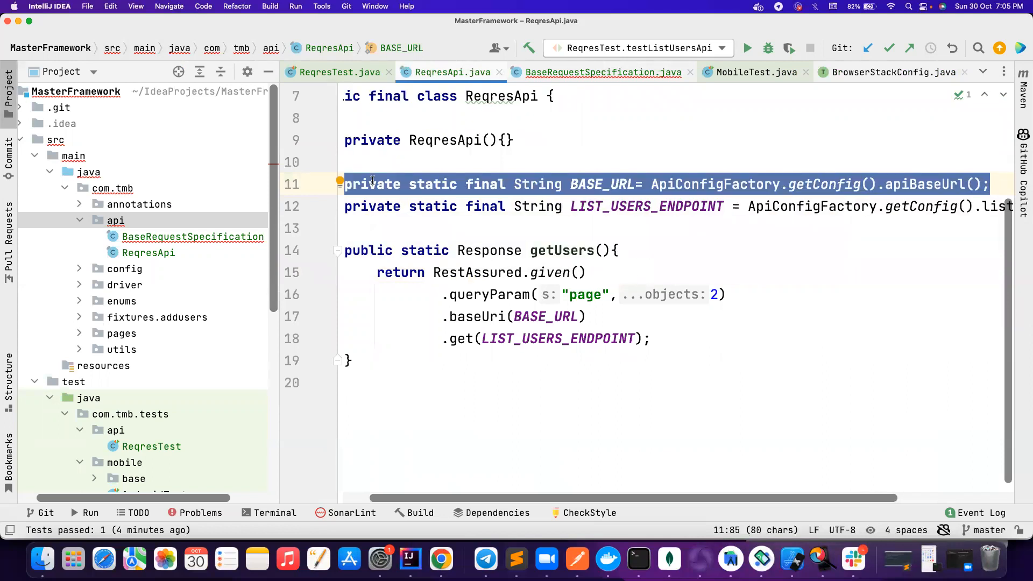
pyautogui.click(604, 73)
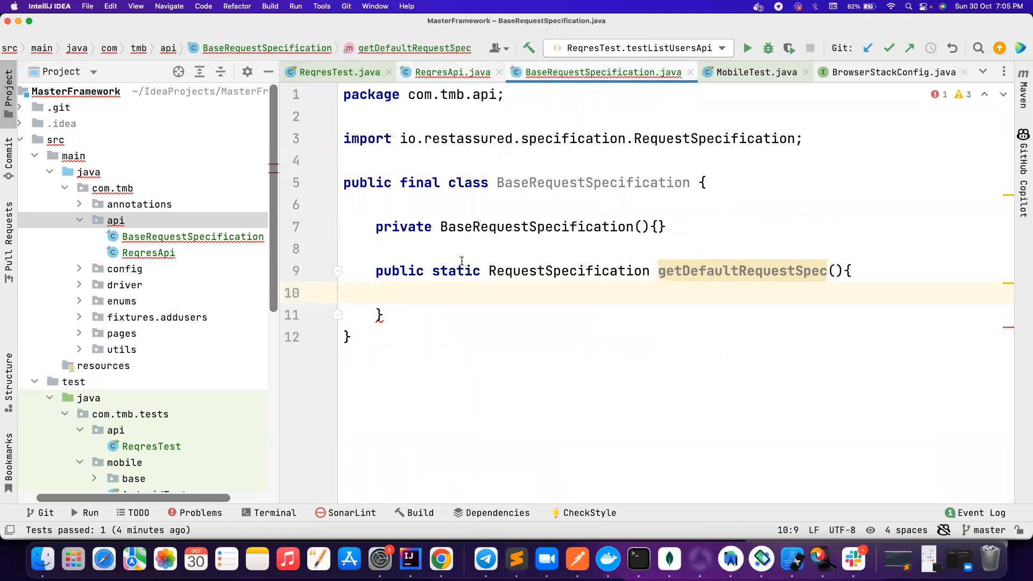
pyautogui.write('private static final String BASE_URL= ApiConfigFactory.getConfig().apiBaseUrl();')
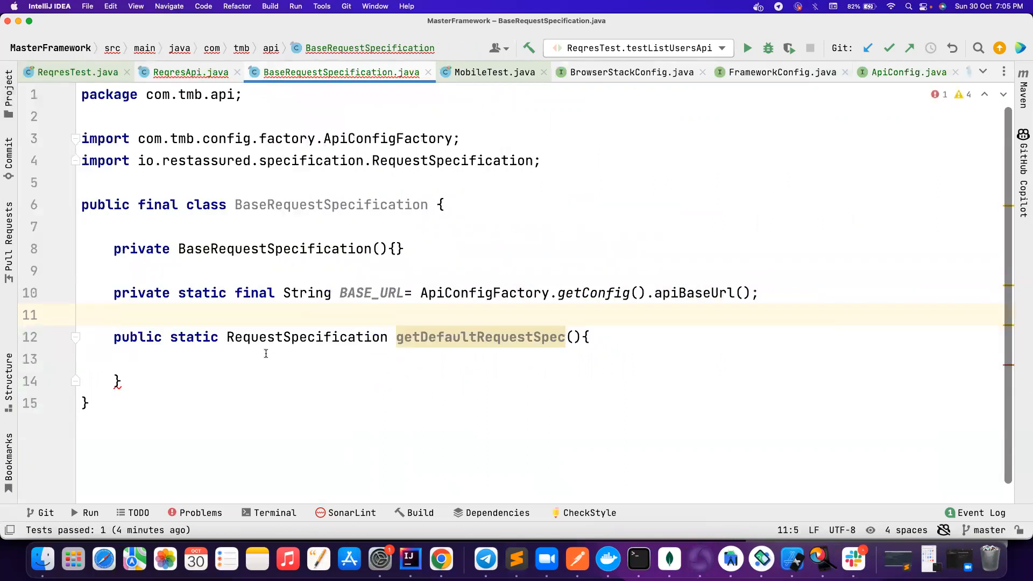
# Return RestAssured.given().log().all().baseUri(BASE_URL) from getDefaultRequestSpec
pyautogui.write('Re')
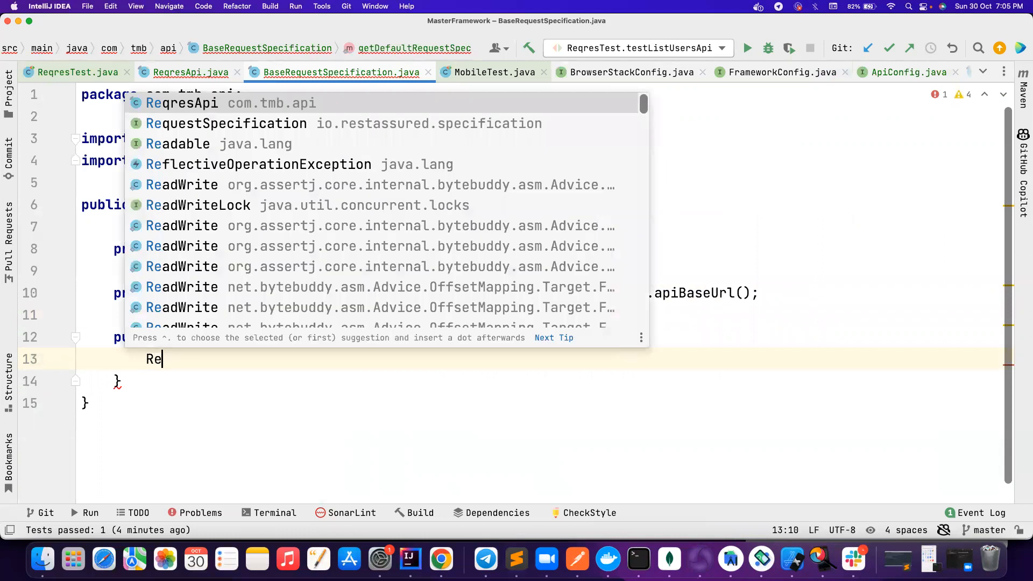
pyautogui.write('As')
pyautogui.write('.b')
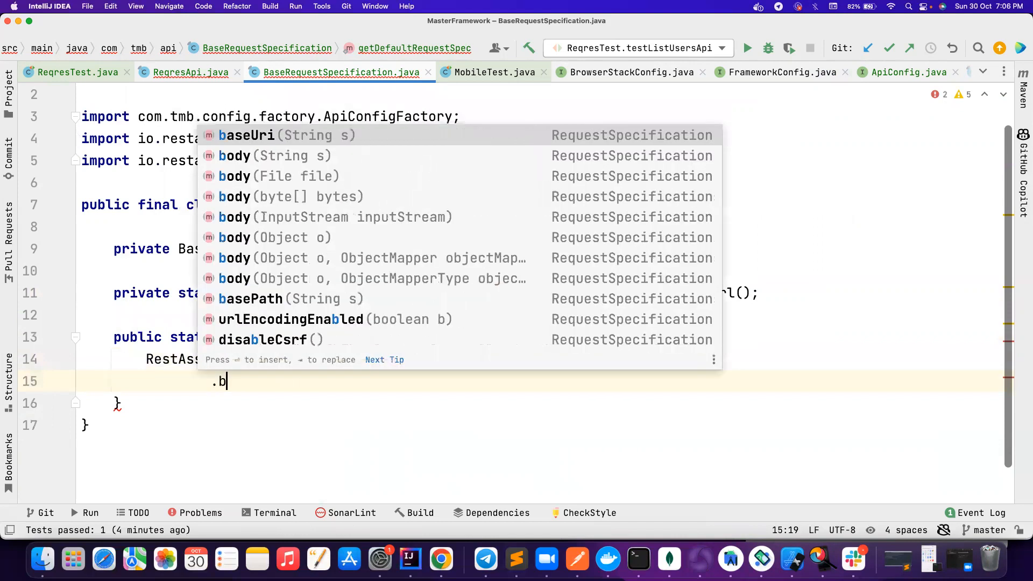
pyautogui.write('aseUri(BASE_URL')
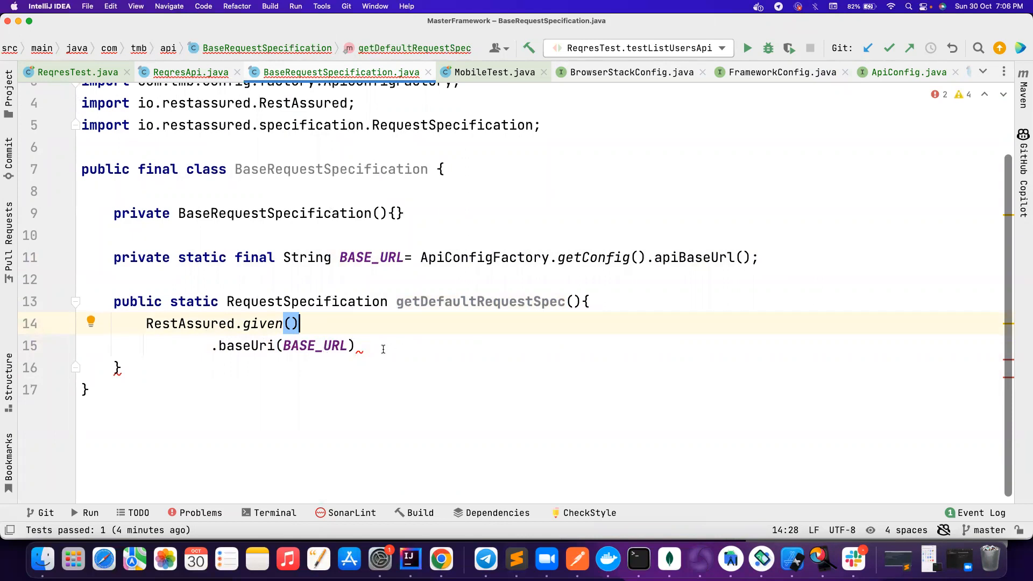
pyautogui.click(192, 72)
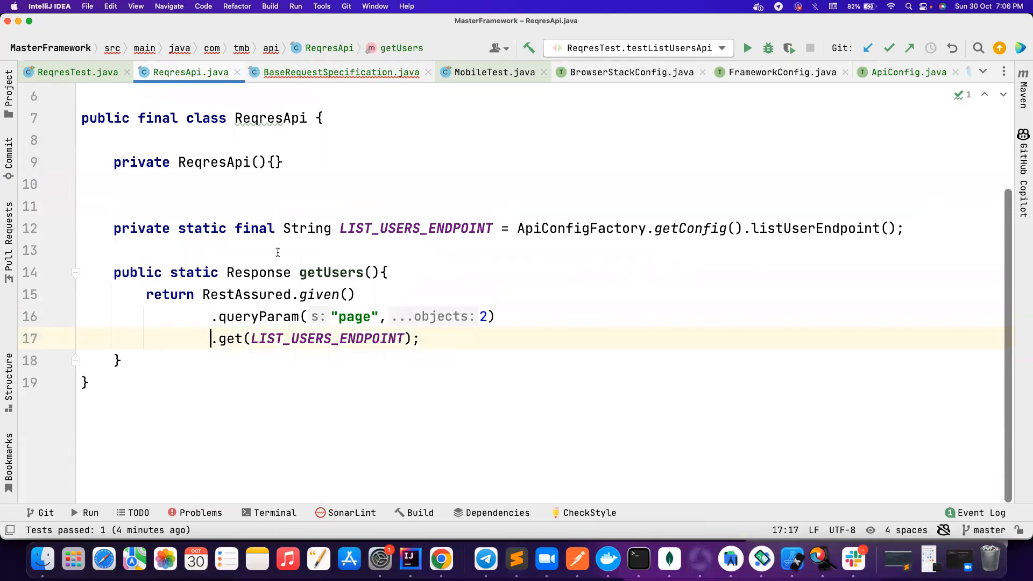
pyautogui.click(340, 72)
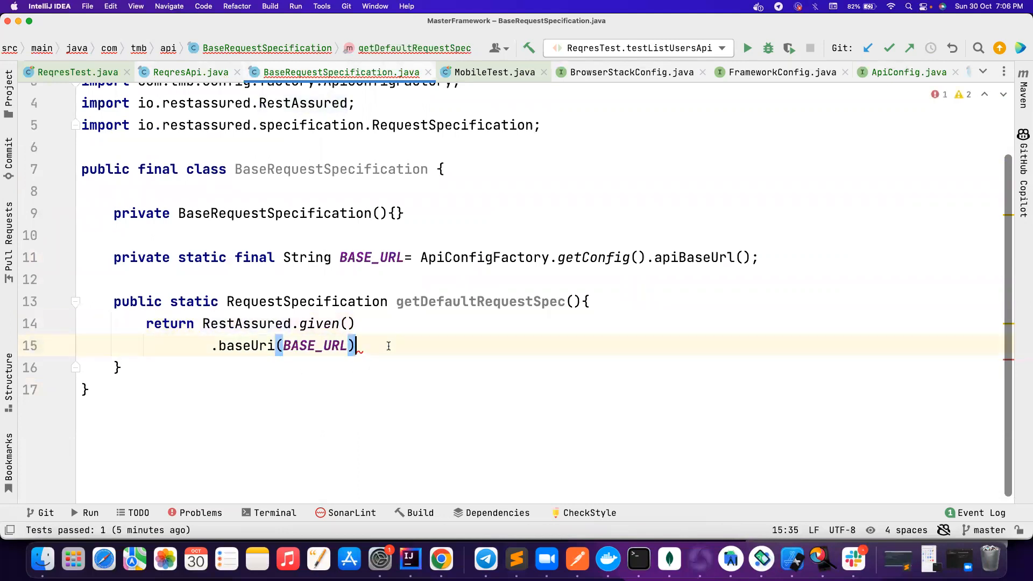
pyautogui.write(';')
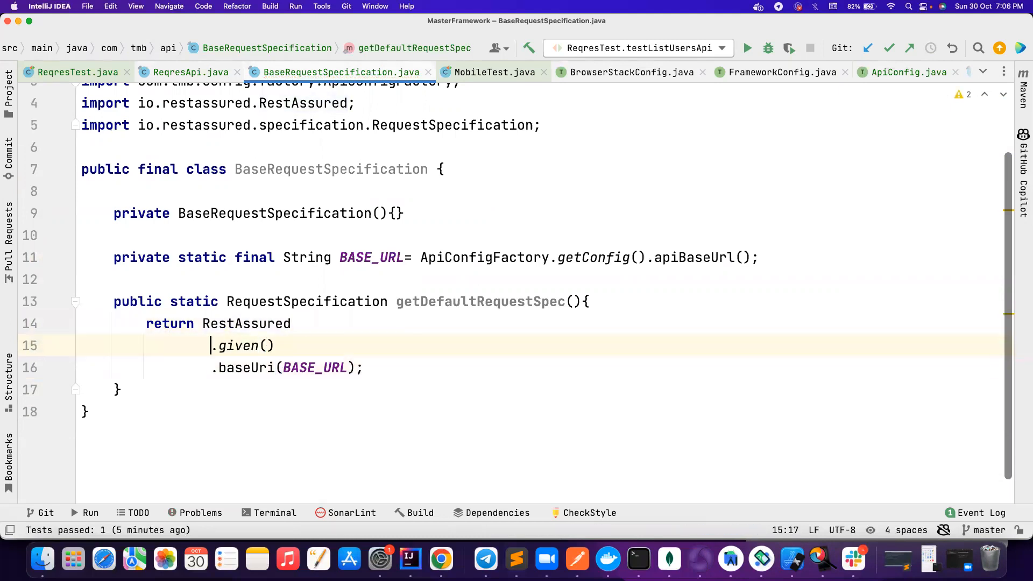
pyautogui.write('.lo')
pyautogui.write('.all')
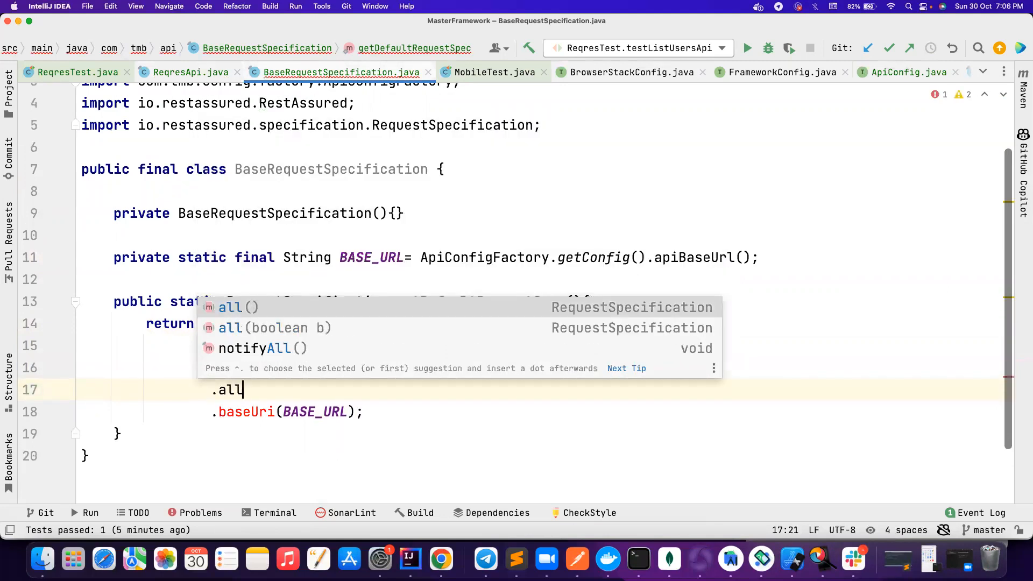
pyautogui.press('Enter')
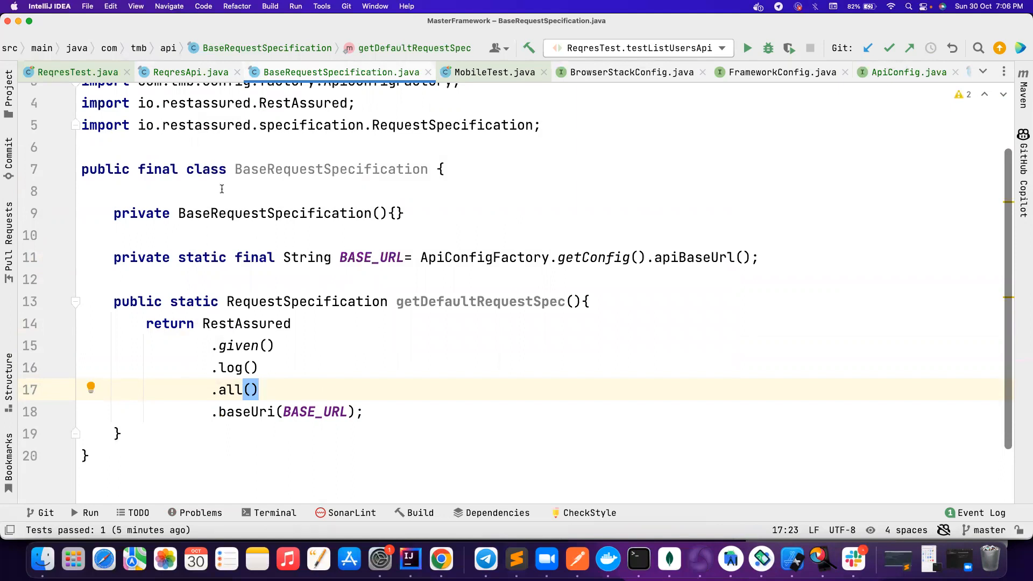
pyautogui.click(190, 72)
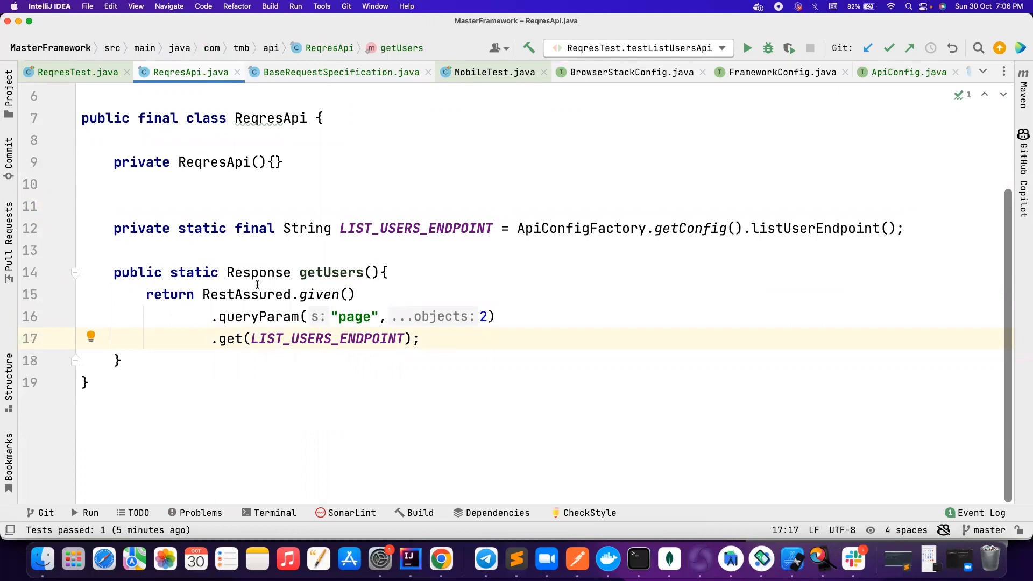
# Replace RestAssured.given() in getUsers with BaseRequestSpecification.getDefaultRequestSpec()
pyautogui.moveTo(202, 294); pyautogui.dragTo(354, 295)
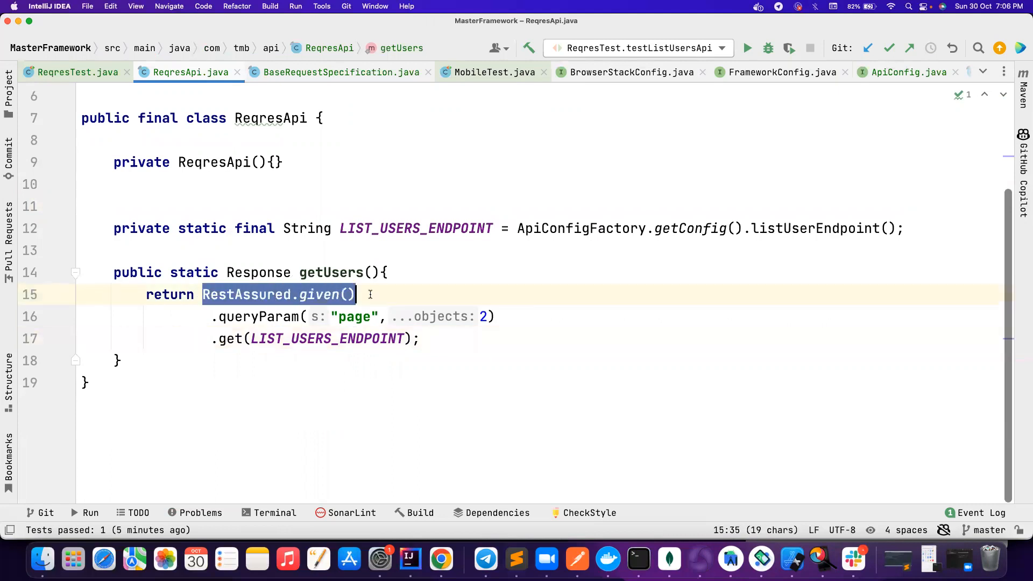
pyautogui.write('B')
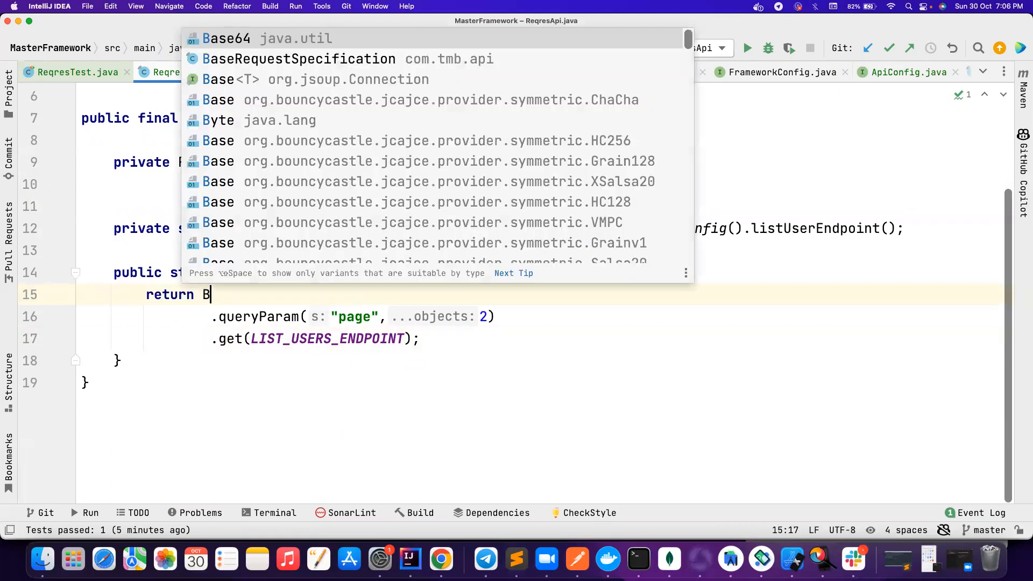
pyautogui.write('BaseRequestSpecification.getDefaultRequestSpec(')
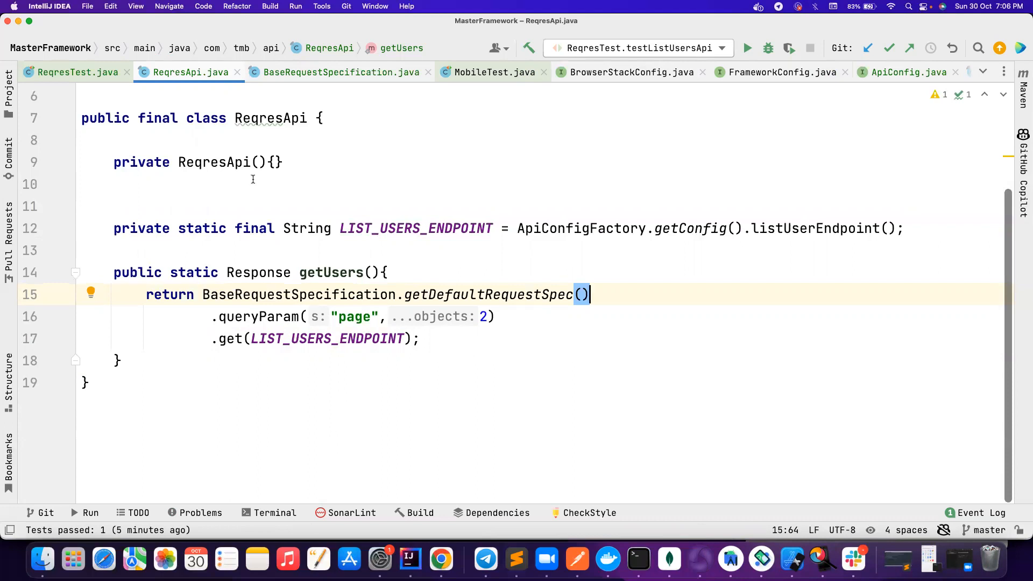
# In ReqresTest, extract response.statusCode() into a local variable named actualStatusCode
pyautogui.click(78, 72)
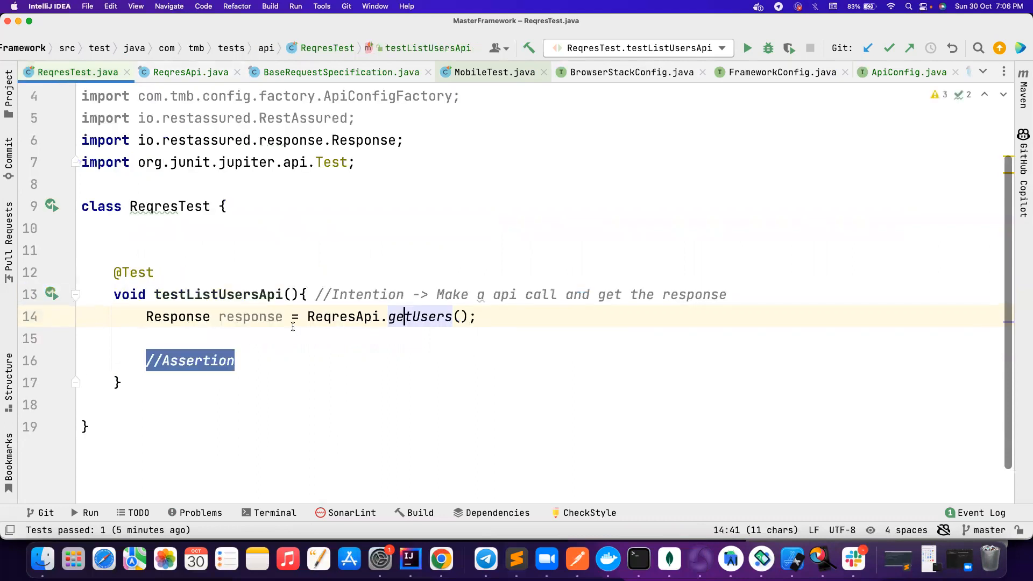
pyautogui.write('response.')
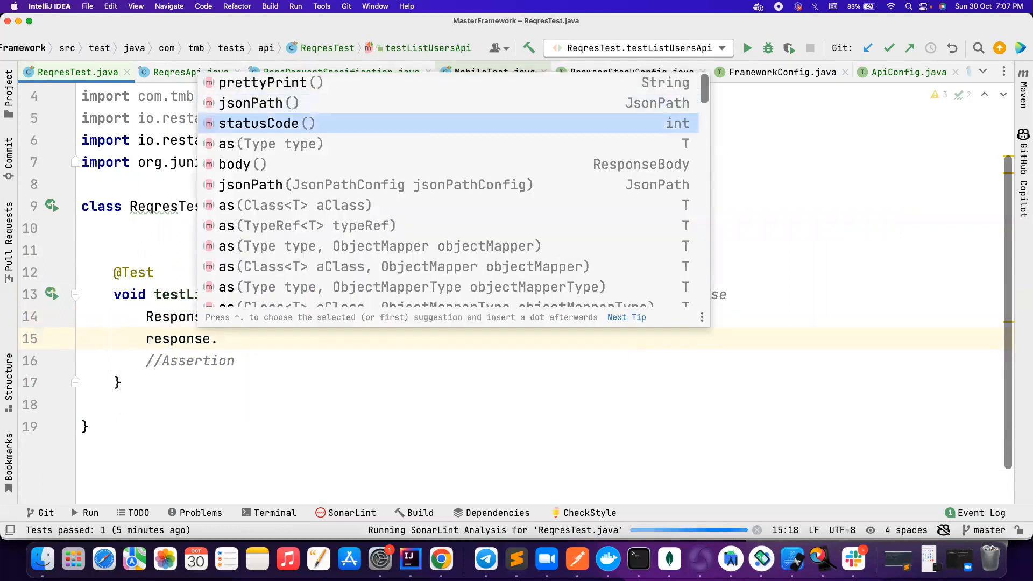
pyautogui.click(258, 123)
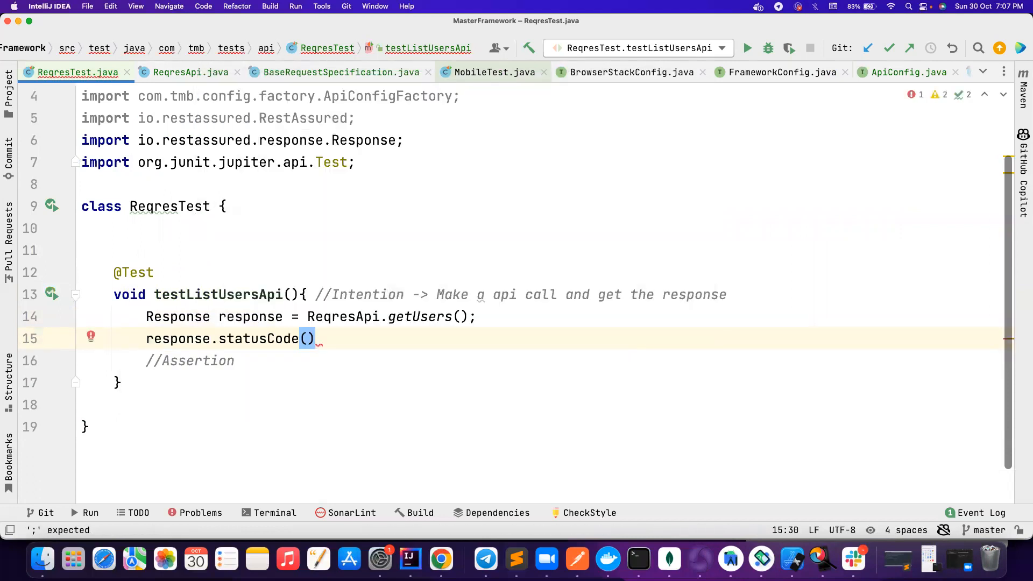
pyautogui.press('Enter')
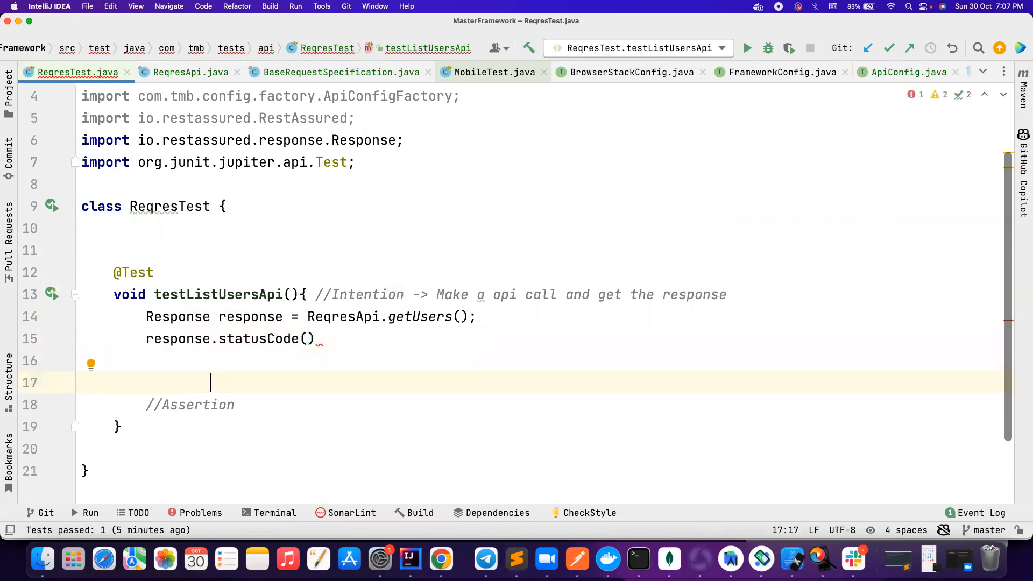
pyautogui.write('Ass')
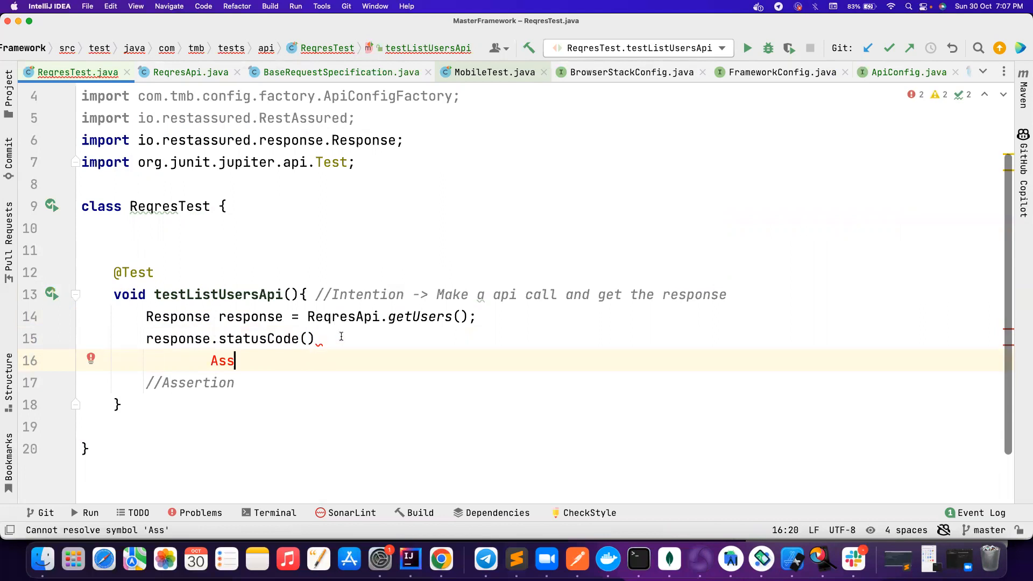
pyautogui.press('Backspace')
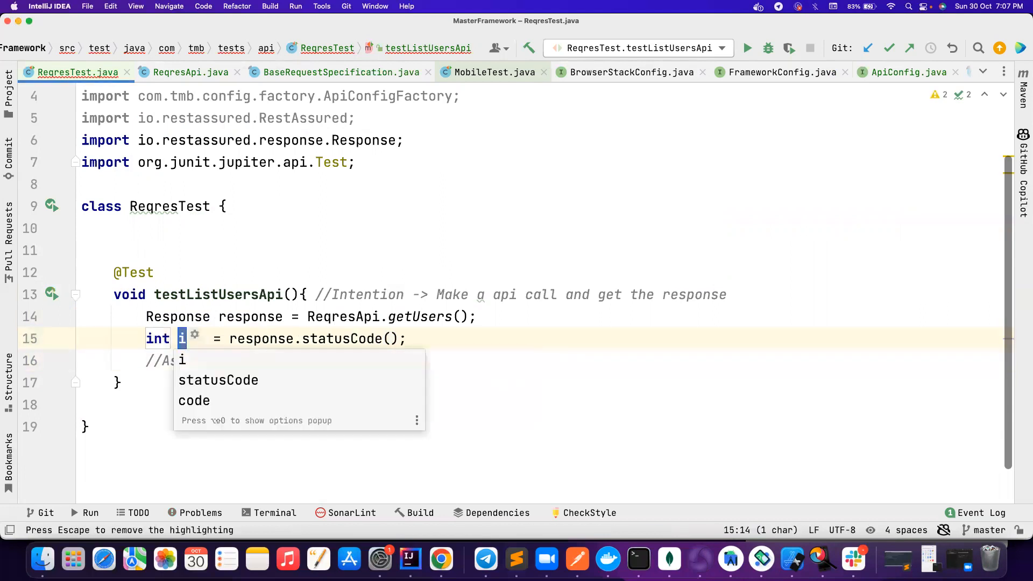
pyautogui.write('actualStatusCode')
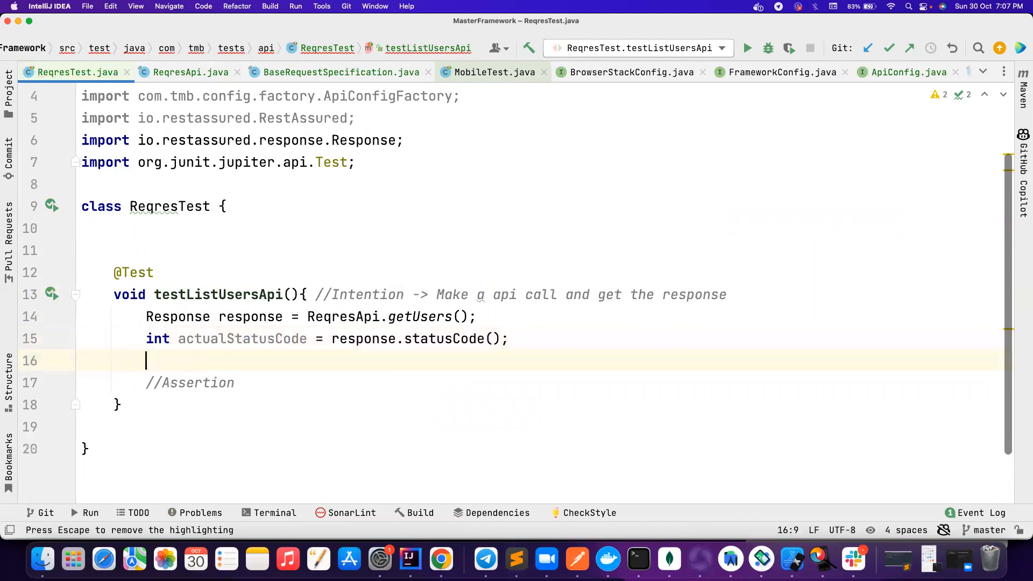
# Assert with AssertJ: Assertions.assertThat(actualStatusCode).isEqualTo(200)
pyautogui.write('Assertions')
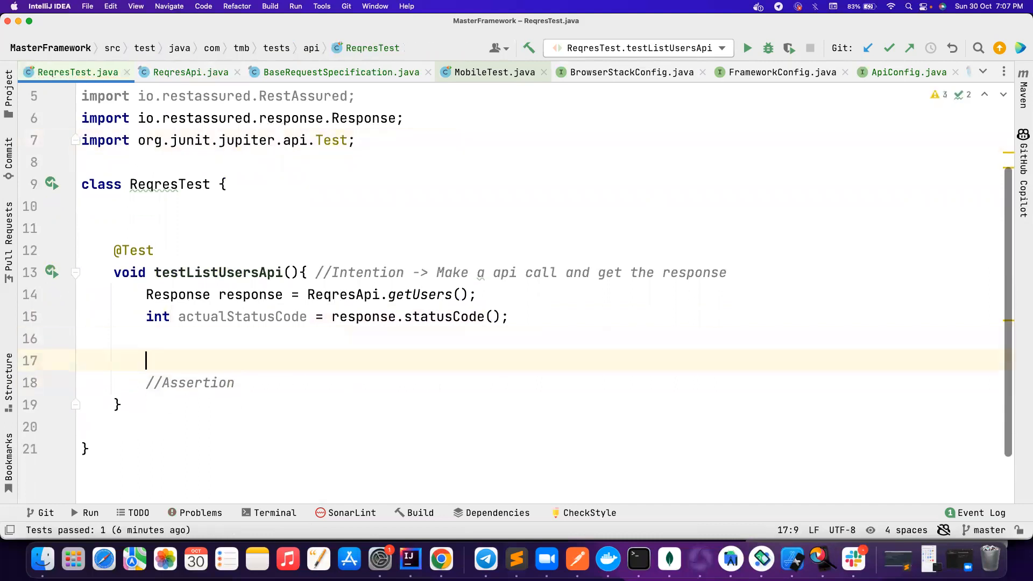
pyautogui.write('Ass')
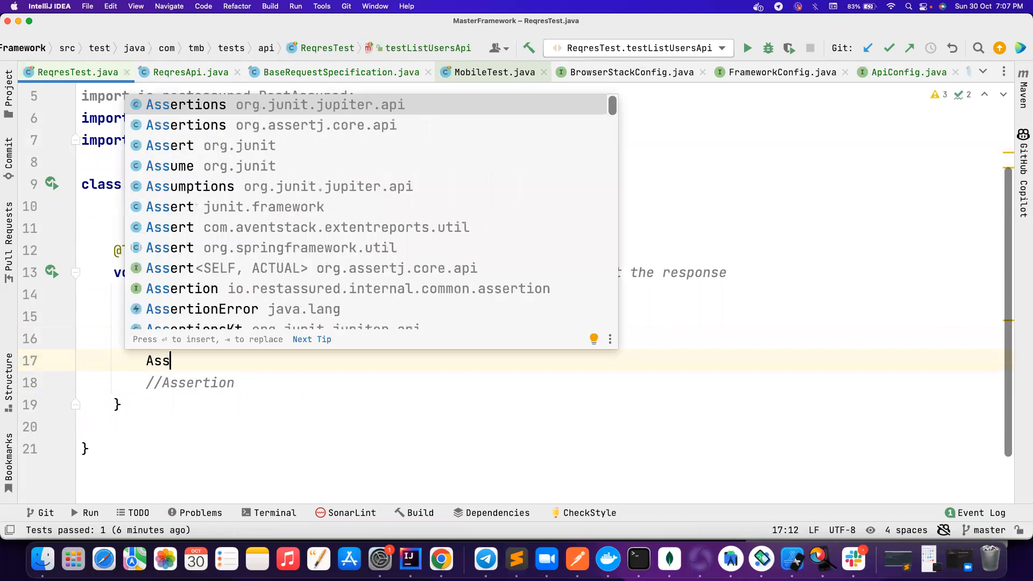
pyautogui.write('ertions.assertThat(ac')
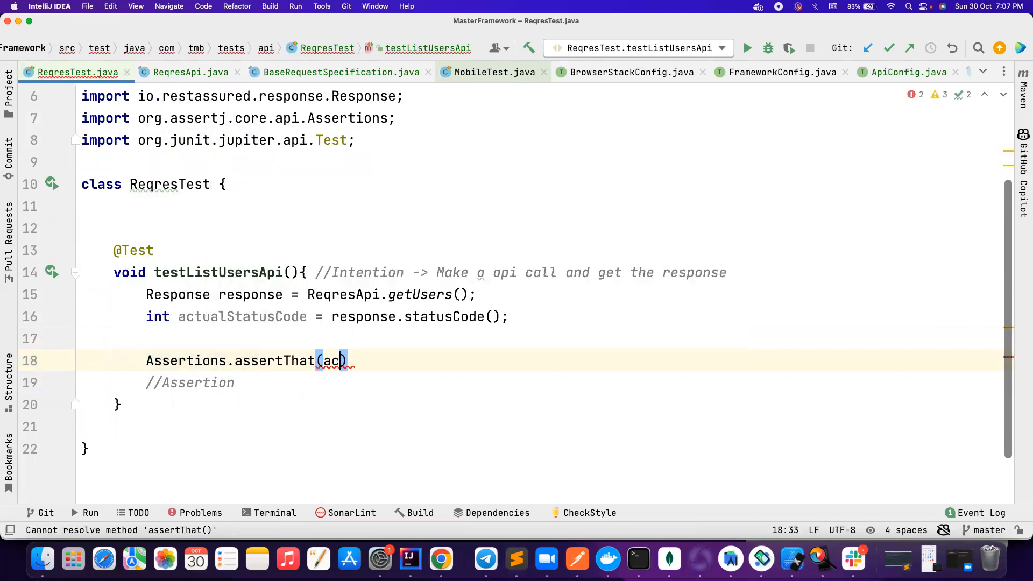
pyautogui.write('actualStatusCode)')
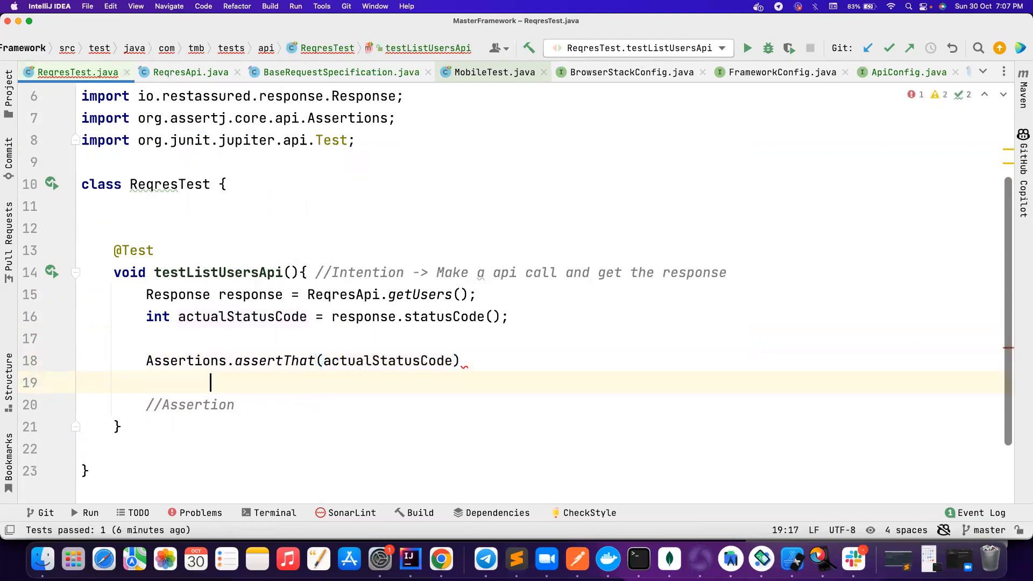
pyautogui.write('.isE')
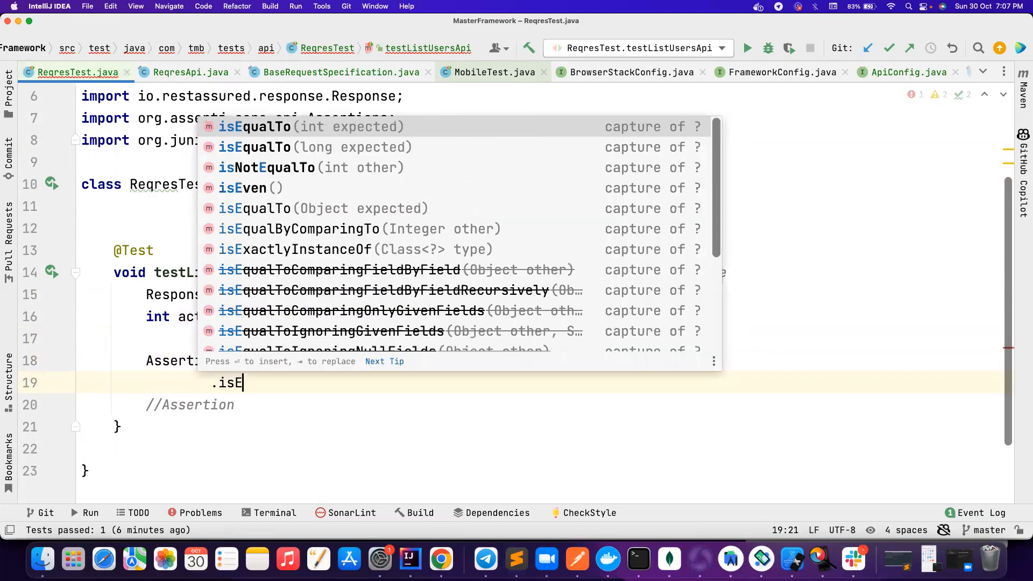
pyautogui.write('qualTo(200);')
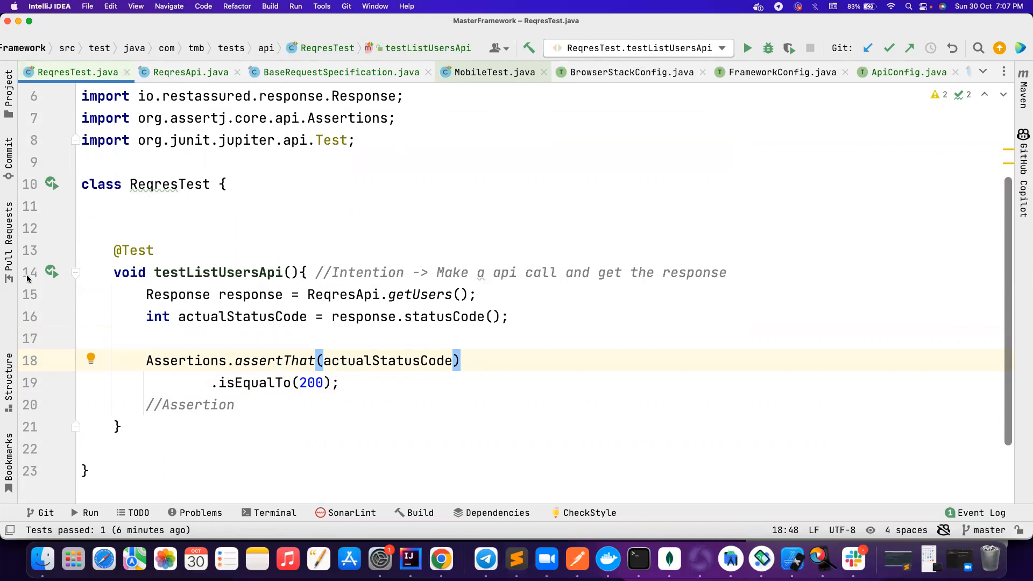
pyautogui.write('.with')
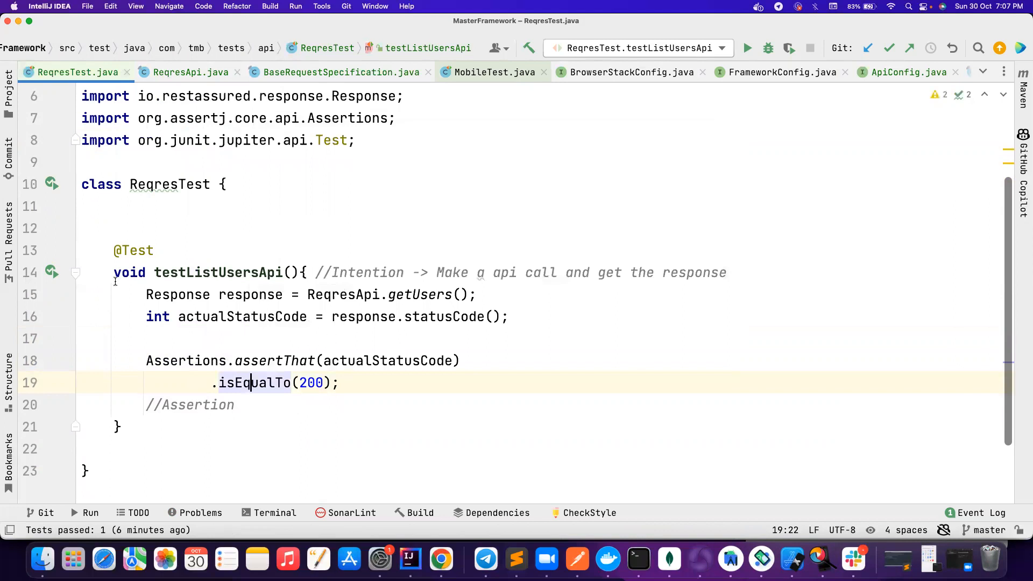
# Run testListUsersApi so it passes, then review ReqresApi's constructor, getUsers return type and LIST_USERS_ENDPOINT
pyautogui.click(748, 48)
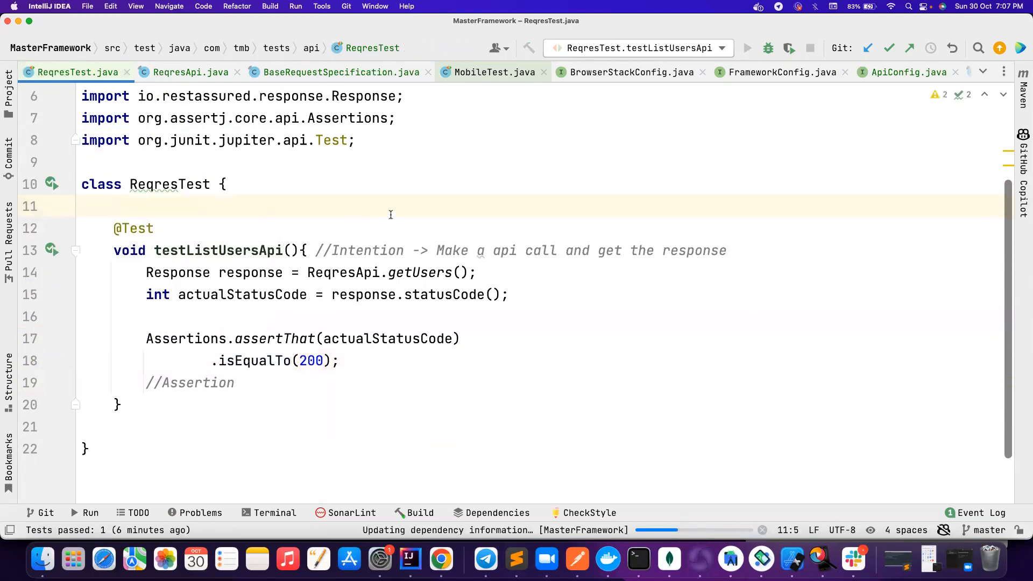
pyautogui.click(747, 48)
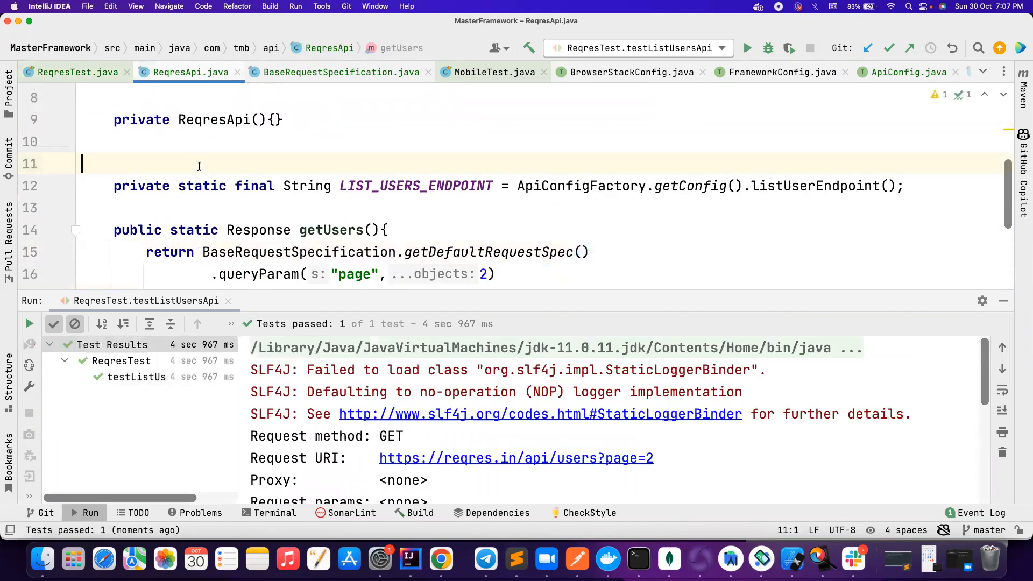
pyautogui.doubleClick(214, 158)
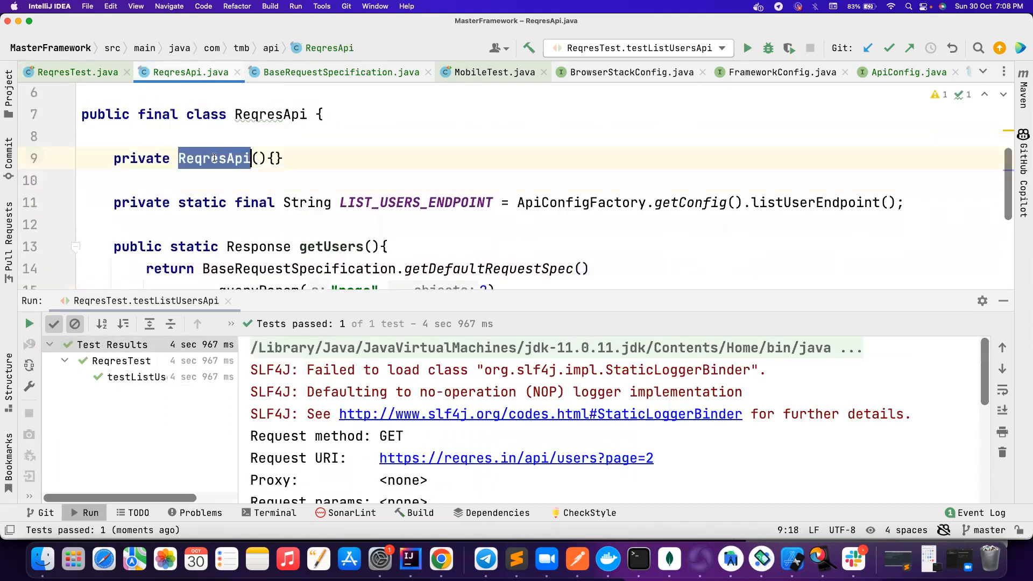
pyautogui.scroll(-3)
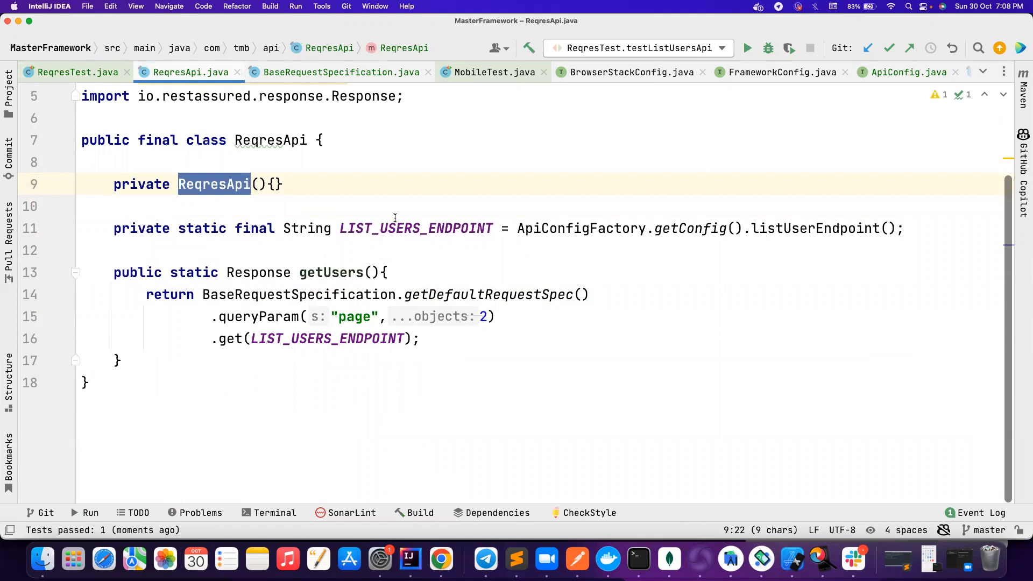
pyautogui.doubleClick(328, 339)
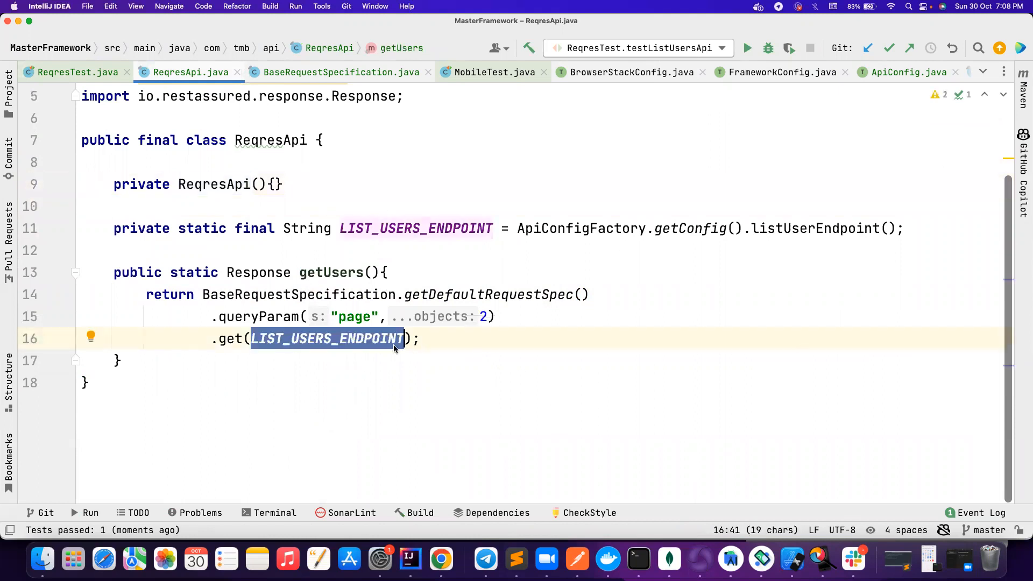
pyautogui.doubleClick(257, 272)
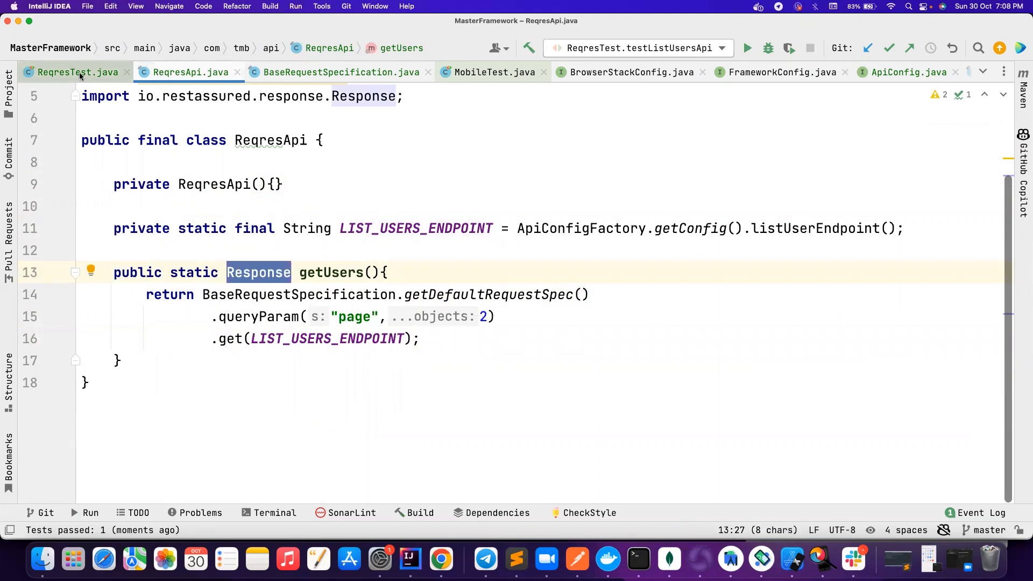
pyautogui.click(78, 72)
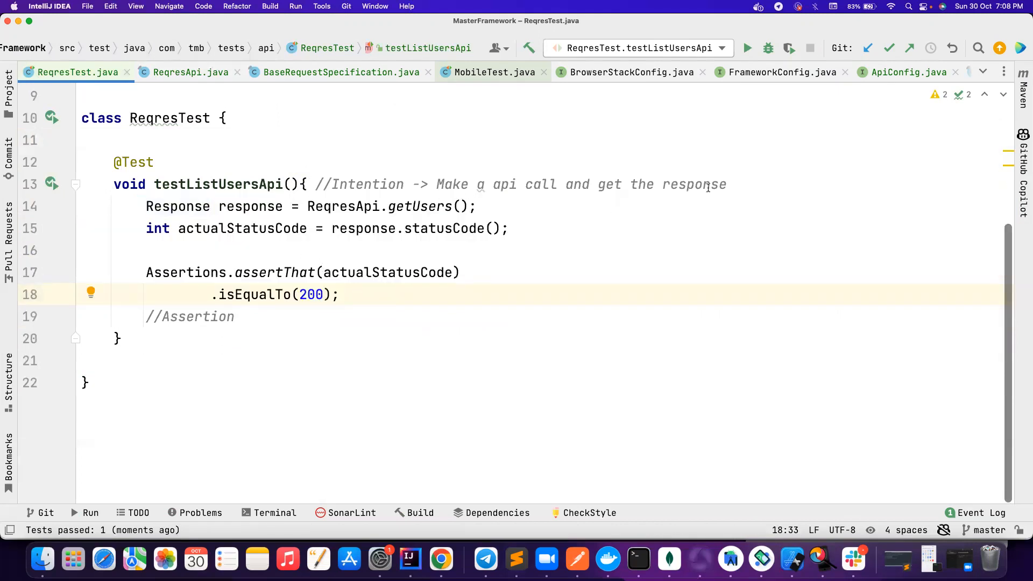
# Add an //AAA comment at the top of testListUsersApi and select the status-code assertion lines
pyautogui.write('//A')
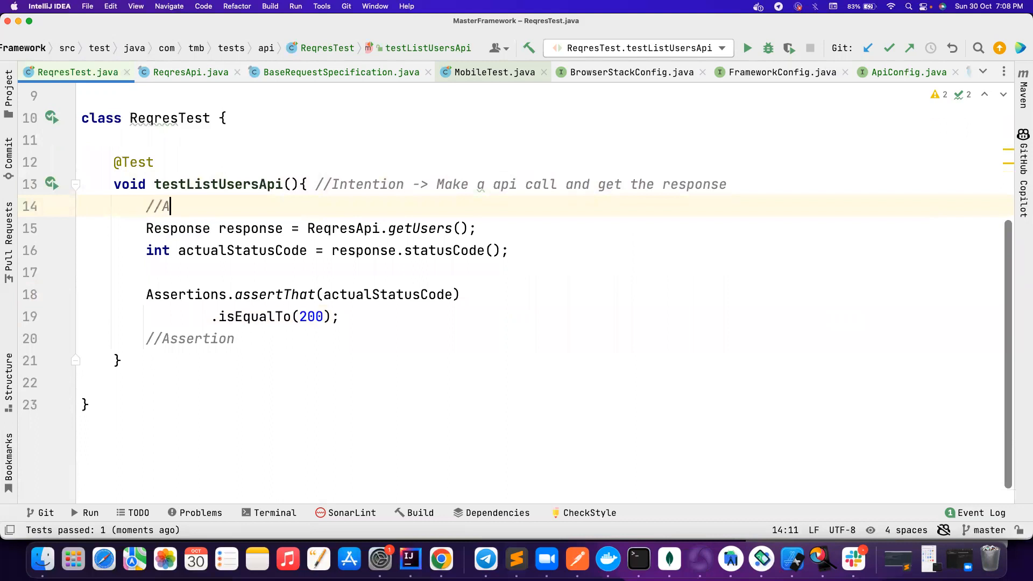
pyautogui.write('AA')
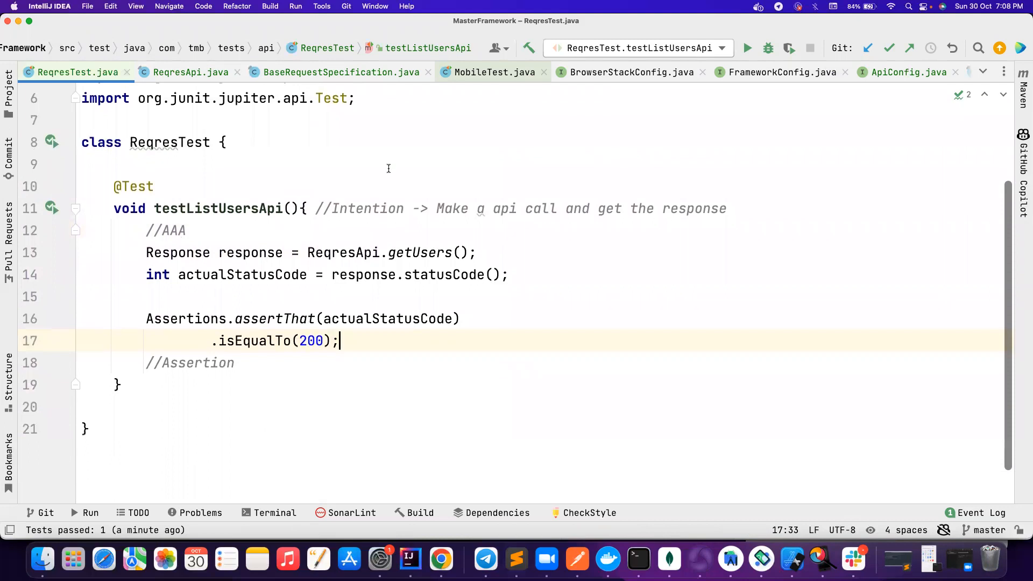
pyautogui.moveTo(272, 246)
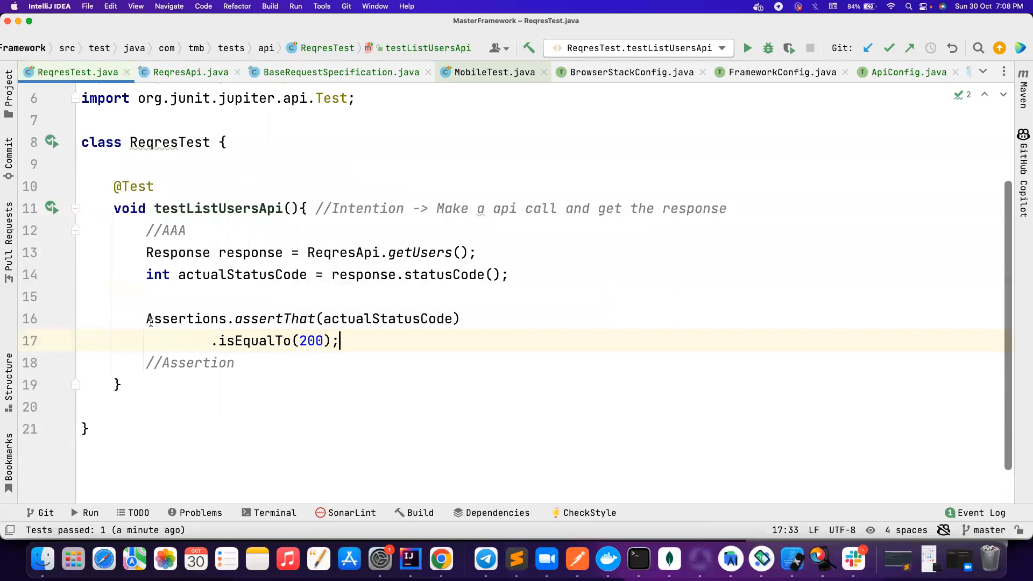
pyautogui.moveTo(145, 318); pyautogui.dragTo(338, 341)
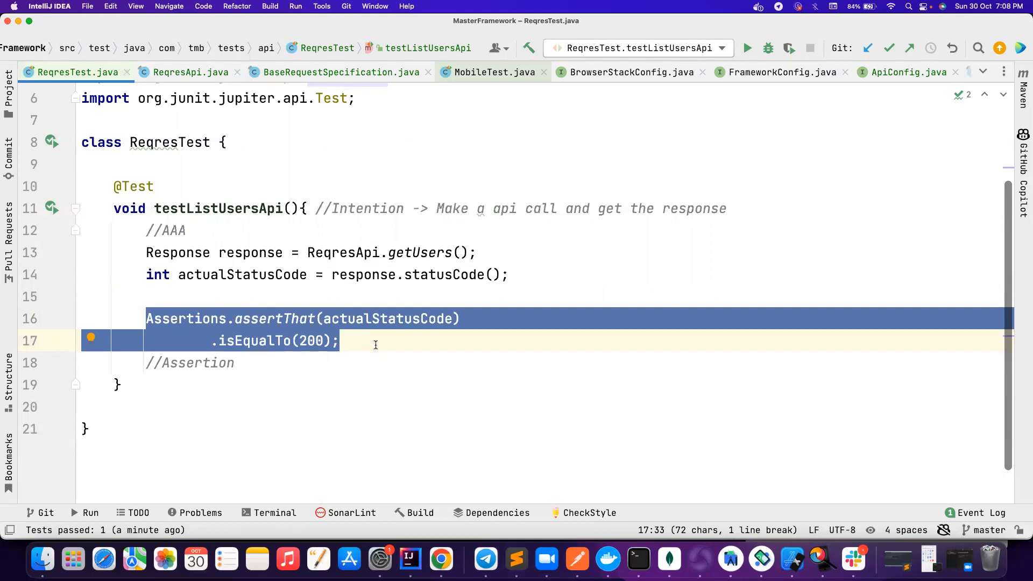
pyautogui.moveTo(447, 153)
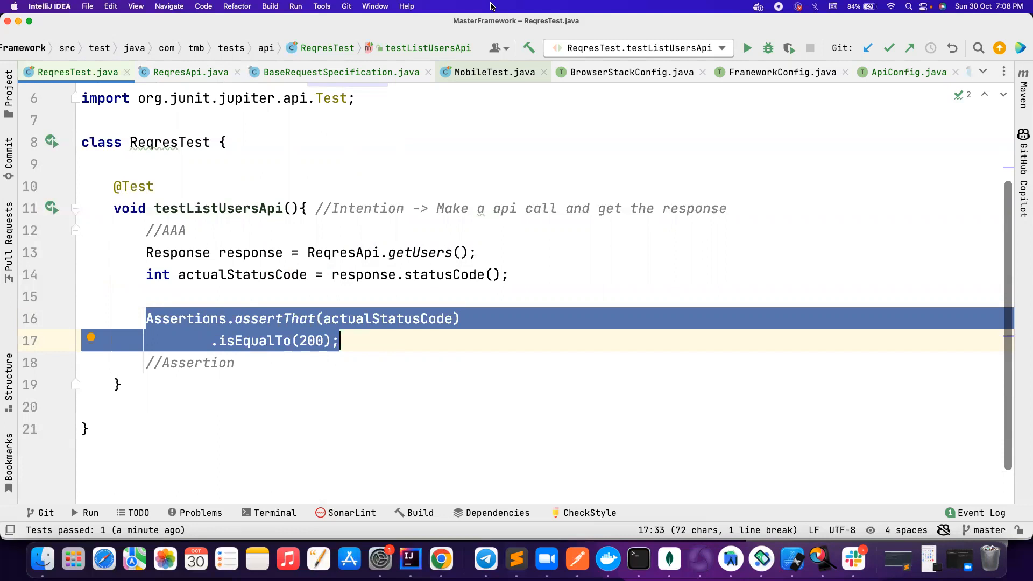
pyautogui.moveTo(502, 30)
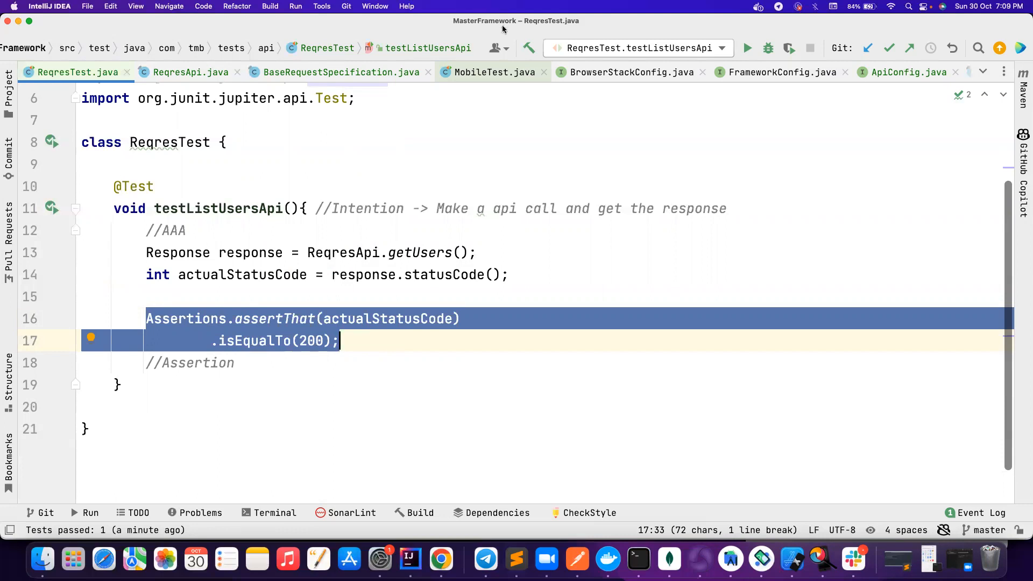